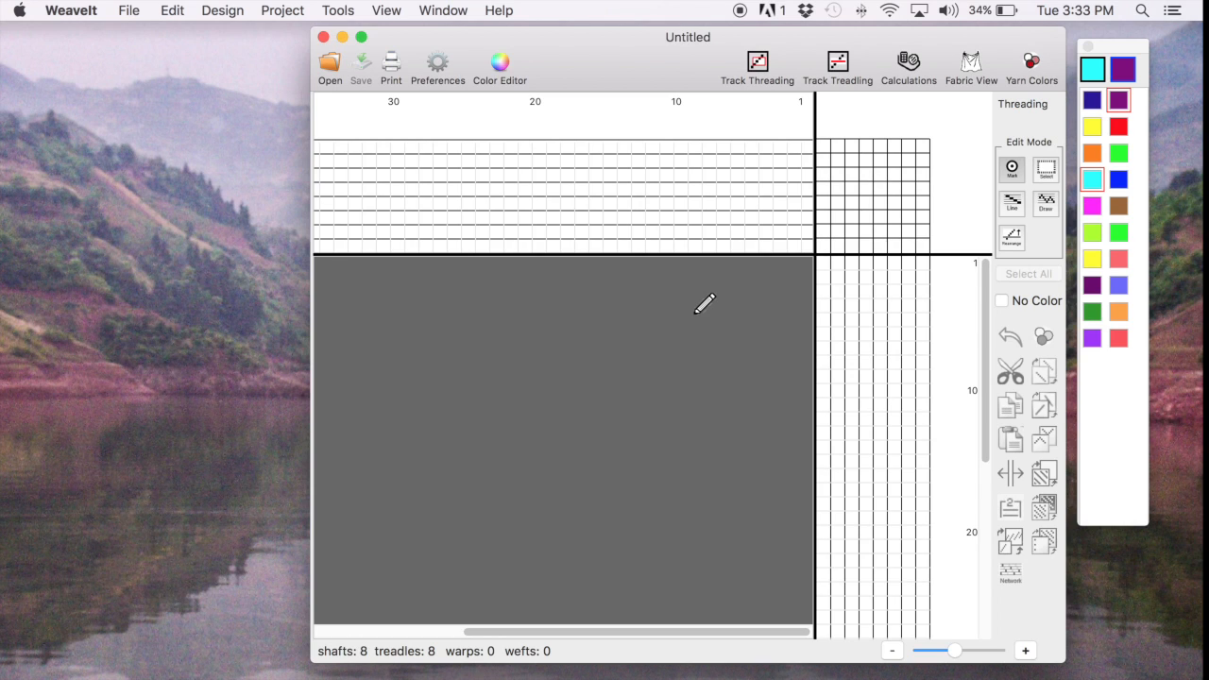
{"action": "mouse_move", "coordinate": [685, 293]}
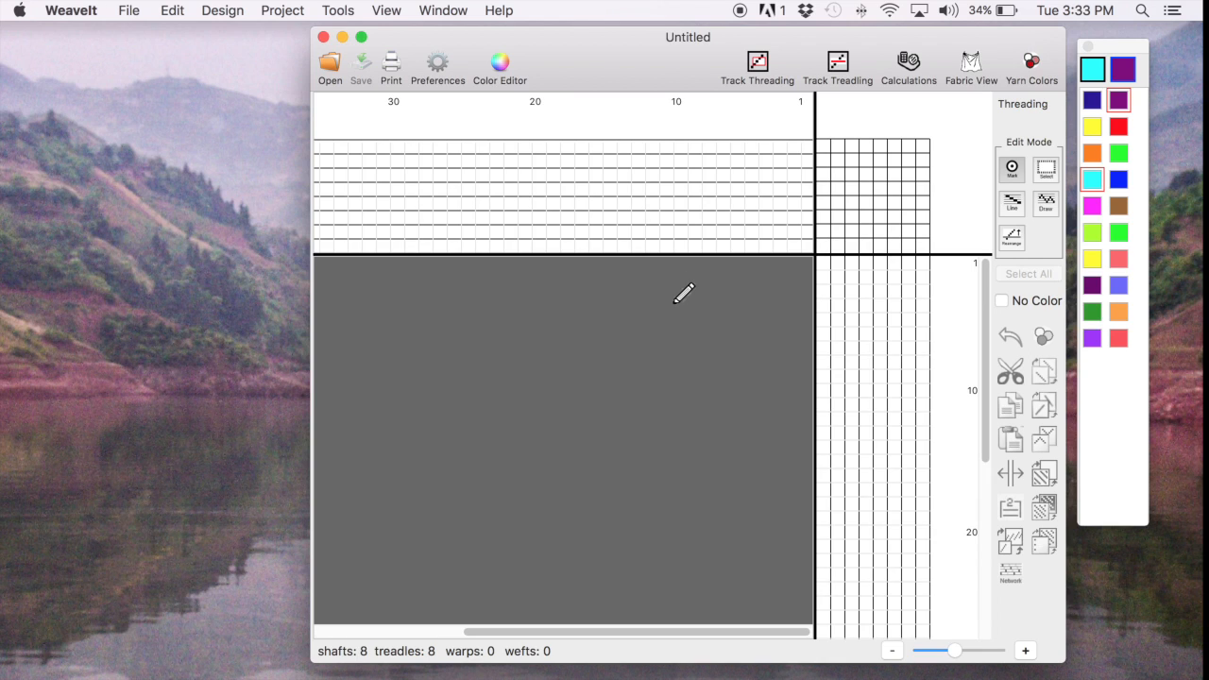
{"action": "mouse_move", "coordinate": [684, 296]}
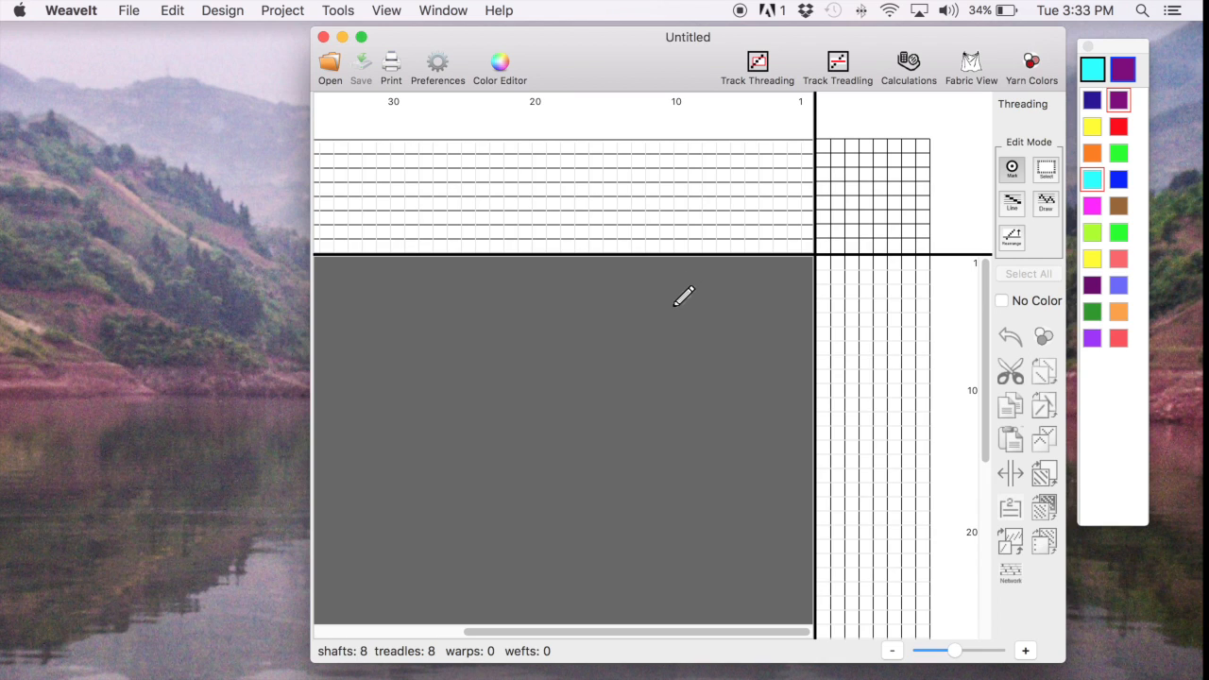
{"action": "mouse_move", "coordinate": [831, 203]}
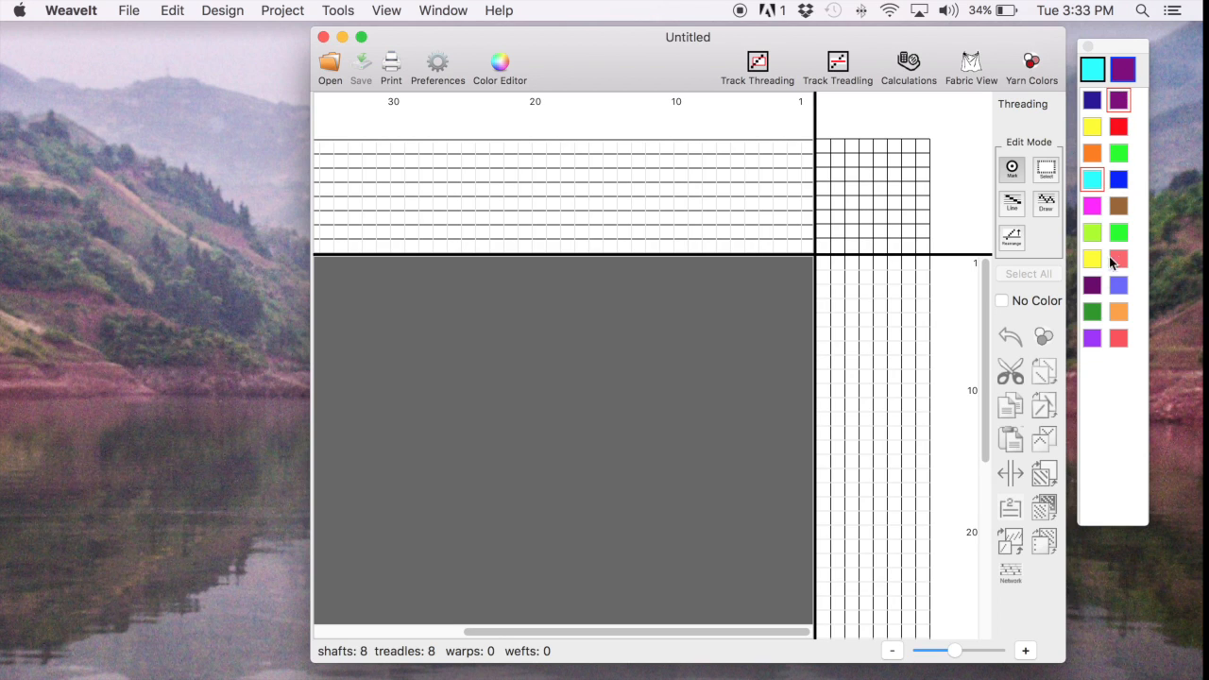
- Choose the magenta swatch as the secondary yarn colour, replacing purple
{"action": "left_click", "coordinate": [1092, 204]}
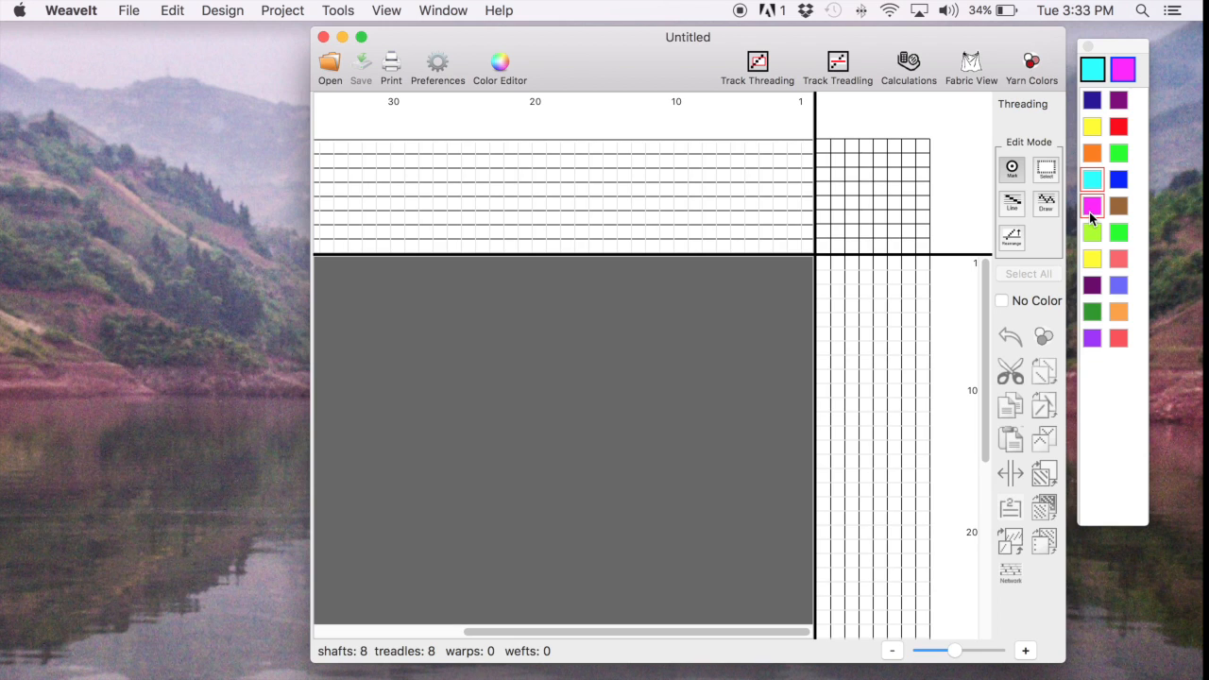
{"action": "mouse_move", "coordinate": [812, 230]}
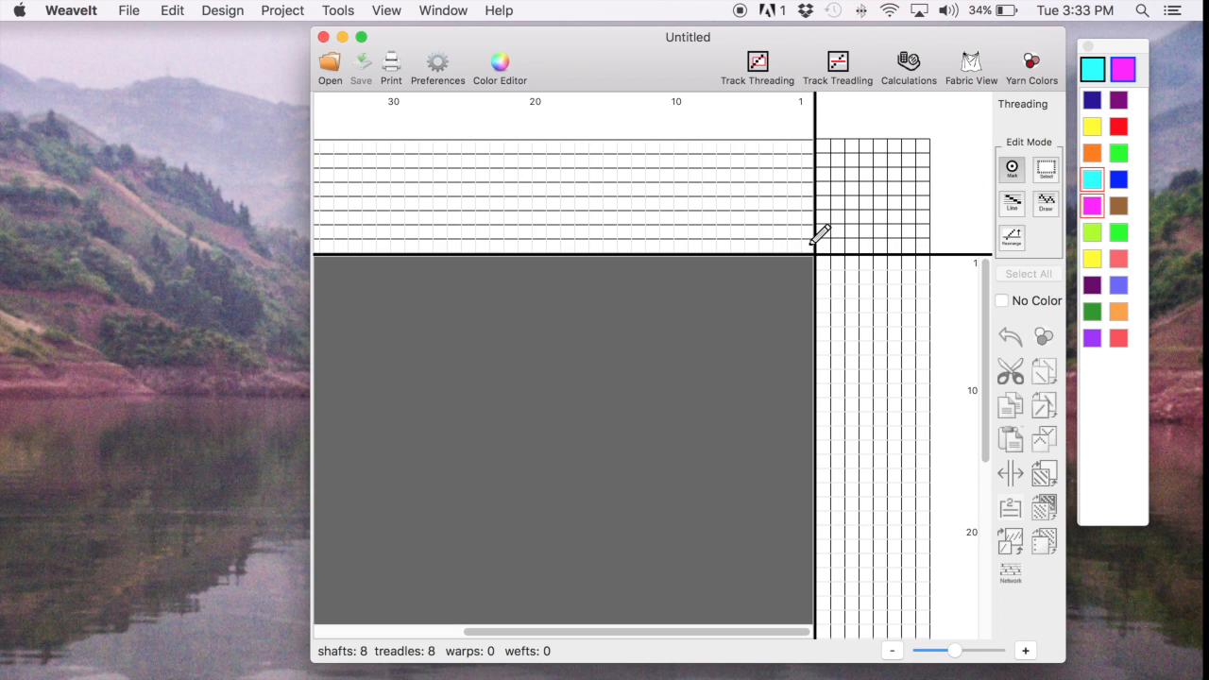
- Line-draw a 14-end cyan point threading and a matching 14-pick magenta point treadling
{"action": "left_click", "coordinate": [804, 133]}
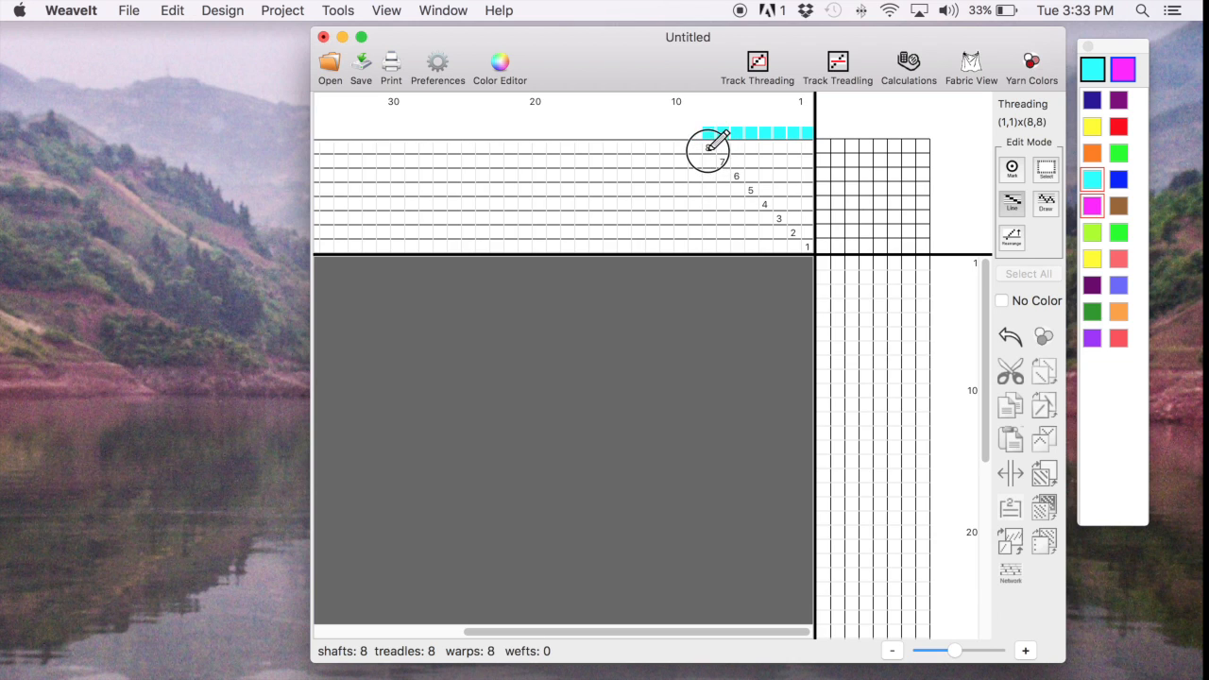
{"action": "left_click_drag", "start_coordinate": [709, 147], "coordinate": [647, 222]}
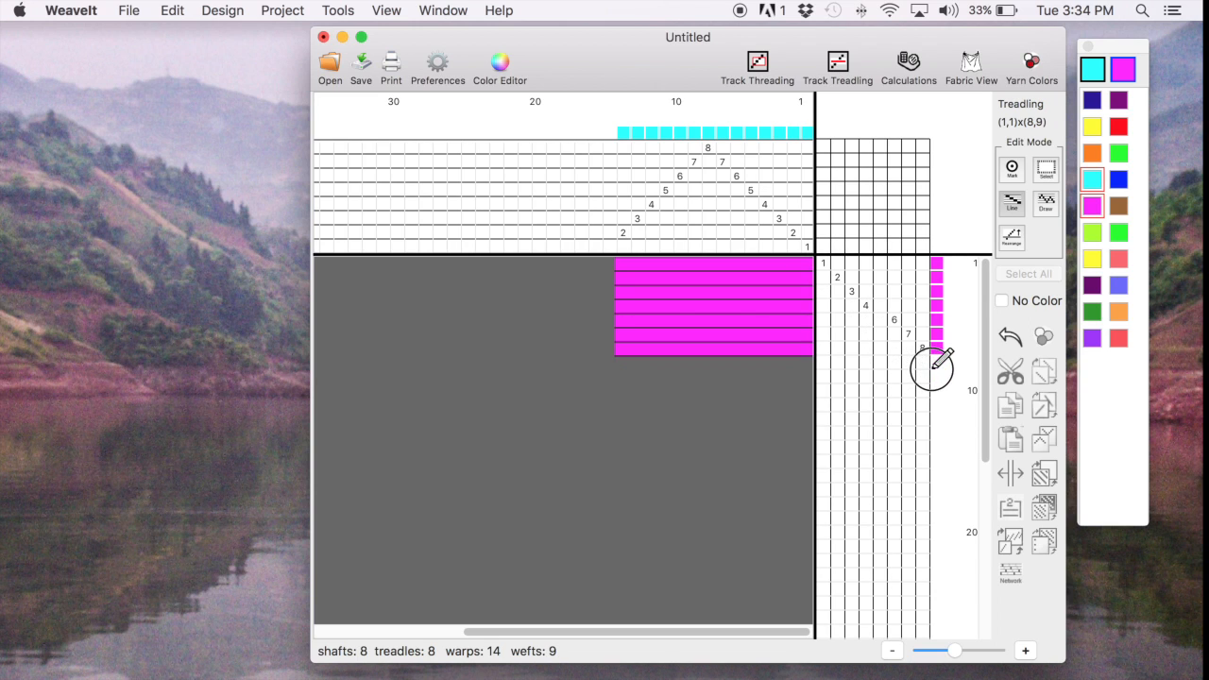
{"action": "left_click", "coordinate": [937, 371]}
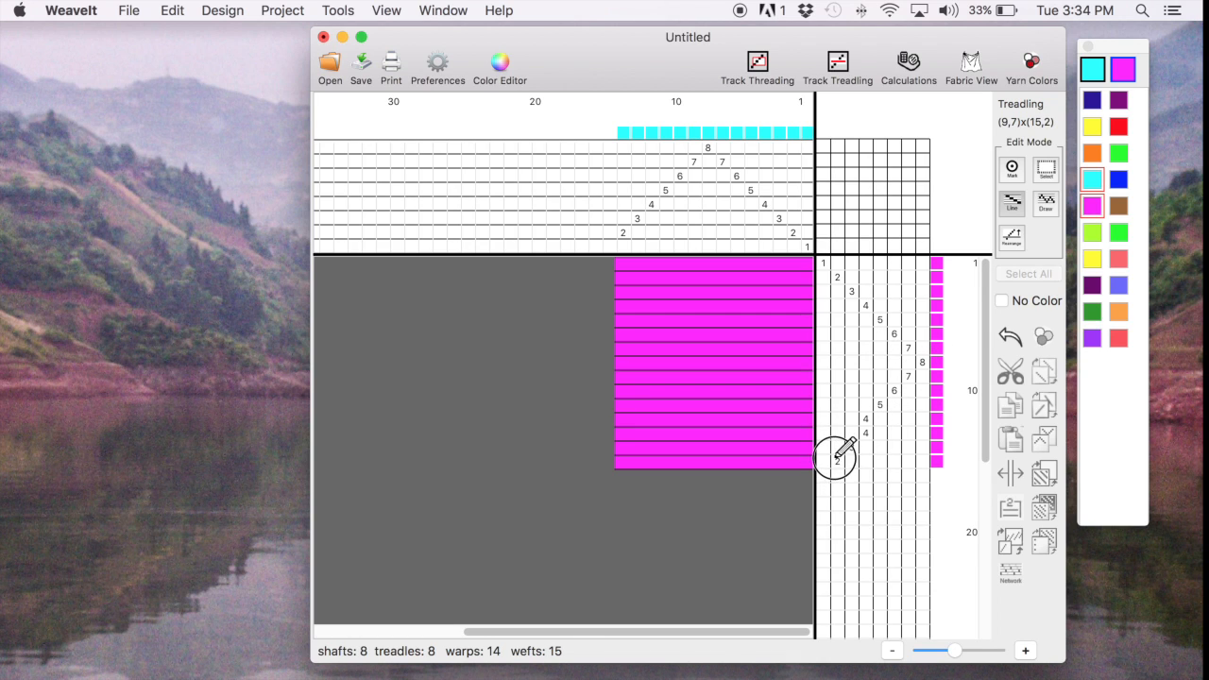
{"action": "left_click", "coordinate": [841, 460]}
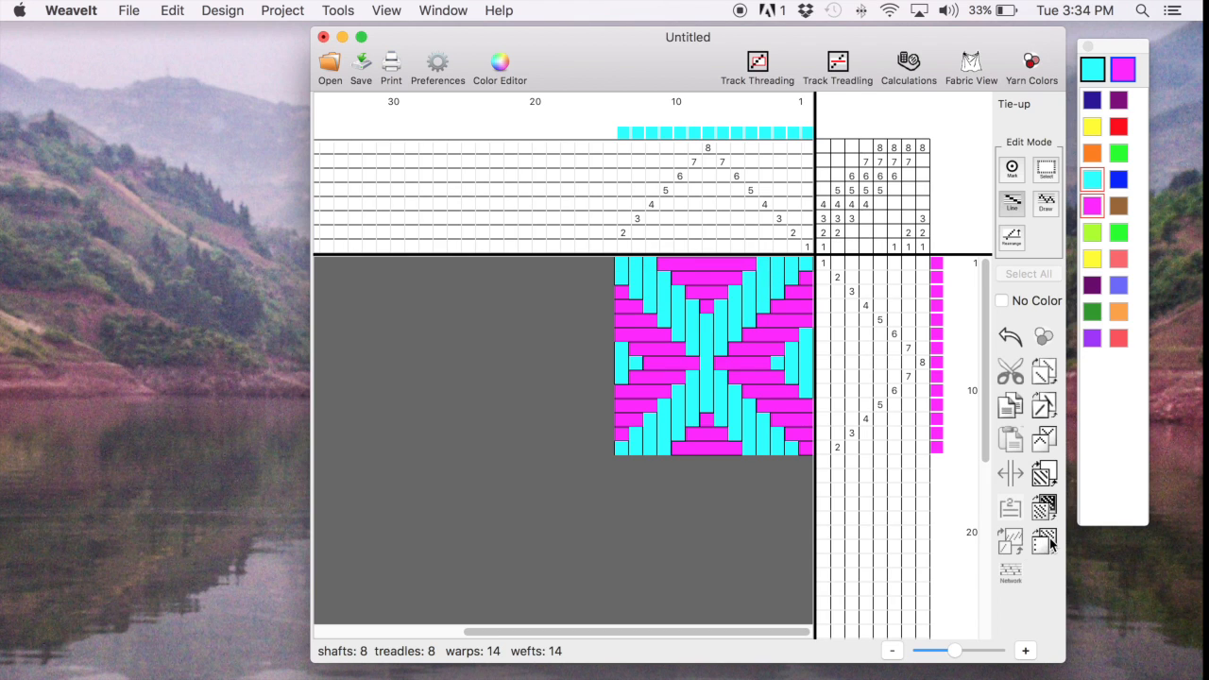
{"action": "mouse_move", "coordinate": [968, 62]}
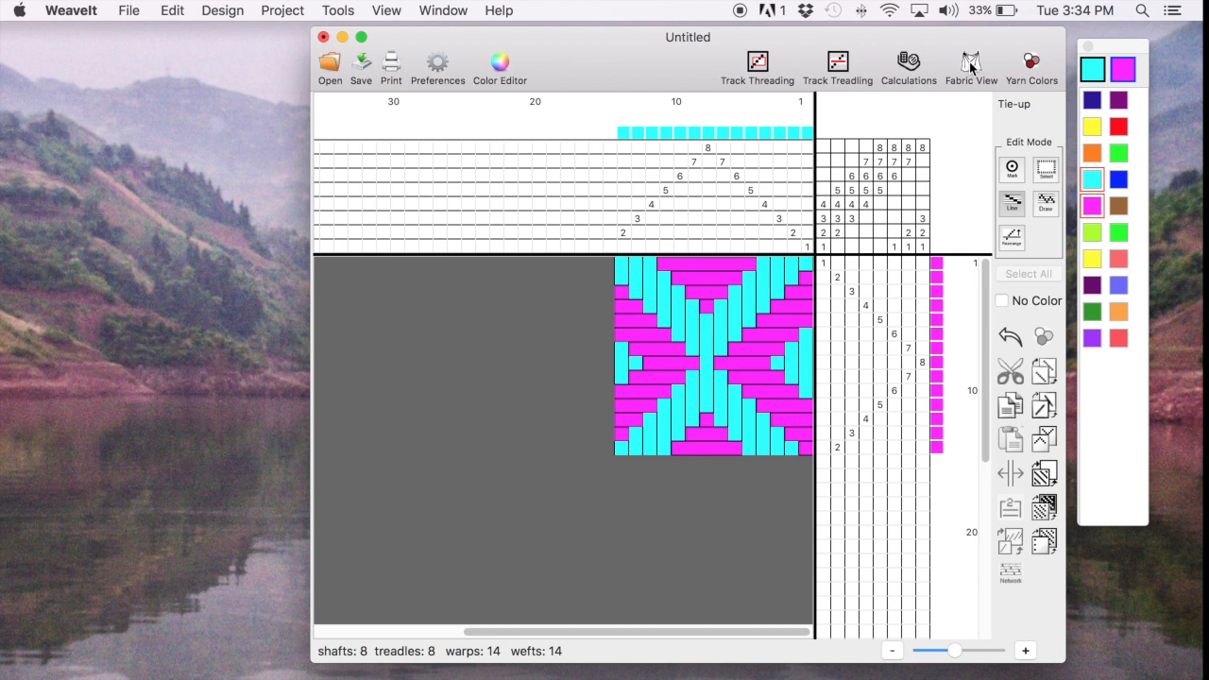
- Show the fabric view of the cyan and magenta diamond cloth, then open the Design menu
{"action": "left_click", "coordinate": [970, 62]}
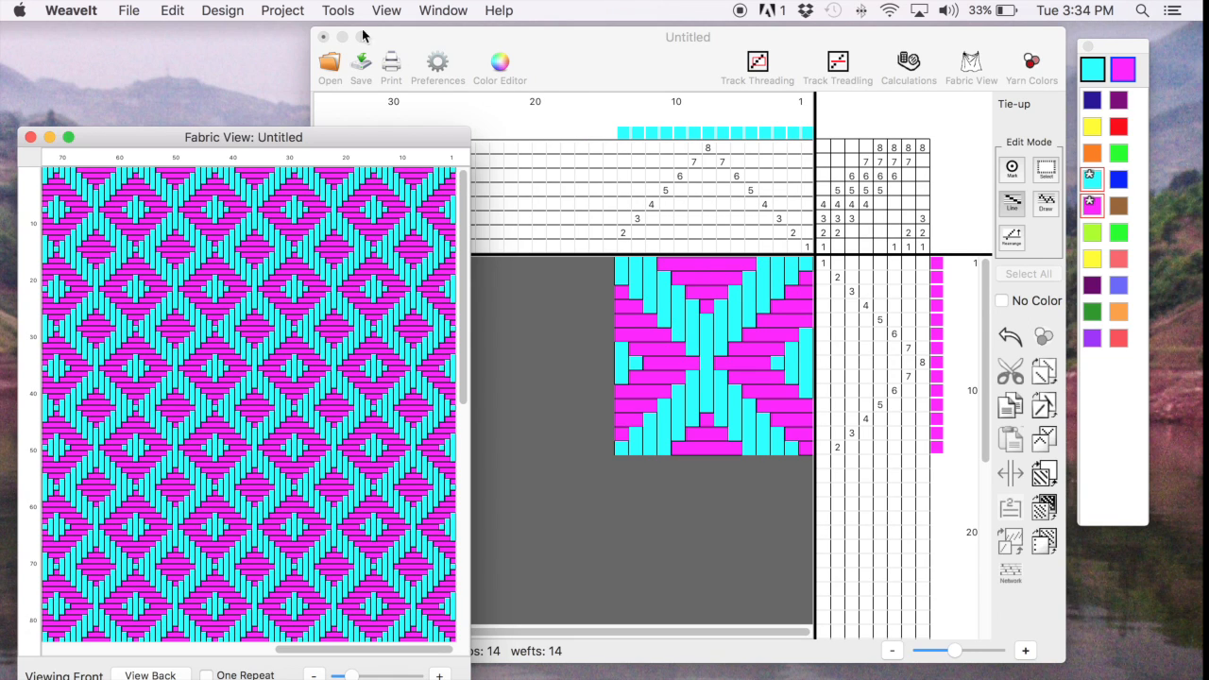
{"action": "left_click", "coordinate": [221, 10]}
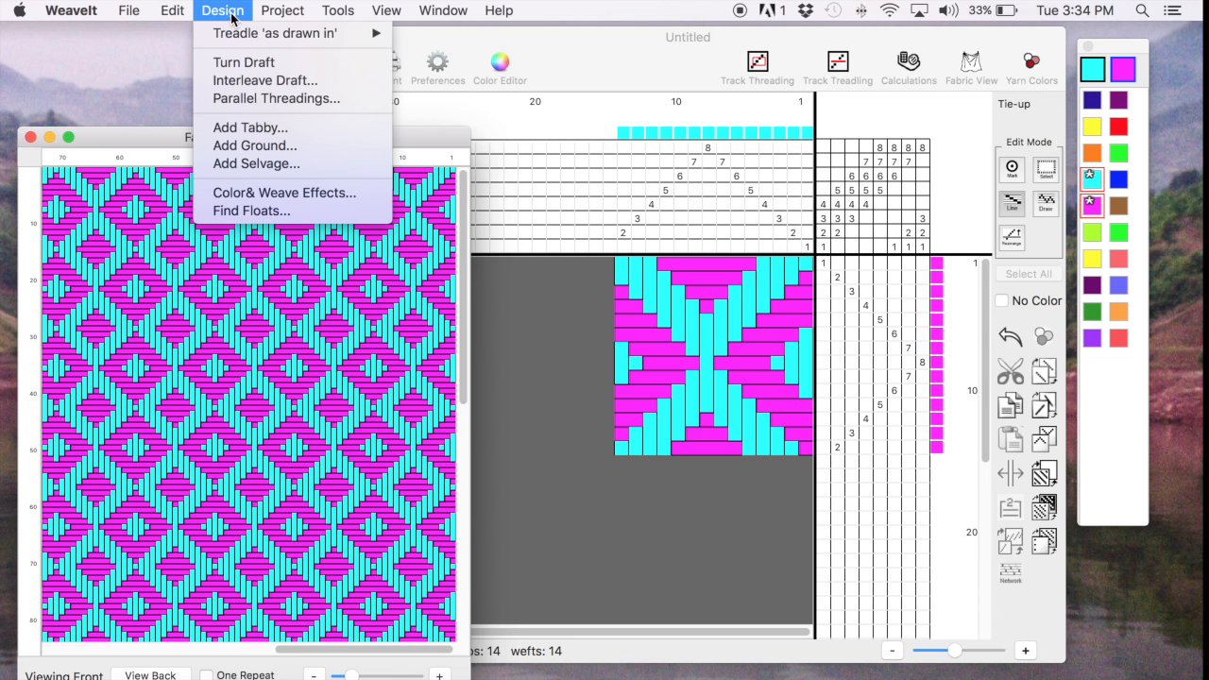
{"action": "mouse_move", "coordinate": [275, 98]}
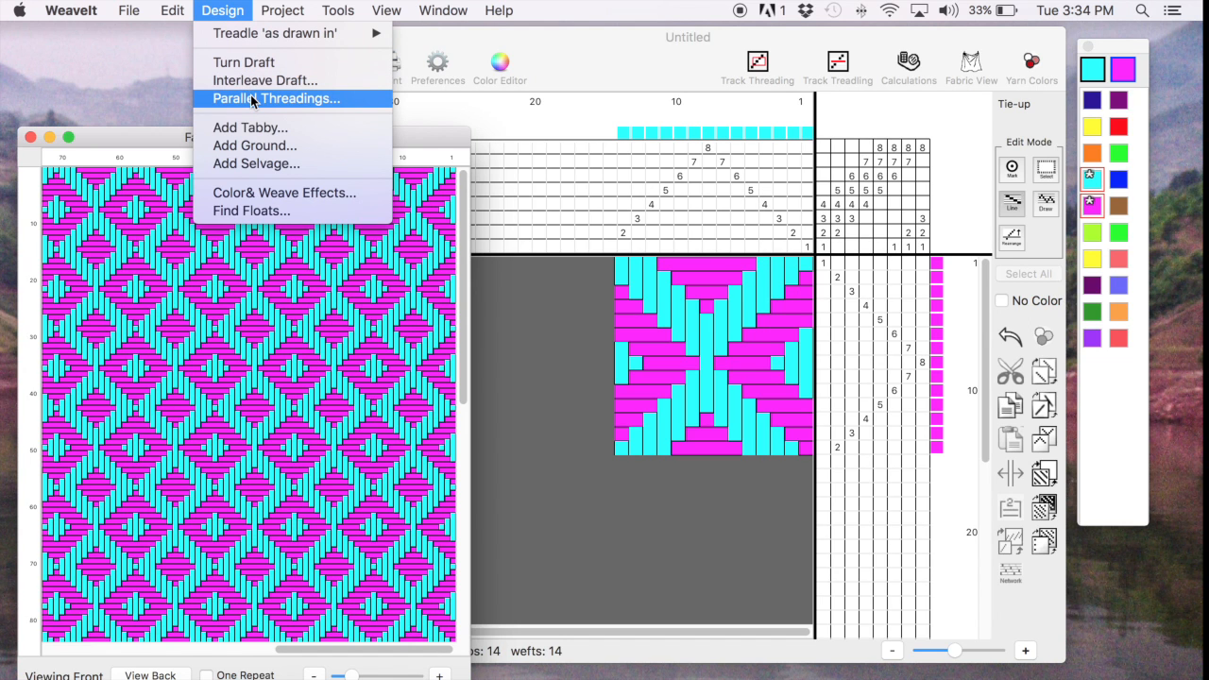
- Set parallel threadings to two opposite lines, offset 4, magenta threading and yellow treadling
{"action": "left_click", "coordinate": [274, 99]}
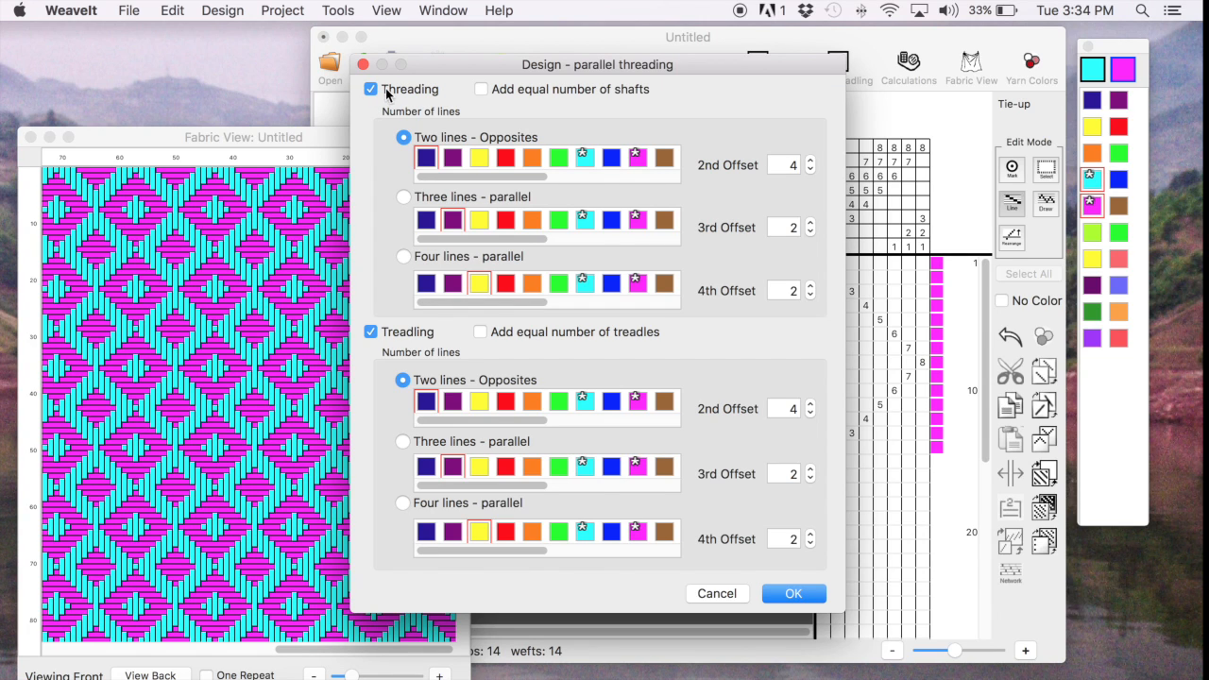
{"action": "mouse_move", "coordinate": [403, 111]}
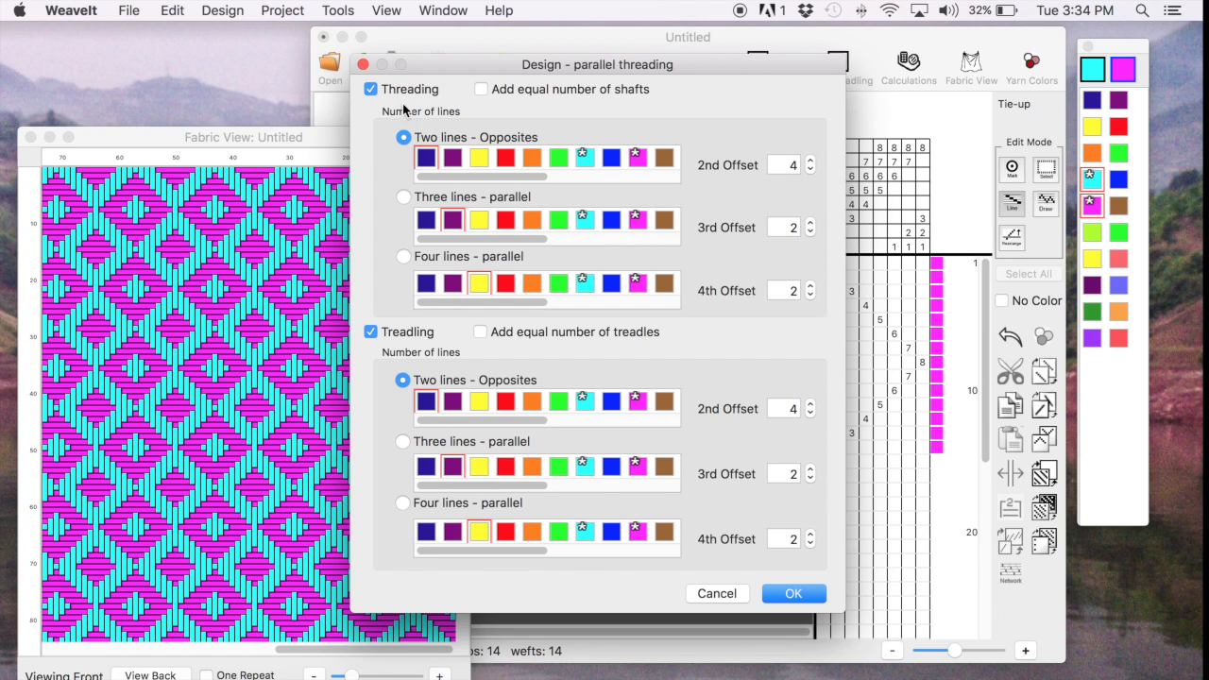
{"action": "mouse_move", "coordinate": [421, 150]}
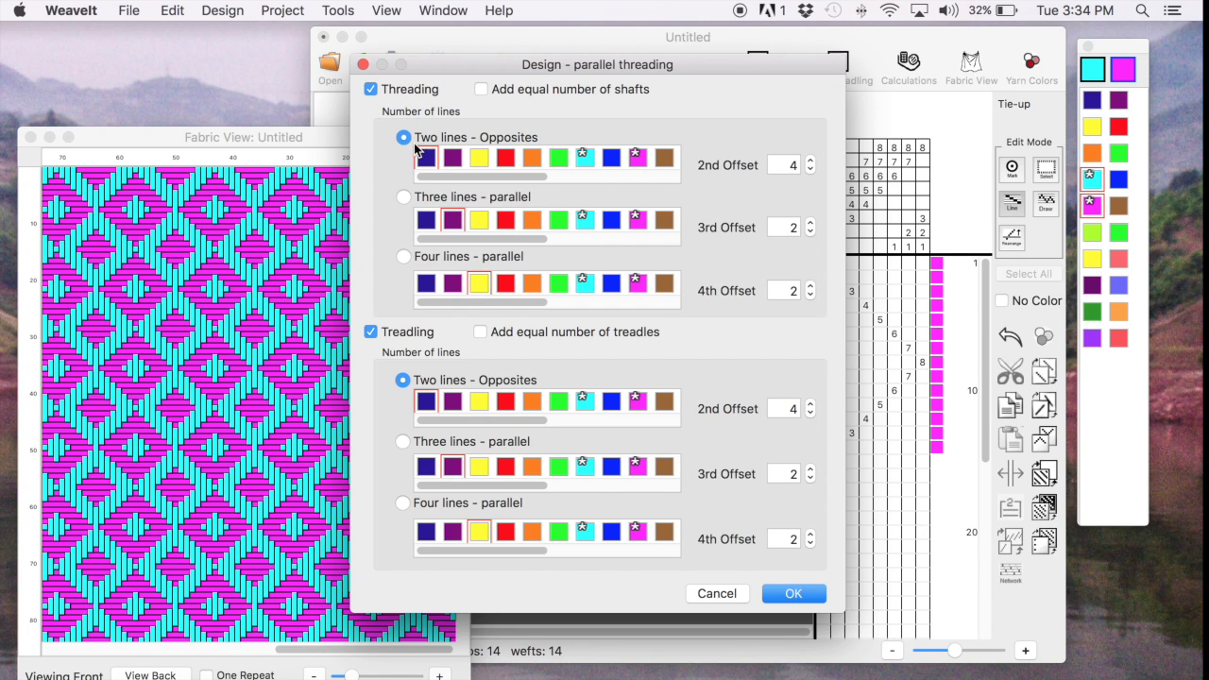
{"action": "mouse_move", "coordinate": [403, 140]}
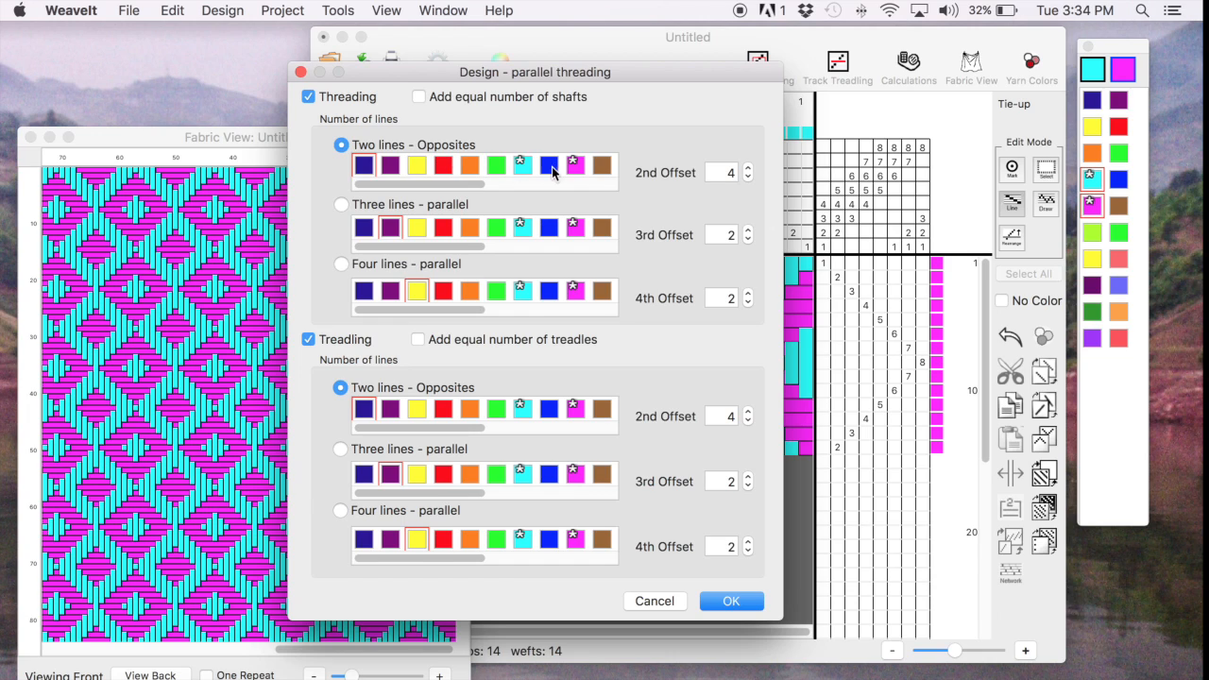
{"action": "left_click", "coordinate": [575, 165]}
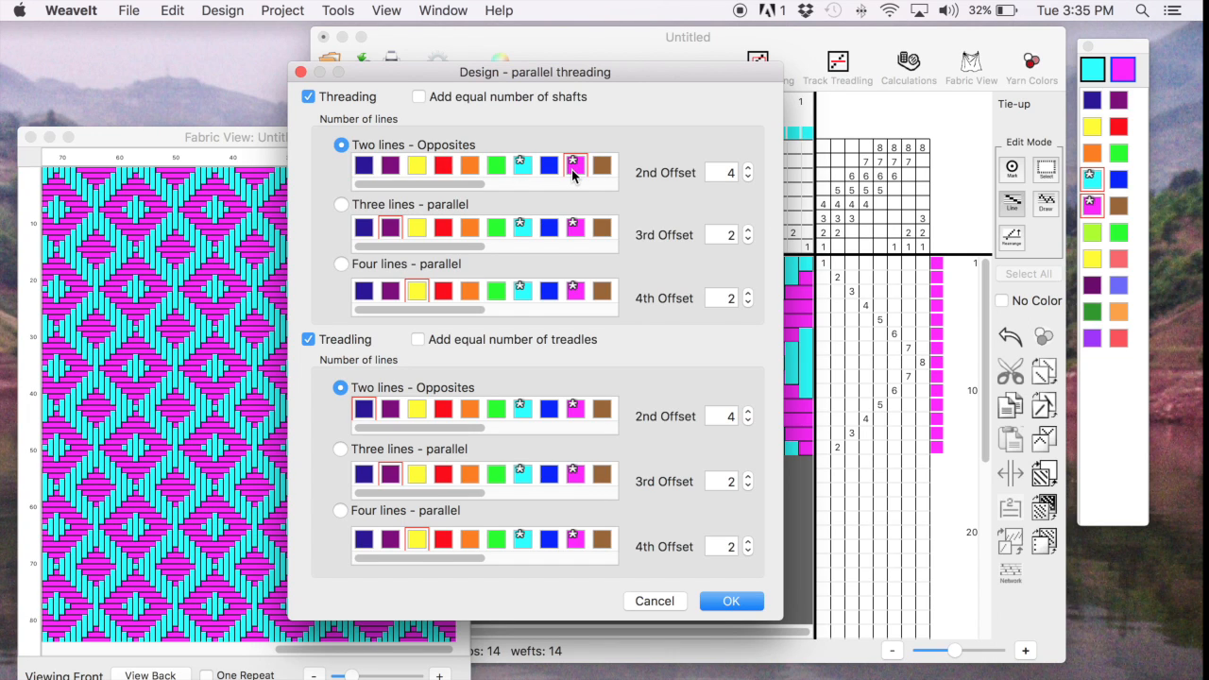
{"action": "mouse_move", "coordinate": [747, 172]}
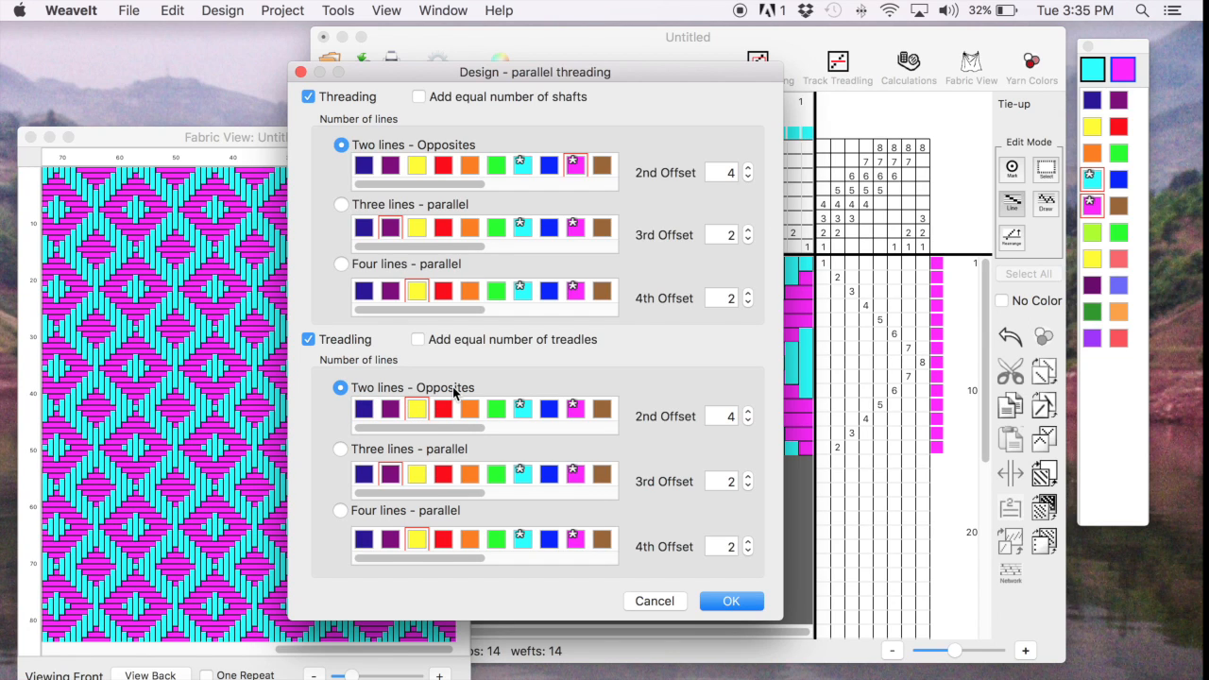
{"action": "mouse_move", "coordinate": [701, 421]}
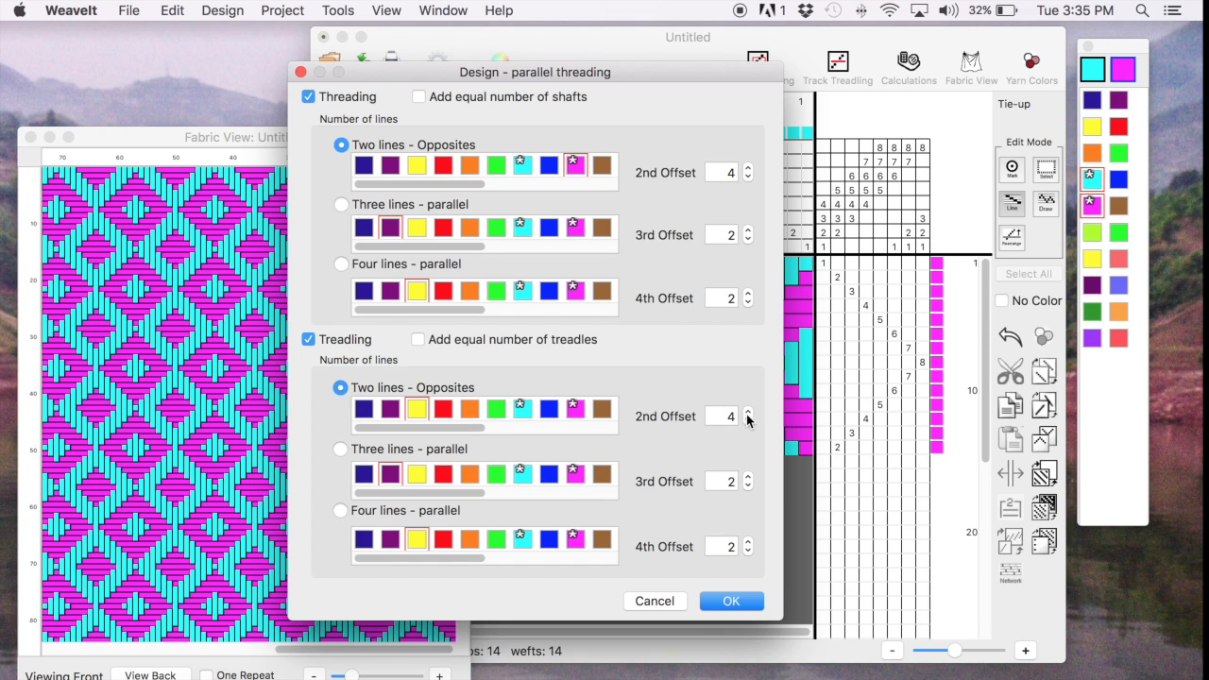
{"action": "mouse_move", "coordinate": [723, 522]}
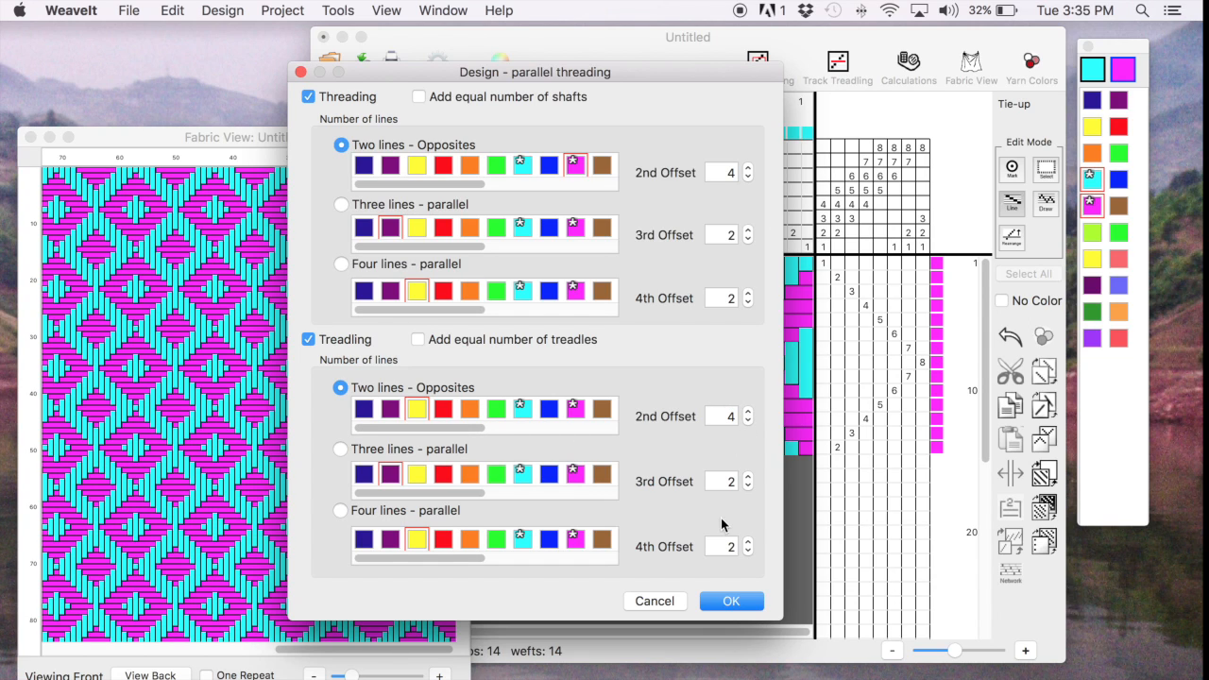
{"action": "left_click", "coordinate": [731, 601]}
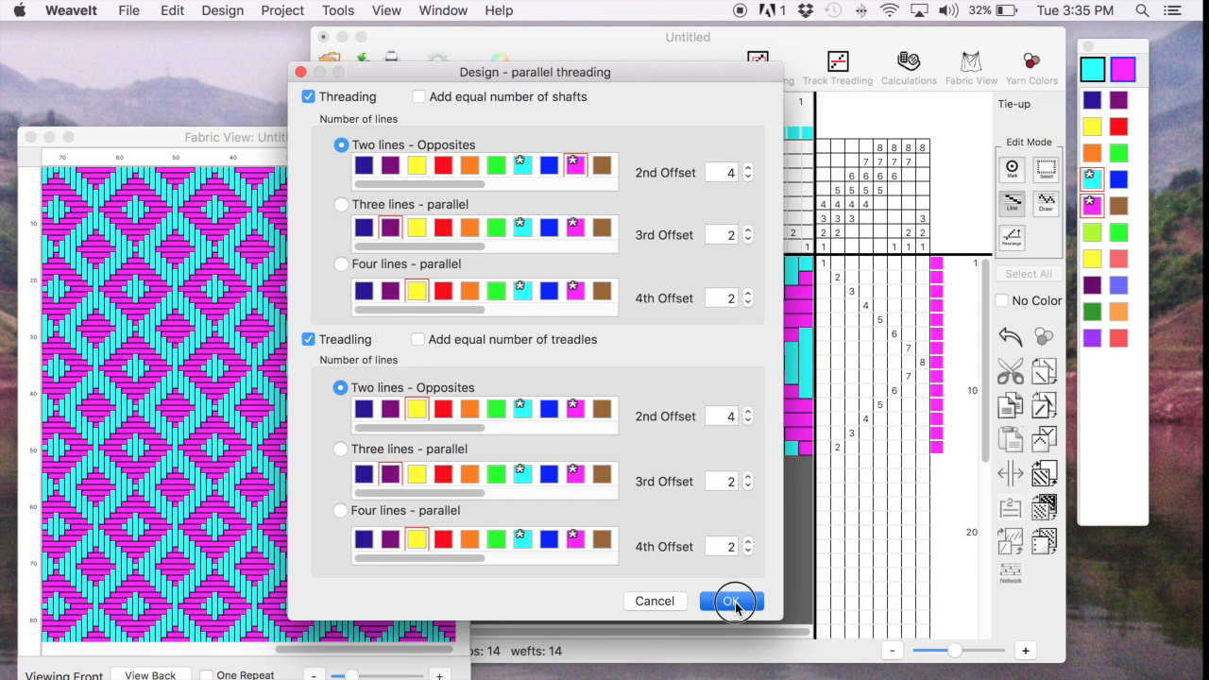
- Apply the parallel settings, doubling the draft to 28 ends and 28 picks
{"action": "left_click", "coordinate": [732, 600]}
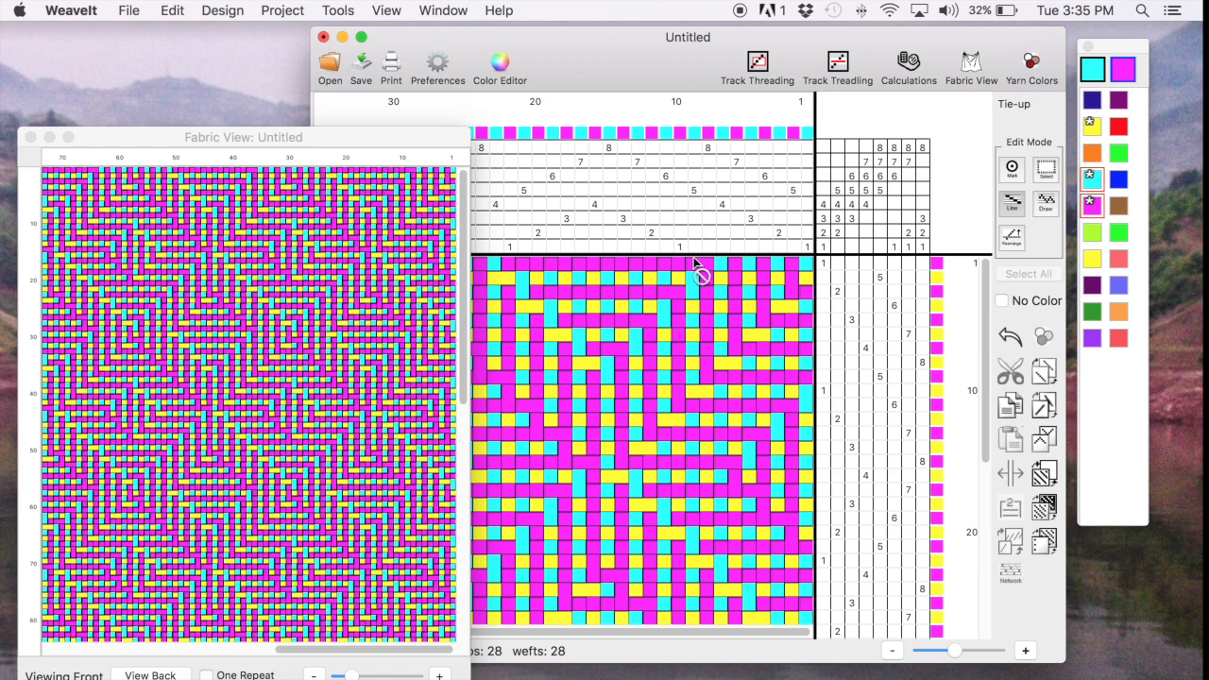
{"action": "mouse_move", "coordinate": [606, 275]}
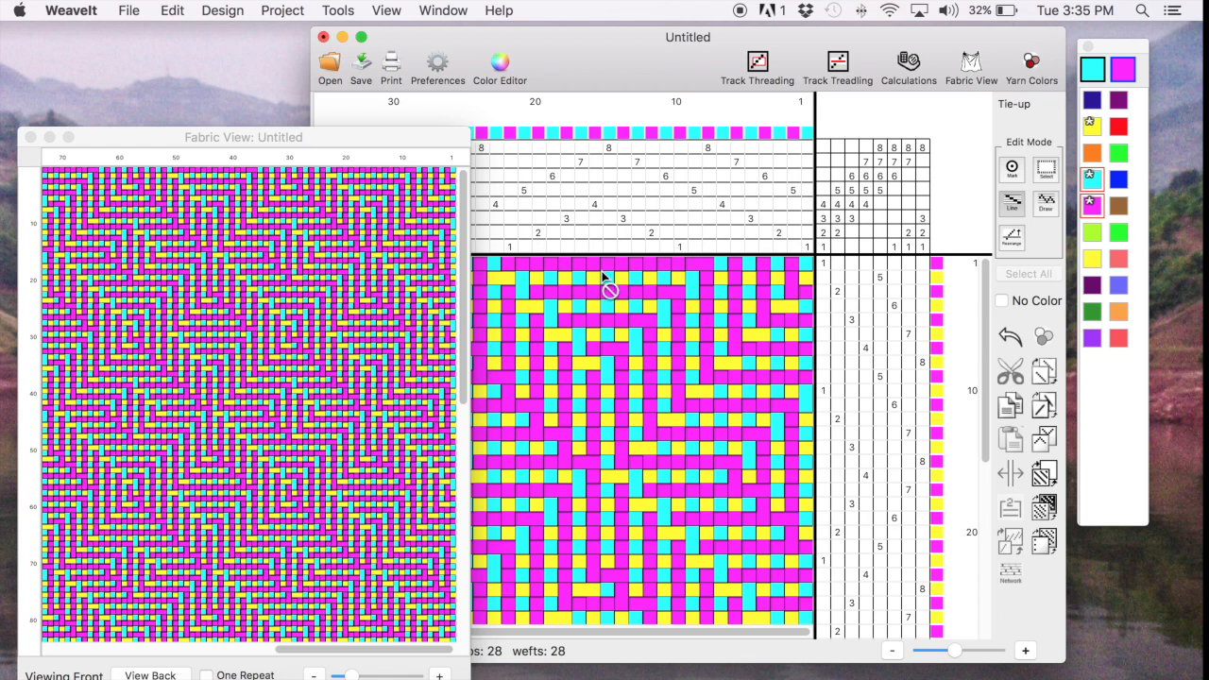
{"action": "mouse_move", "coordinate": [280, 425]}
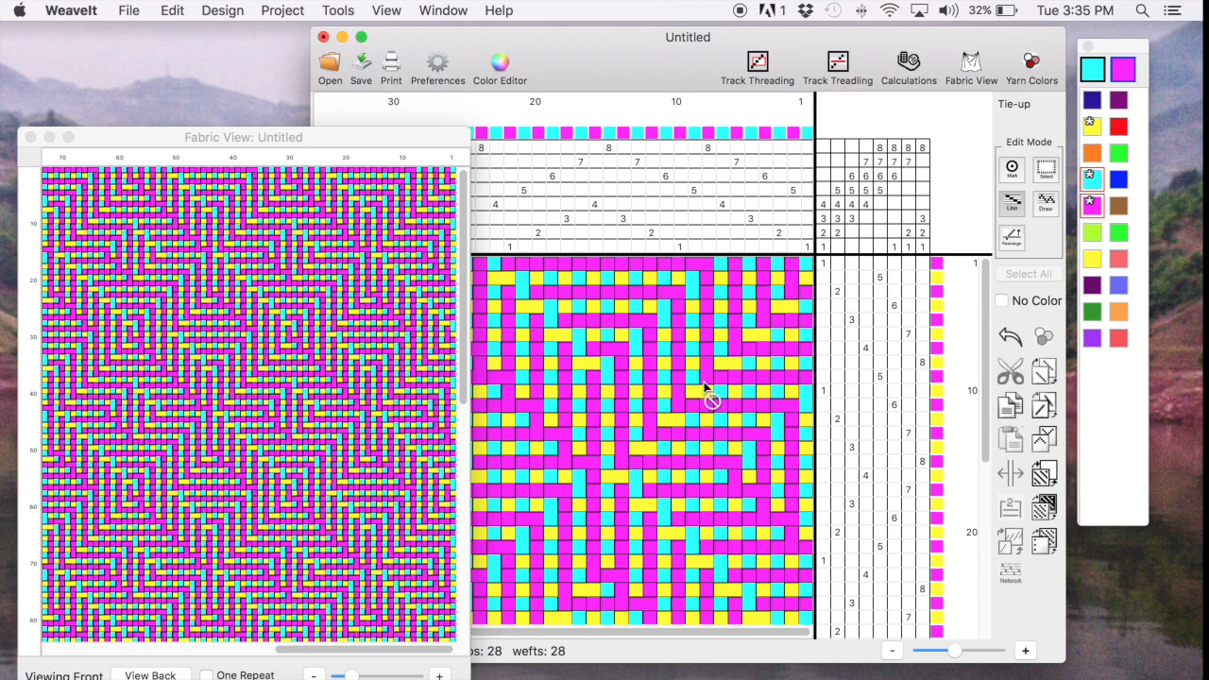
{"action": "mouse_move", "coordinate": [671, 326]}
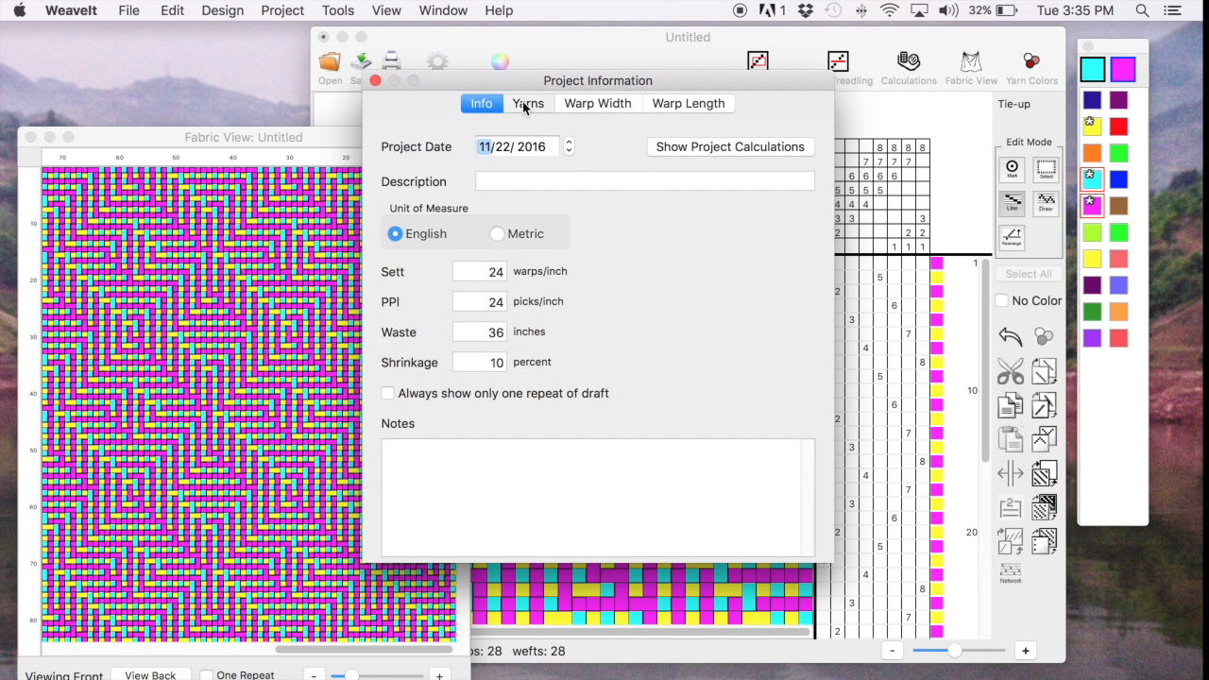
- On the Yarns page, enter setts of 40, 40 and 6 for cyan, magenta and yellow
{"action": "left_click", "coordinate": [527, 103]}
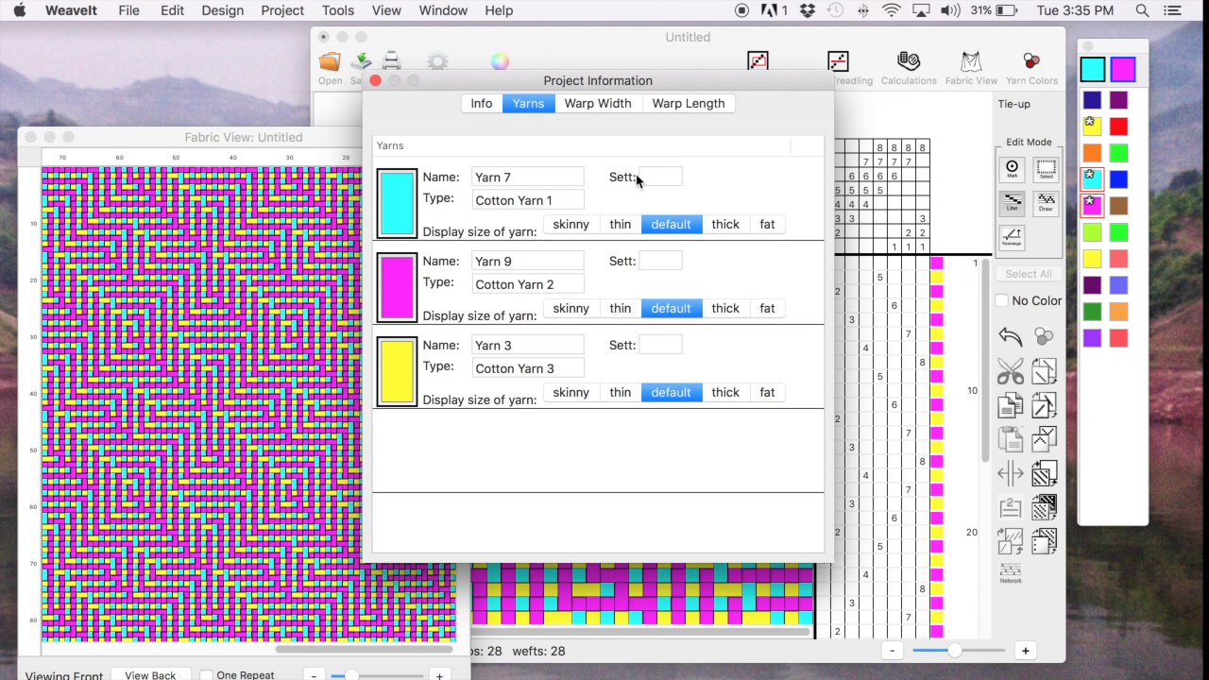
{"action": "left_click", "coordinate": [659, 177]}
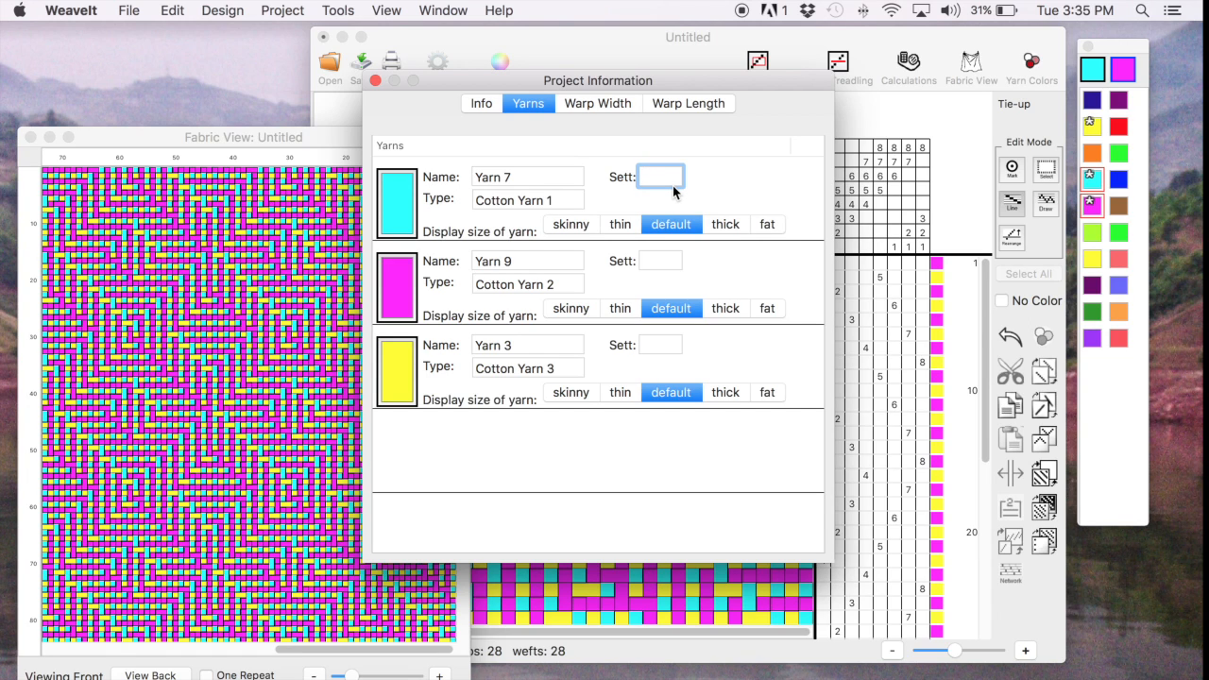
{"action": "type", "text": "40"}
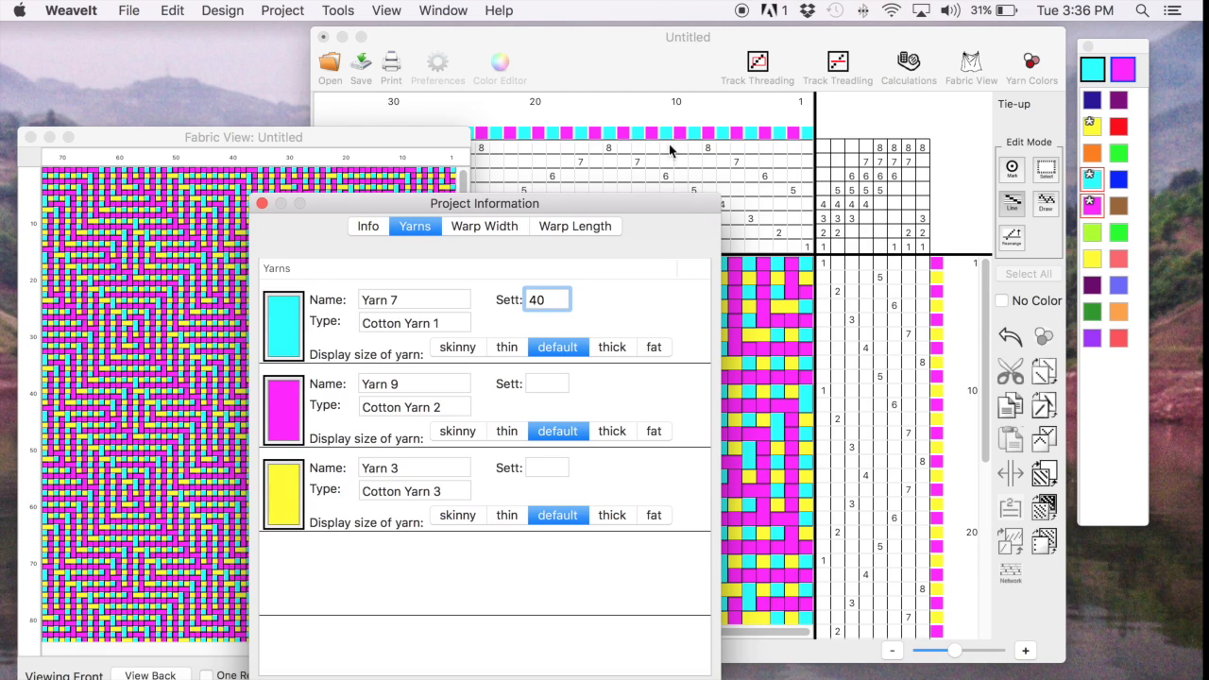
{"action": "left_click", "coordinate": [547, 383]}
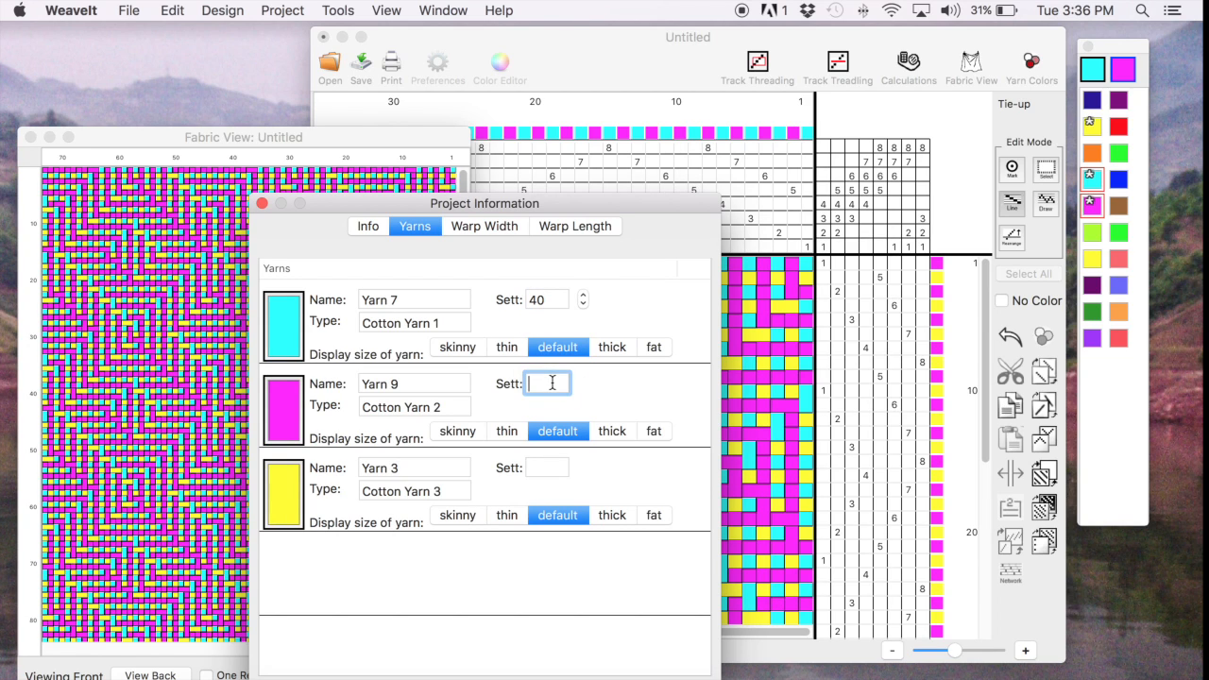
{"action": "type", "text": "40"}
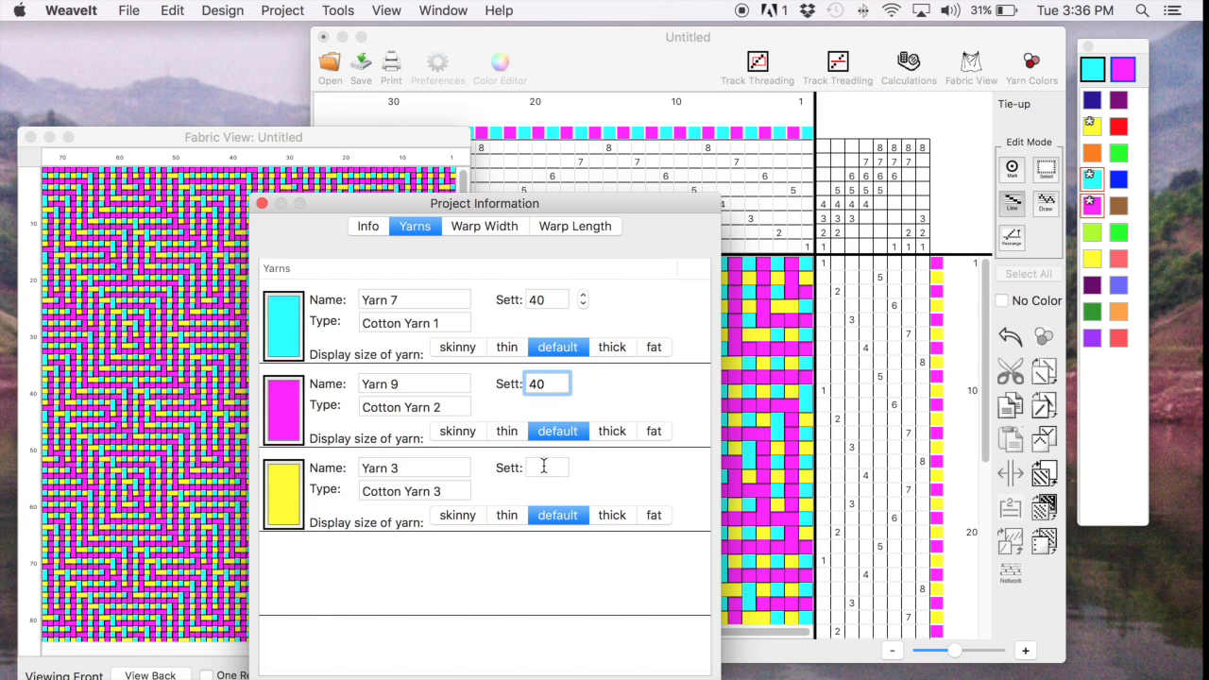
{"action": "type", "text": "6"}
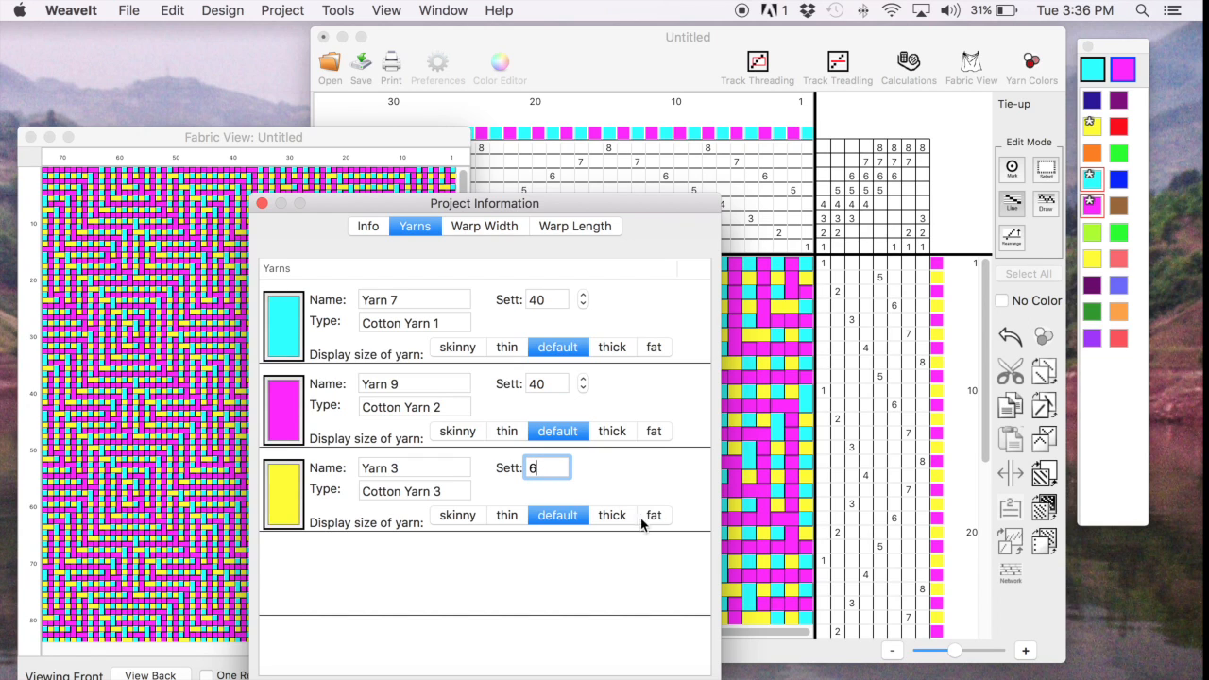
- Display yellow yarn as fat and the other two yarns as thin, then close the dialog
{"action": "left_click", "coordinate": [653, 515]}
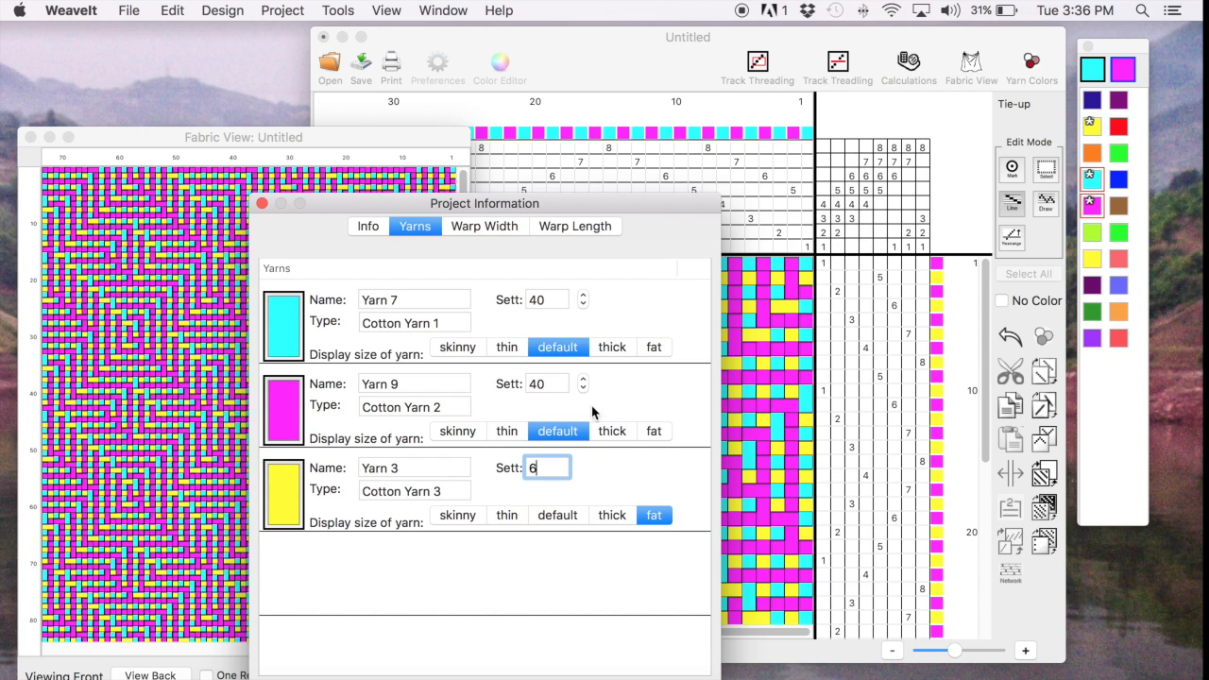
{"action": "left_click", "coordinate": [506, 431]}
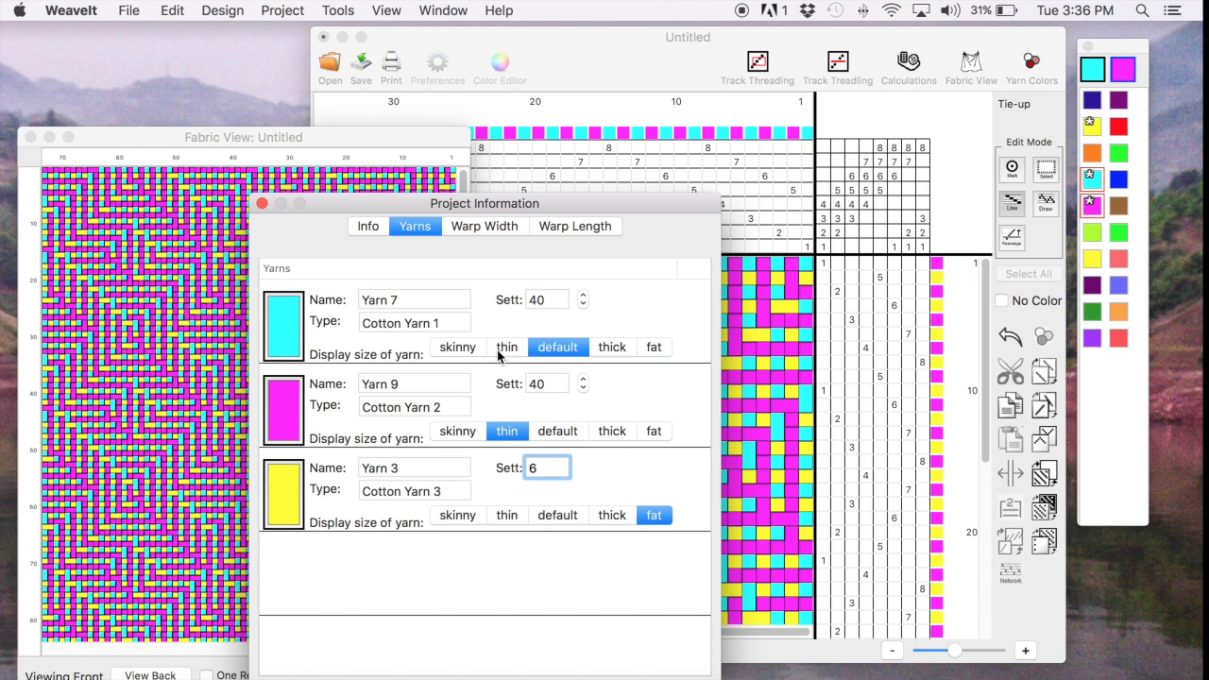
{"action": "left_click", "coordinate": [506, 346]}
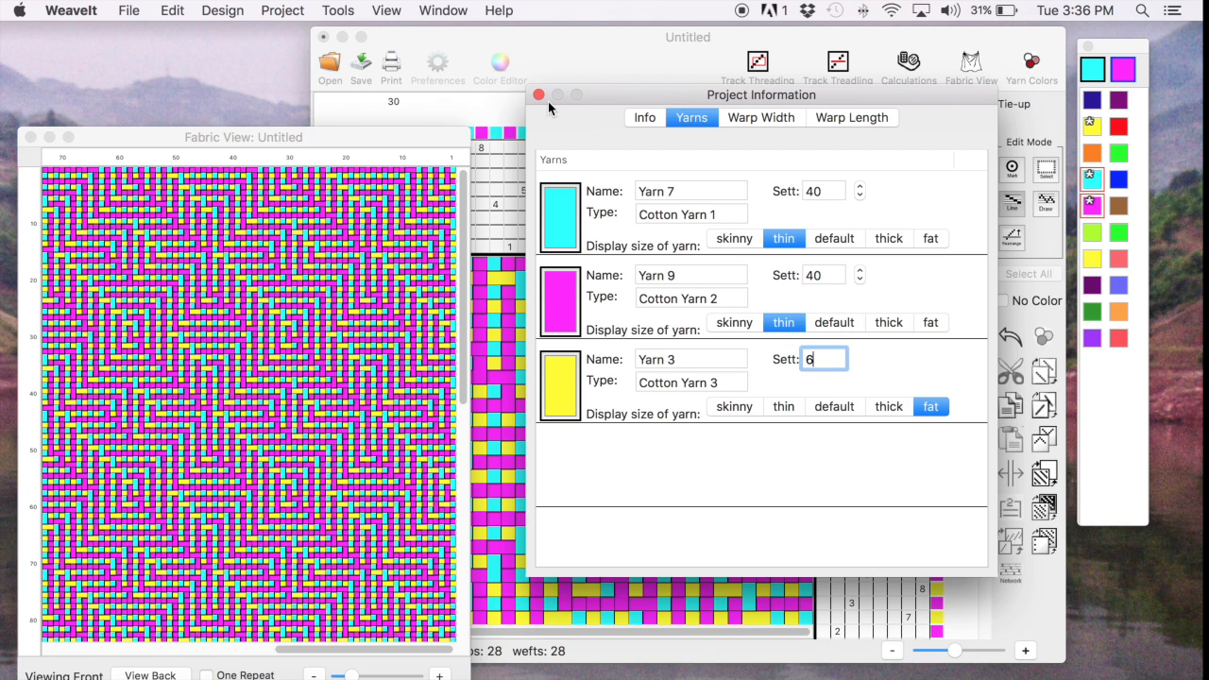
{"action": "left_click", "coordinate": [539, 94]}
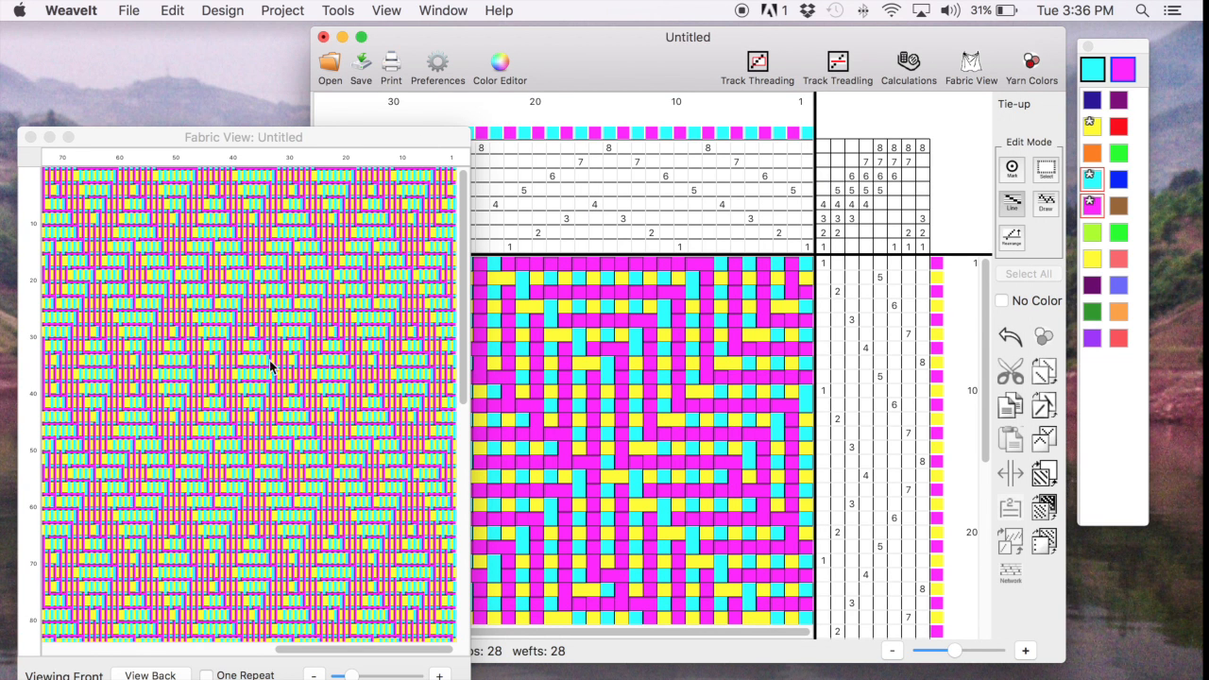
{"action": "mouse_move", "coordinate": [375, 283]}
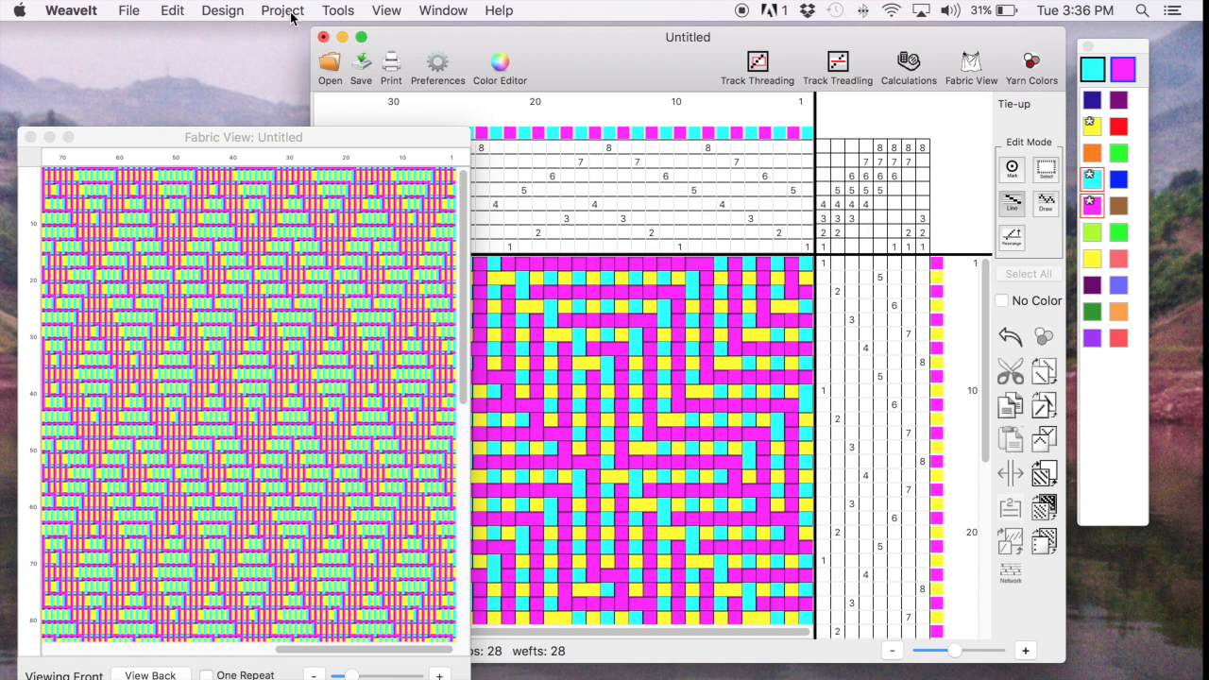
- Change the project weave type to Warp-faced Weave
{"action": "left_click", "coordinate": [307, 10]}
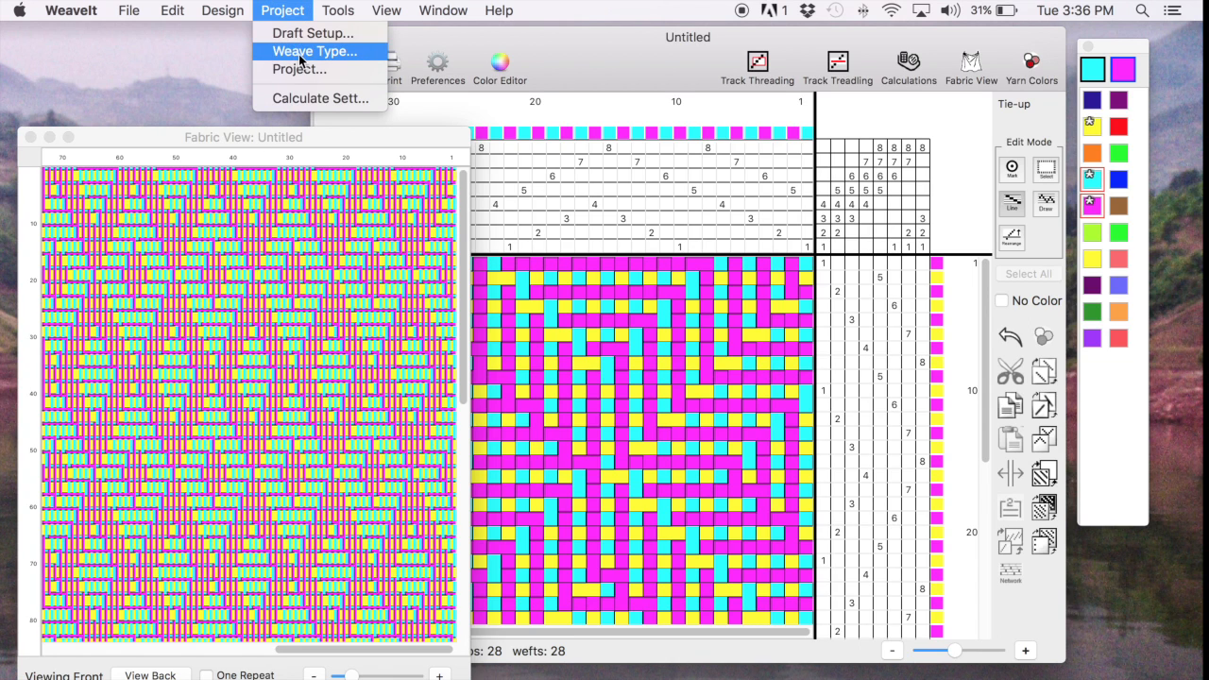
{"action": "left_click", "coordinate": [313, 51]}
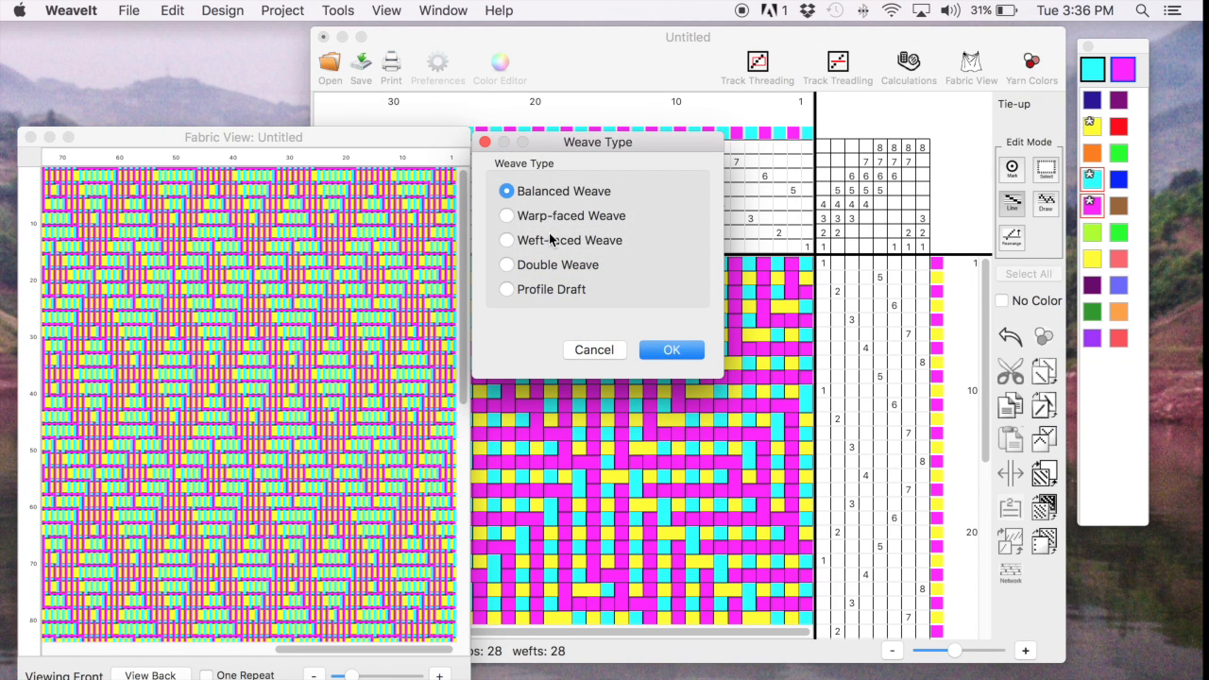
{"action": "left_click", "coordinate": [506, 216]}
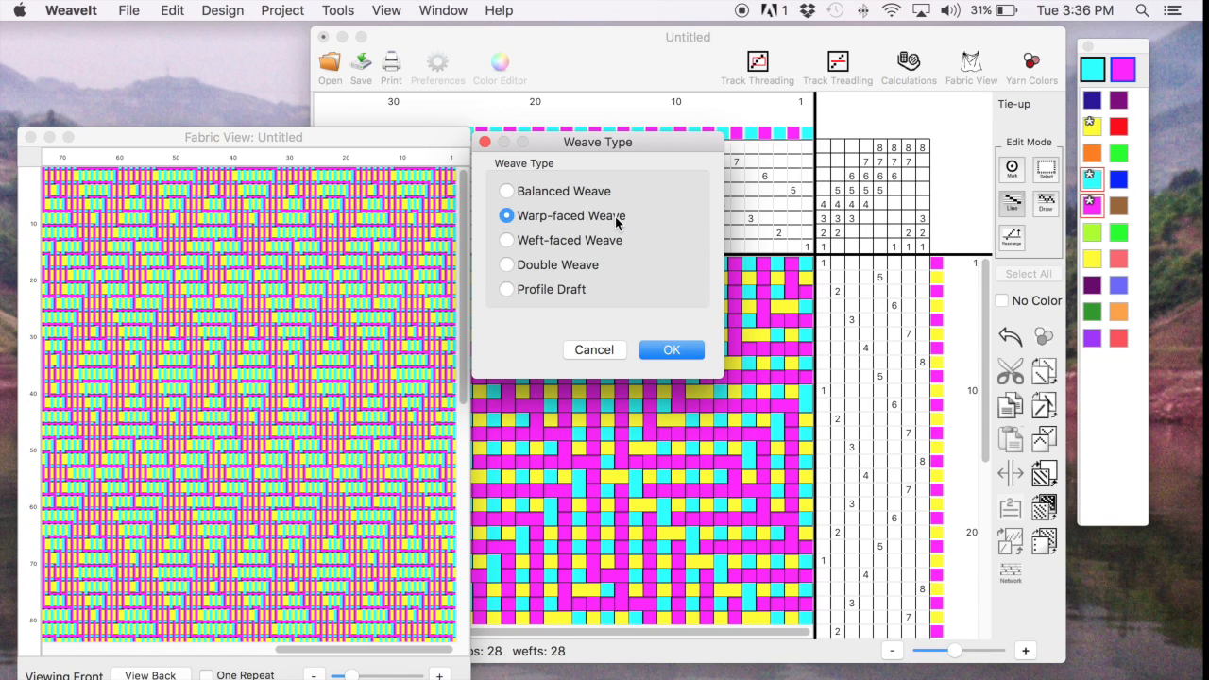
{"action": "left_click", "coordinate": [672, 349]}
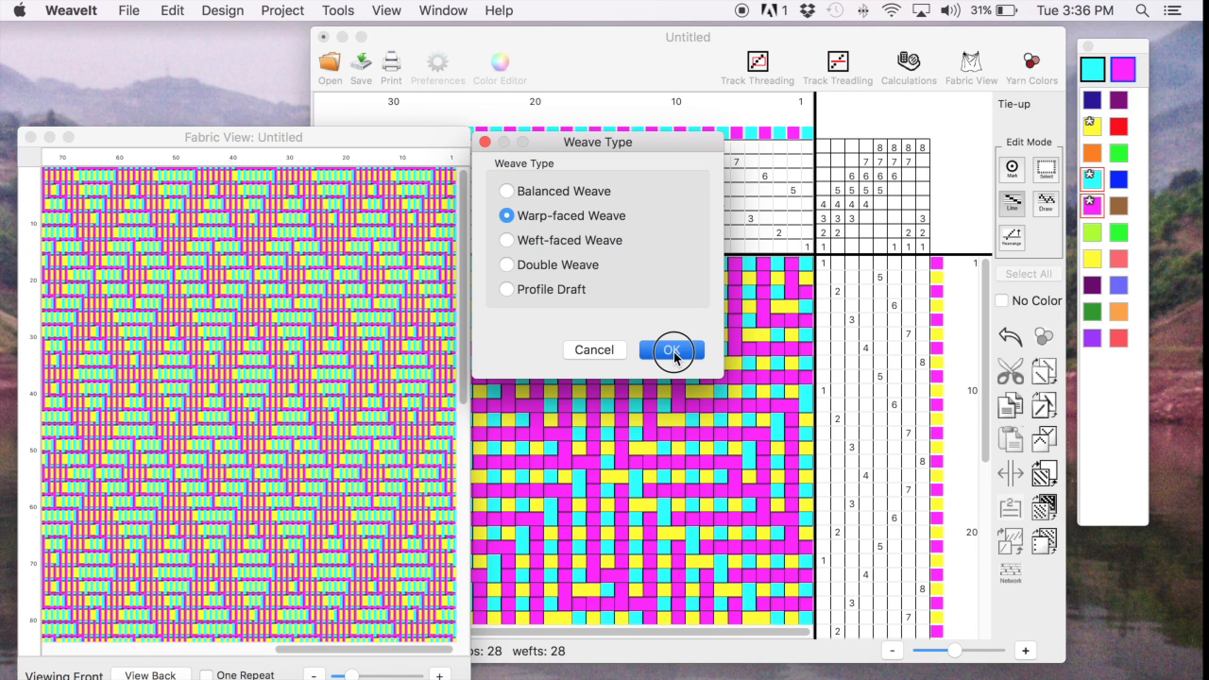
{"action": "left_click", "coordinate": [672, 349]}
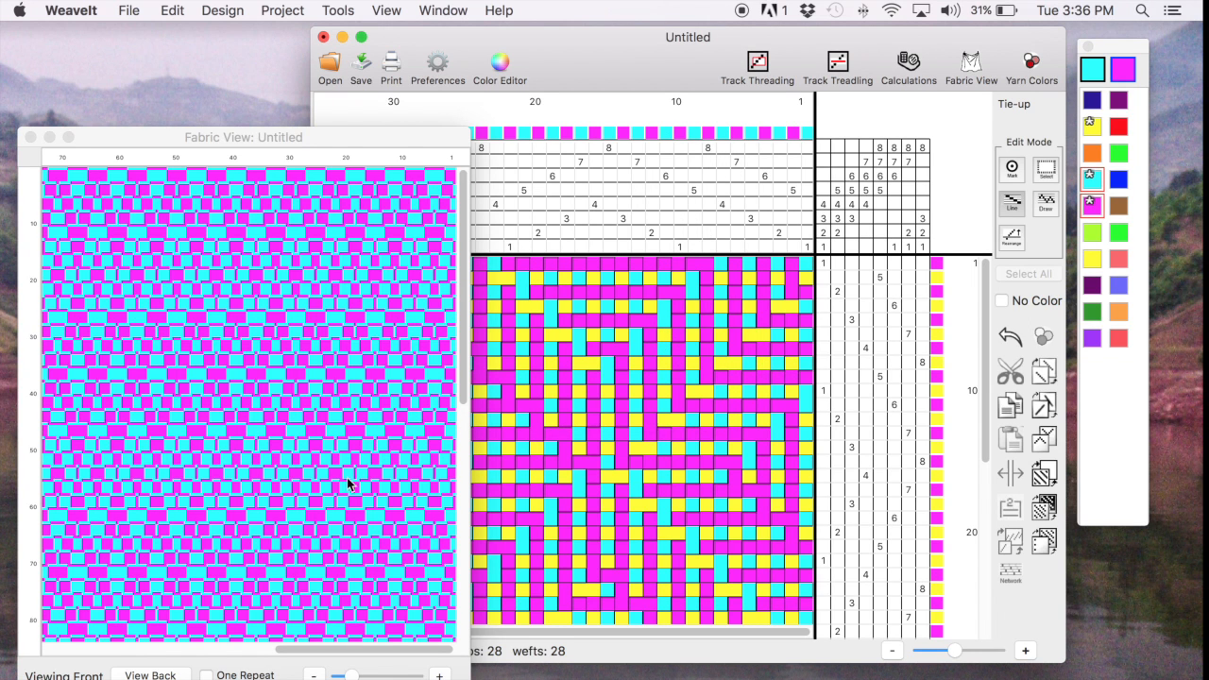
{"action": "mouse_move", "coordinate": [342, 497]}
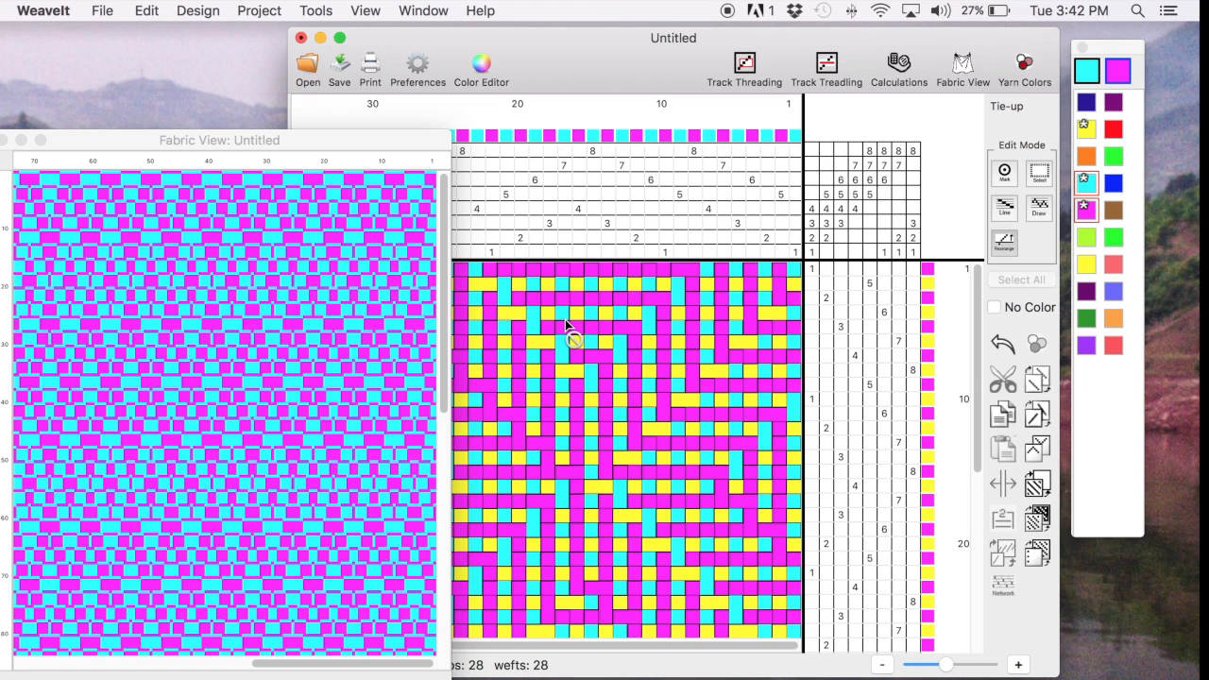
{"action": "mouse_move", "coordinate": [1197, 244]}
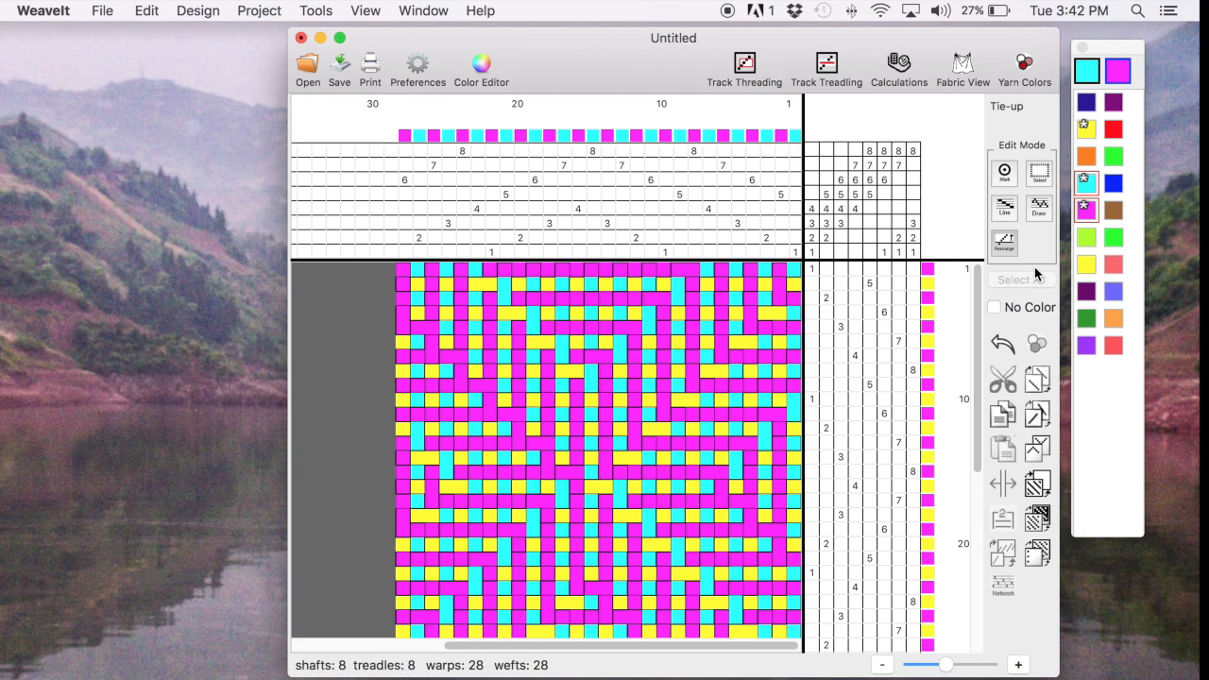
{"action": "mouse_move", "coordinate": [1004, 244]}
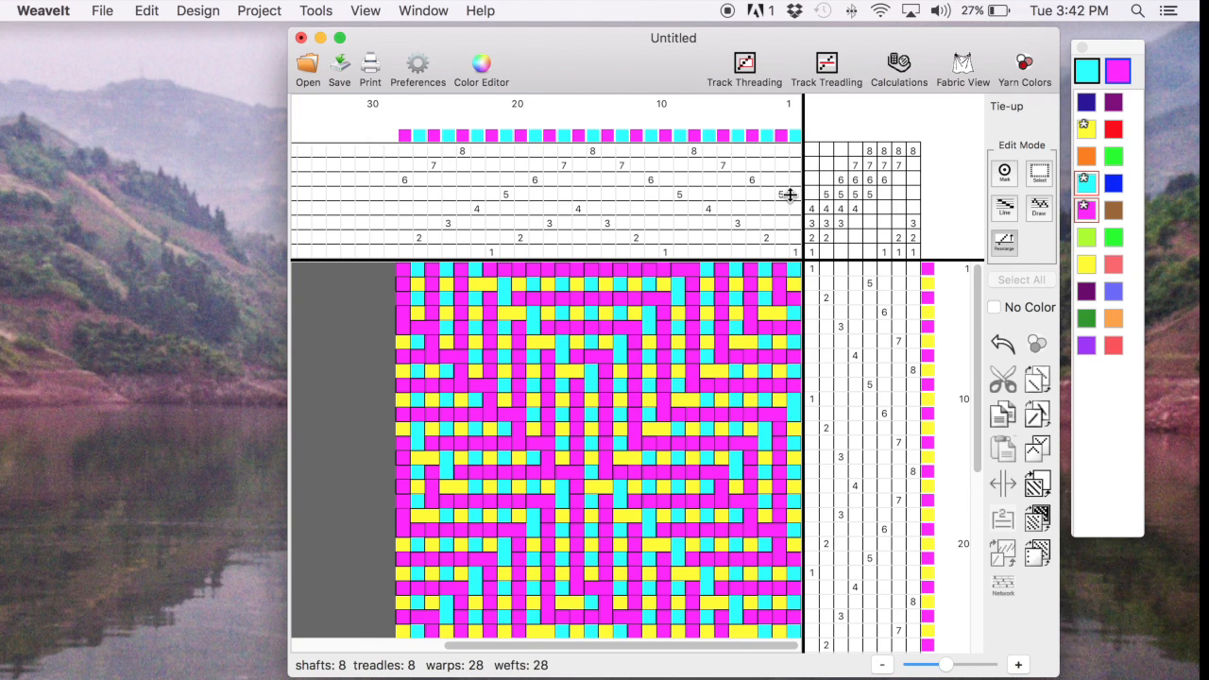
- Redraw the threading as a parallel sequence, rearranging several shafts
{"action": "left_click", "coordinate": [780, 194]}
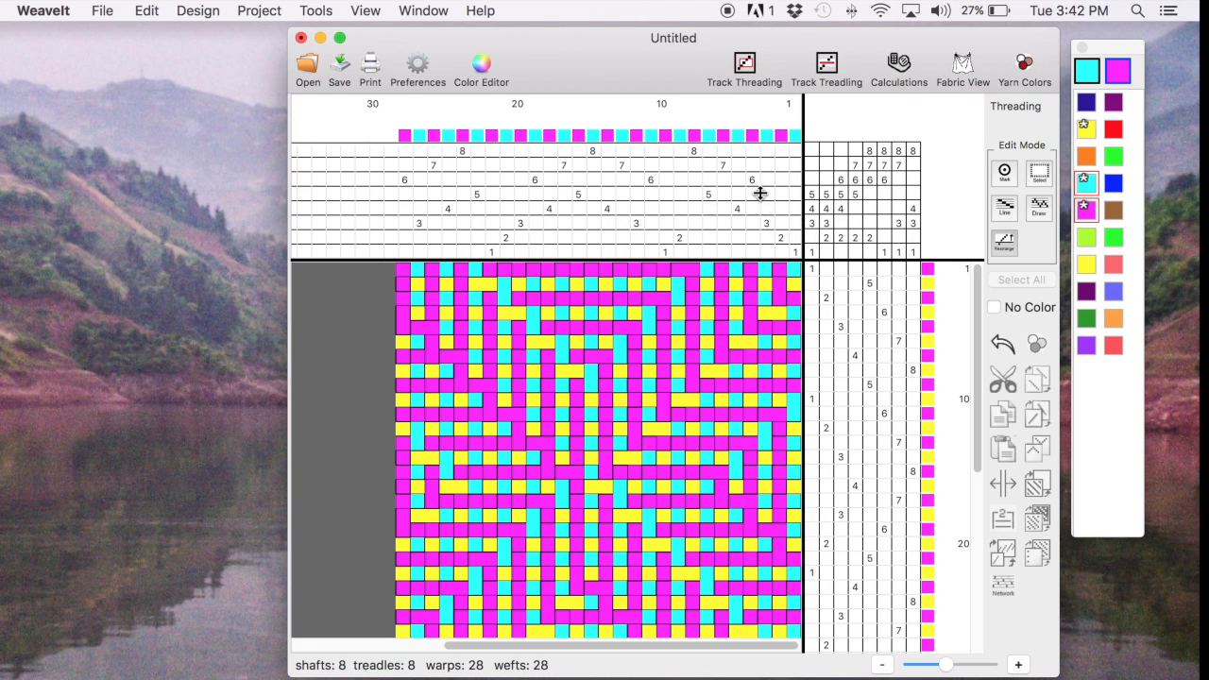
{"action": "mouse_move", "coordinate": [663, 155]}
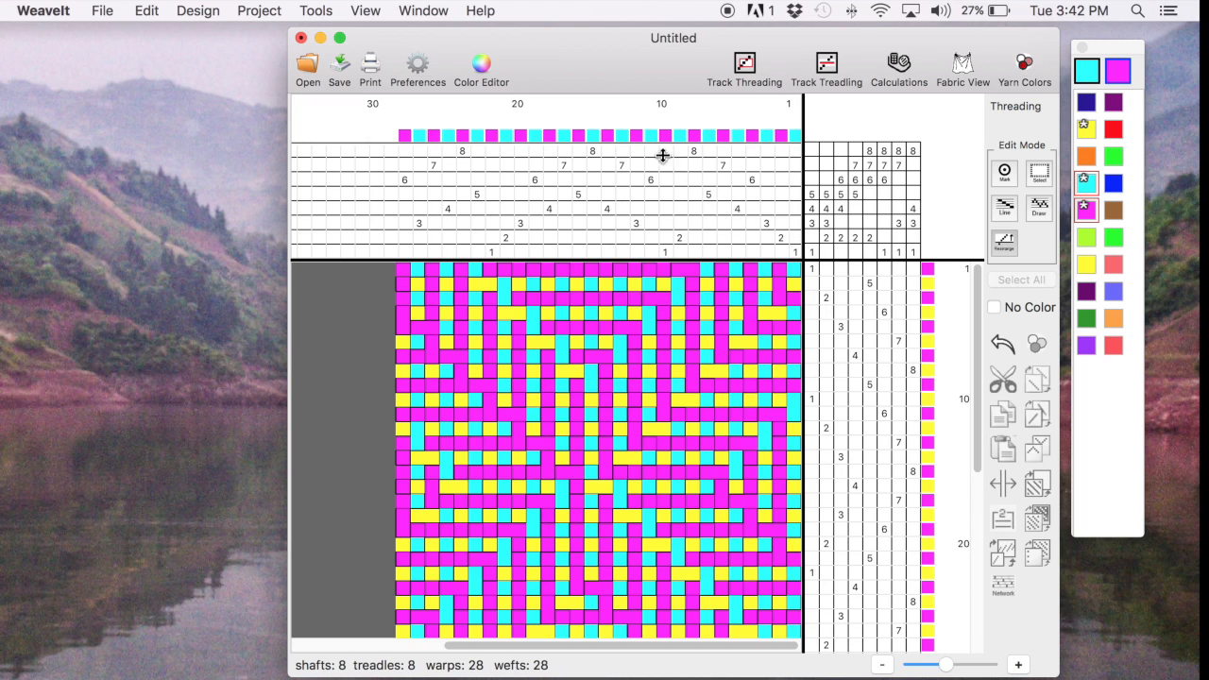
{"action": "left_click", "coordinate": [756, 179]}
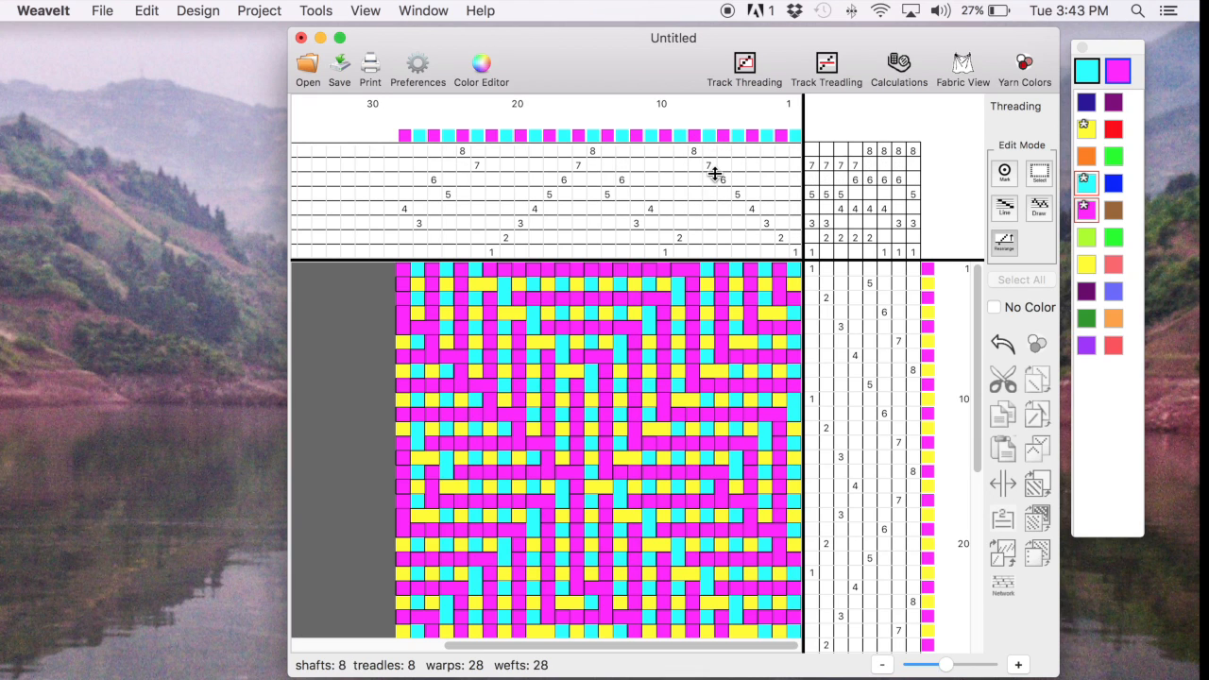
{"action": "mouse_move", "coordinate": [879, 265]}
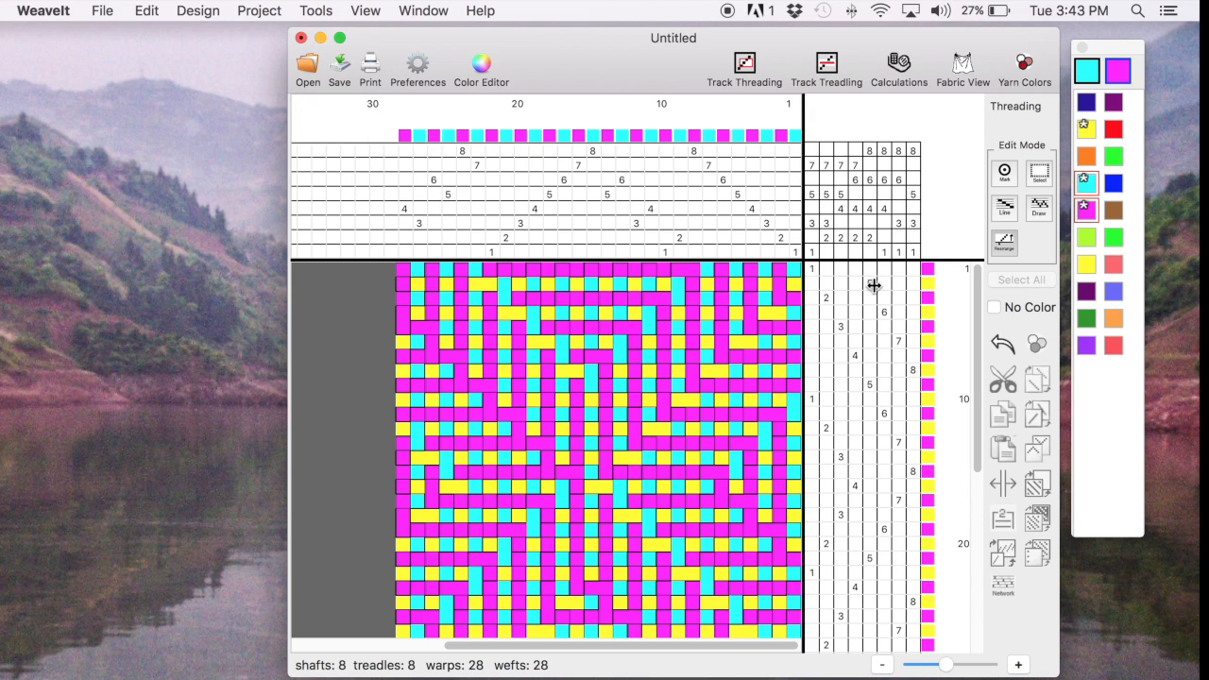
- Redraw the treadling as a parallel sequence and reopen the fabric view
{"action": "left_click", "coordinate": [872, 285]}
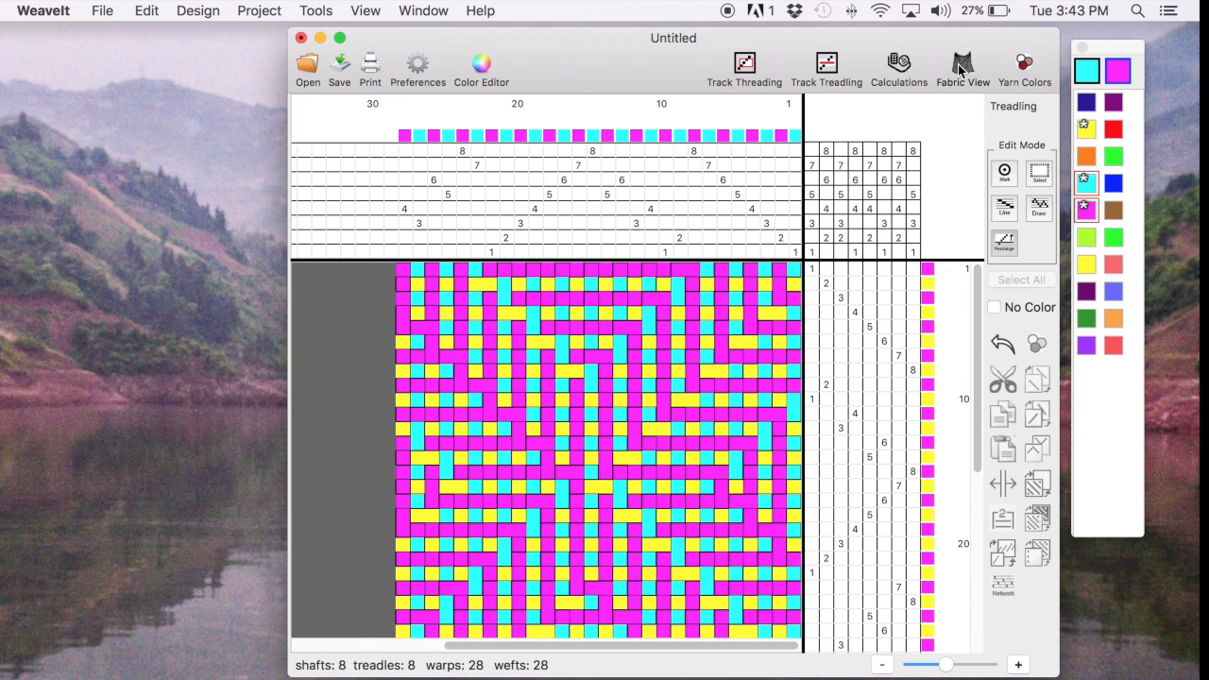
{"action": "left_click", "coordinate": [959, 64]}
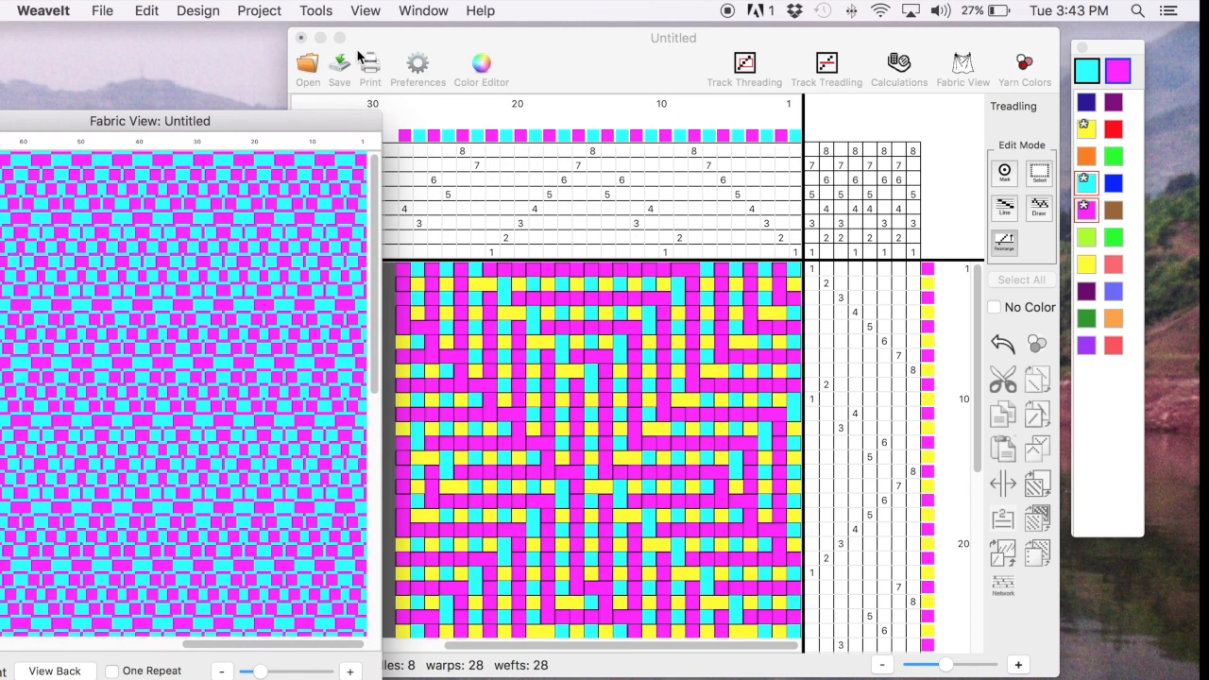
{"action": "mouse_move", "coordinate": [695, 181]}
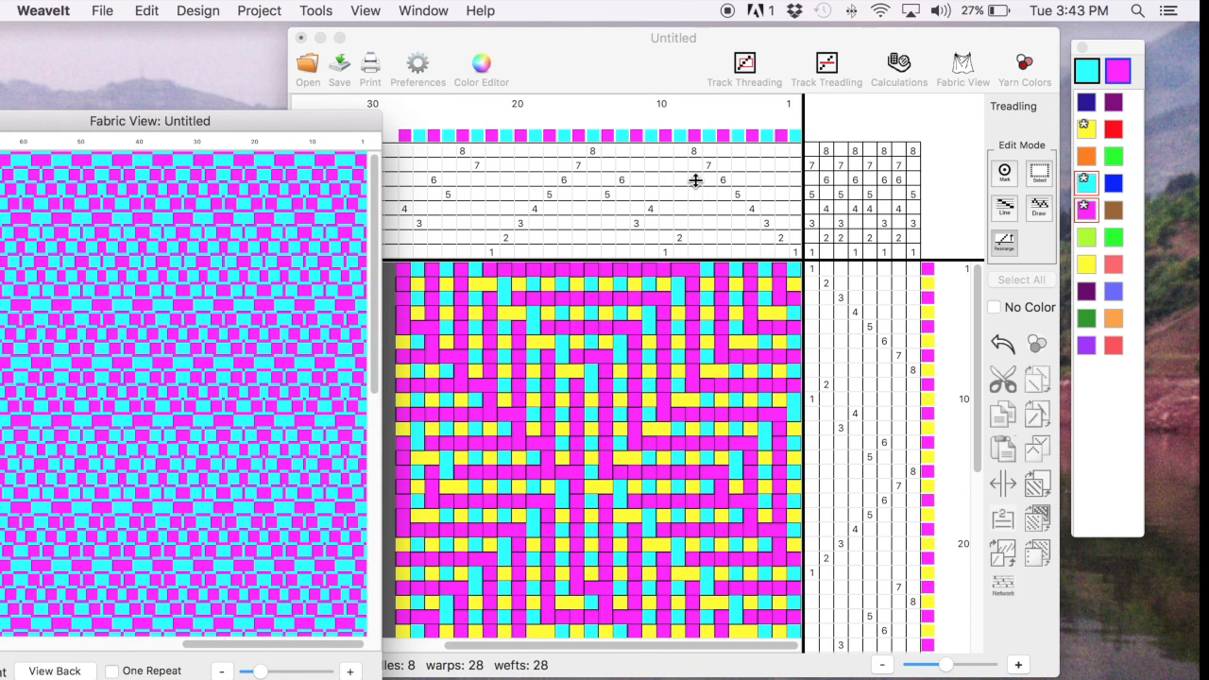
{"action": "mouse_move", "coordinate": [197, 21]}
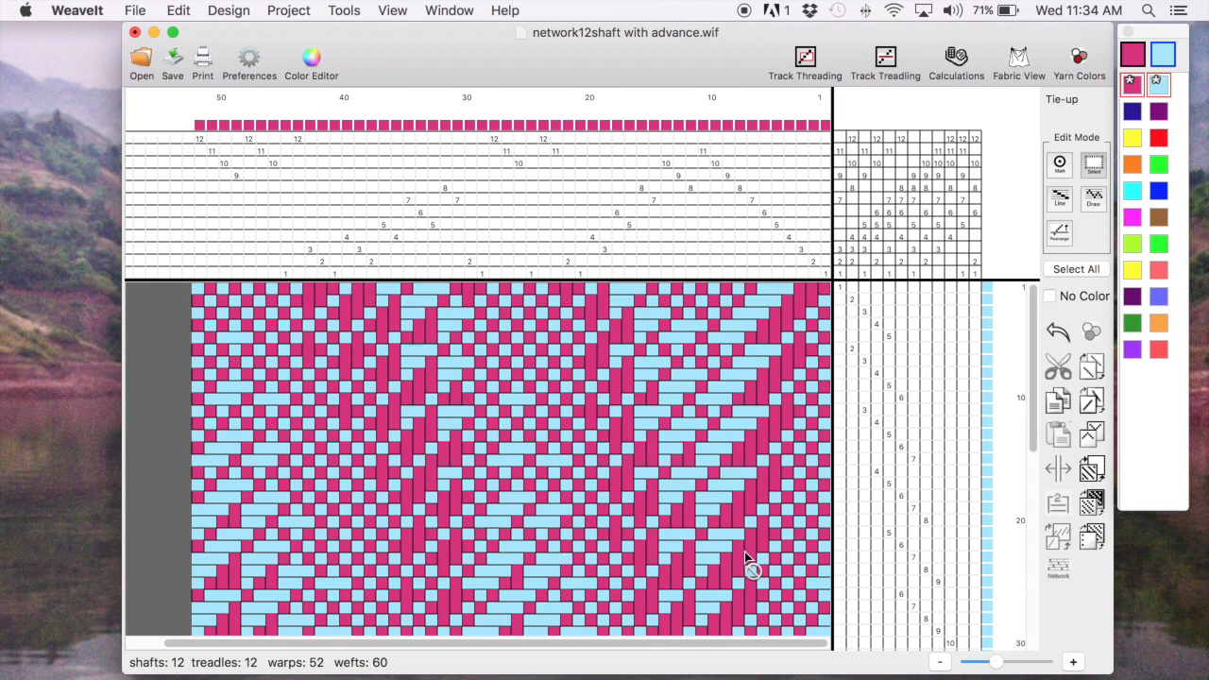
{"action": "mouse_move", "coordinate": [688, 454]}
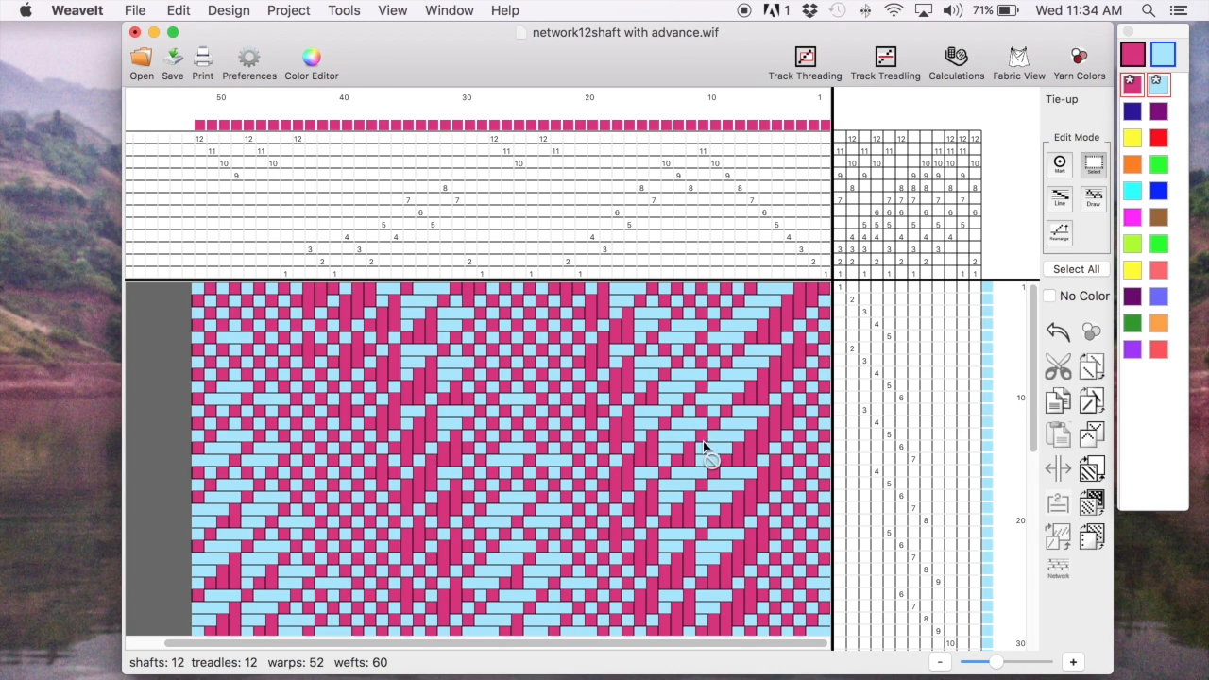
{"action": "mouse_move", "coordinate": [599, 374]}
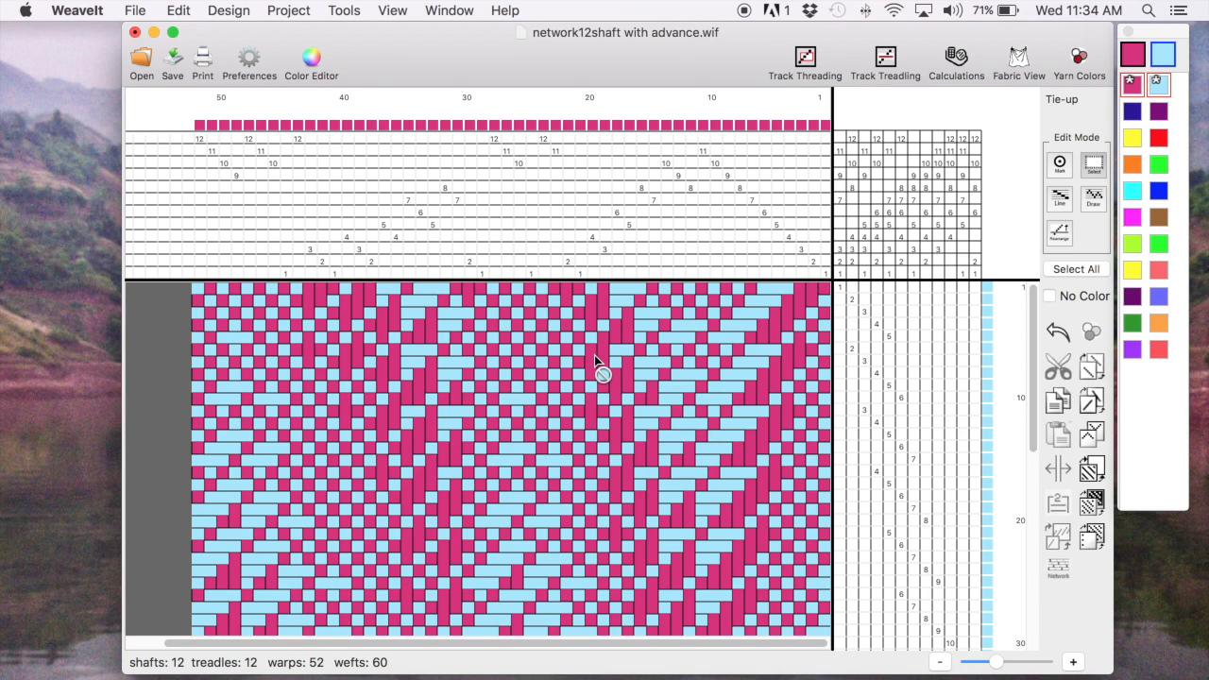
{"action": "mouse_move", "coordinate": [694, 398]}
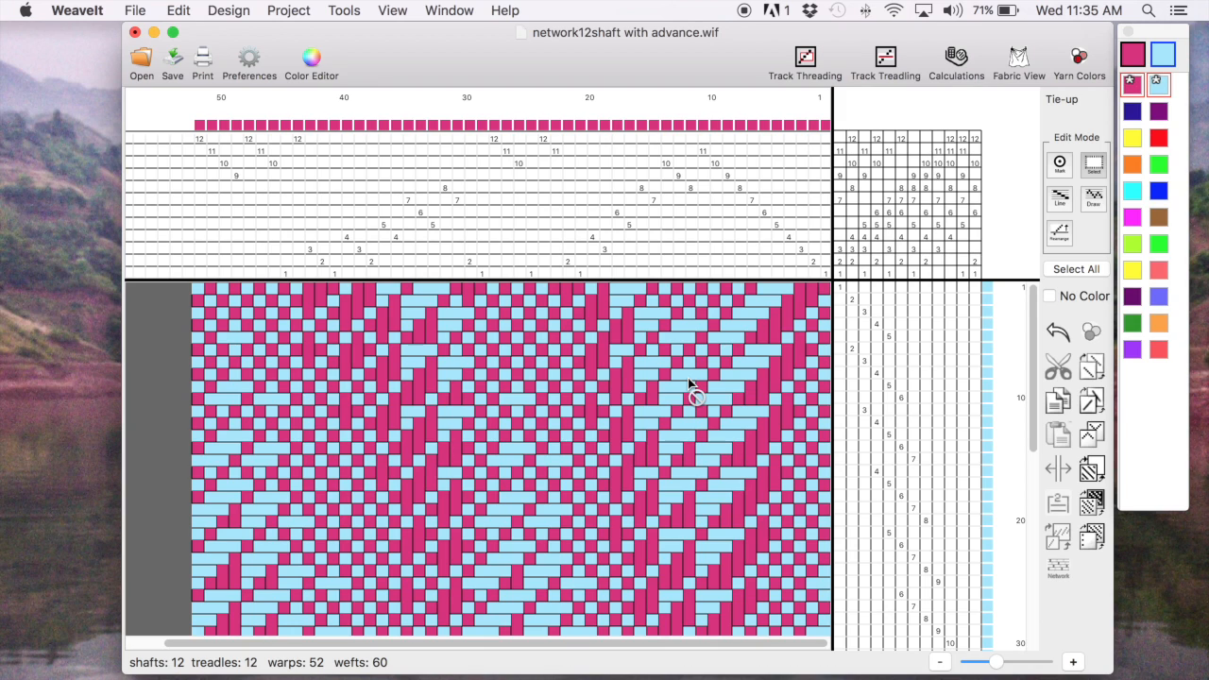
{"action": "mouse_move", "coordinate": [616, 312]}
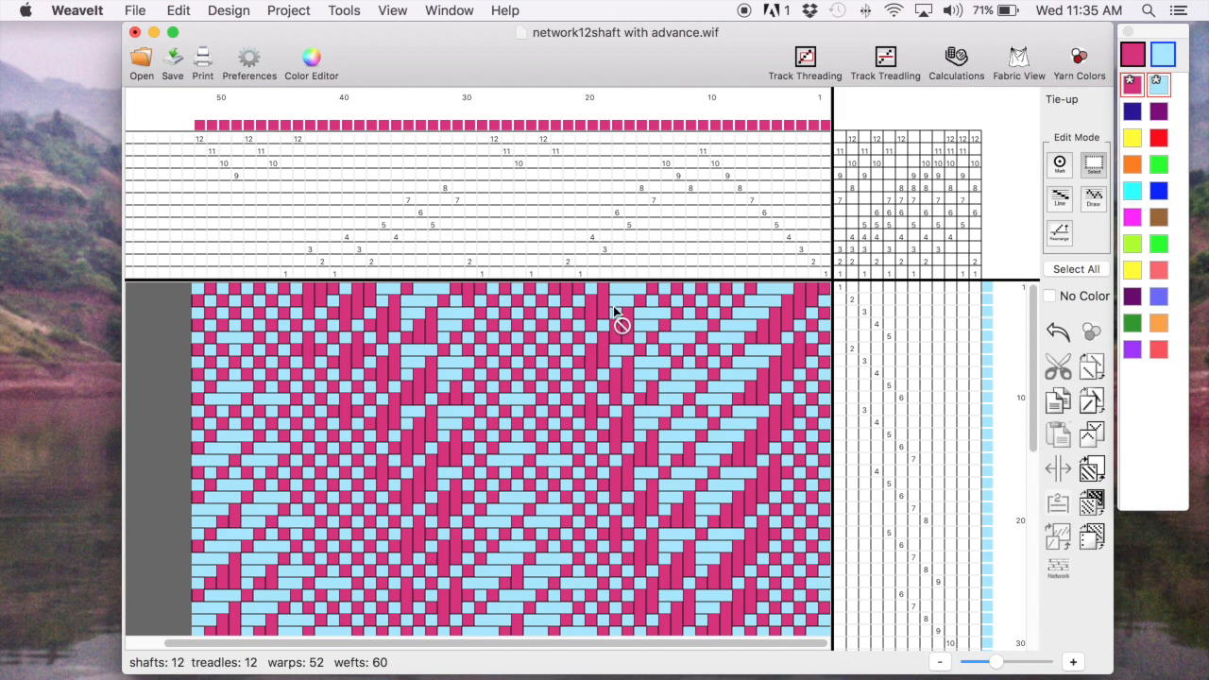
{"action": "mouse_move", "coordinate": [638, 319]}
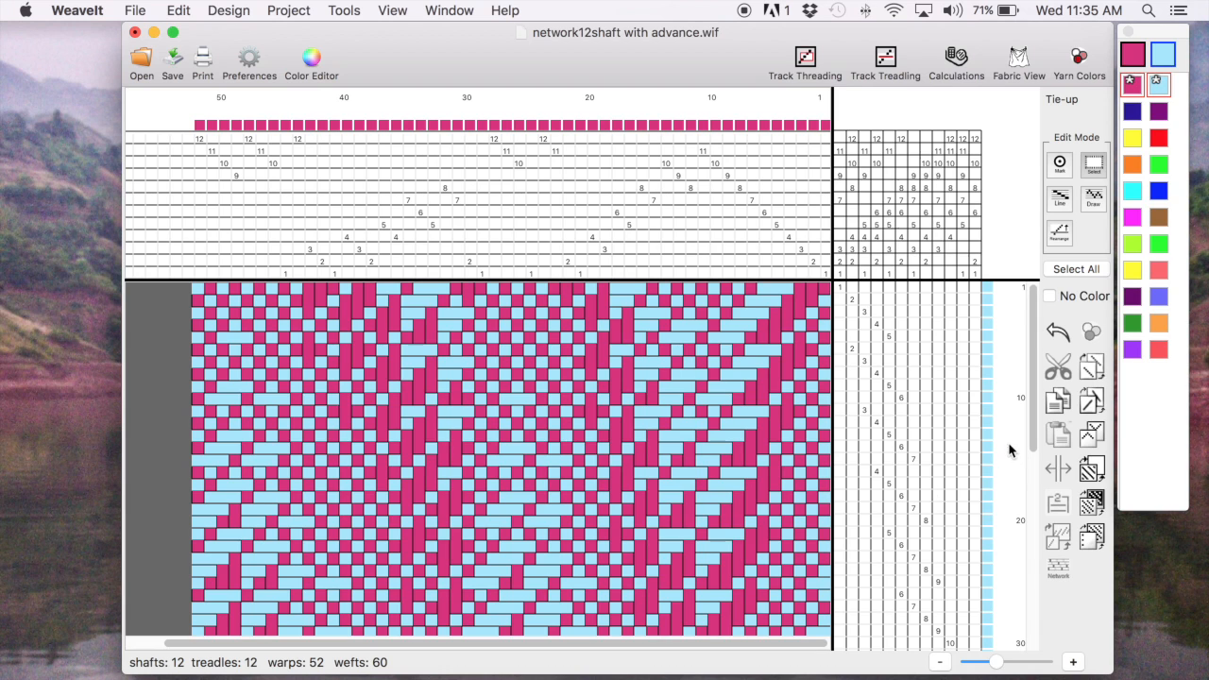
{"action": "mouse_move", "coordinate": [958, 660]}
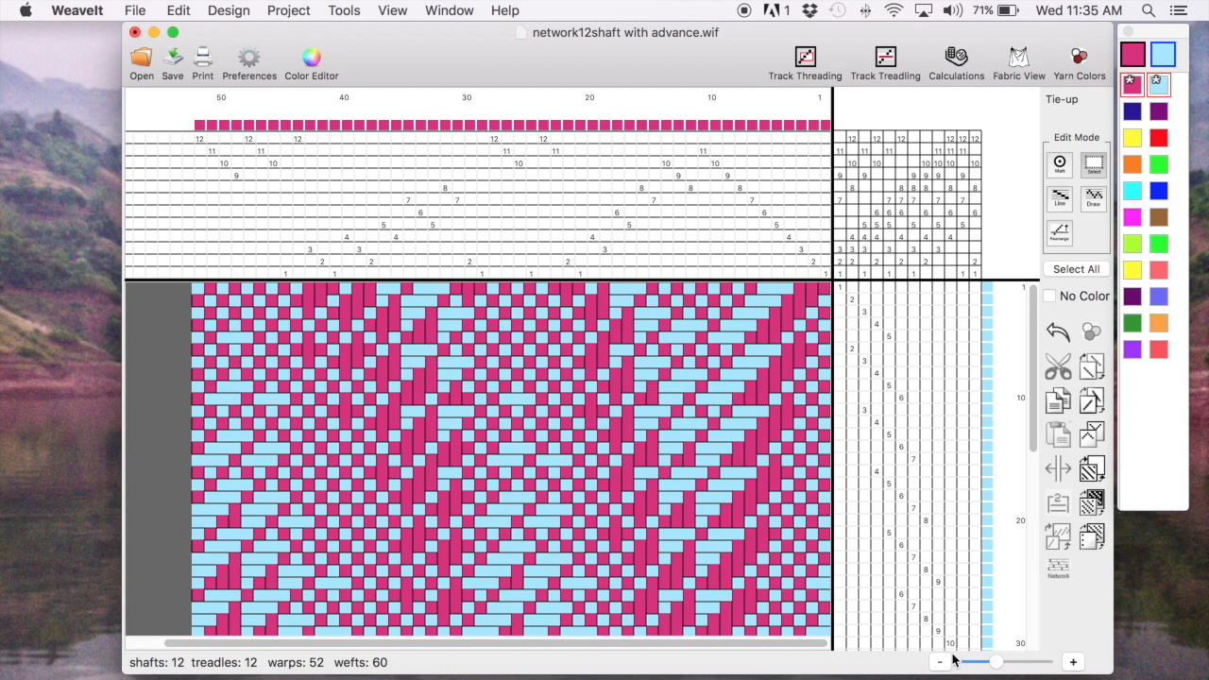
- Zoom out with the slider so the full 52-warp, 12-shaft draft fits
{"action": "left_click", "coordinate": [936, 662]}
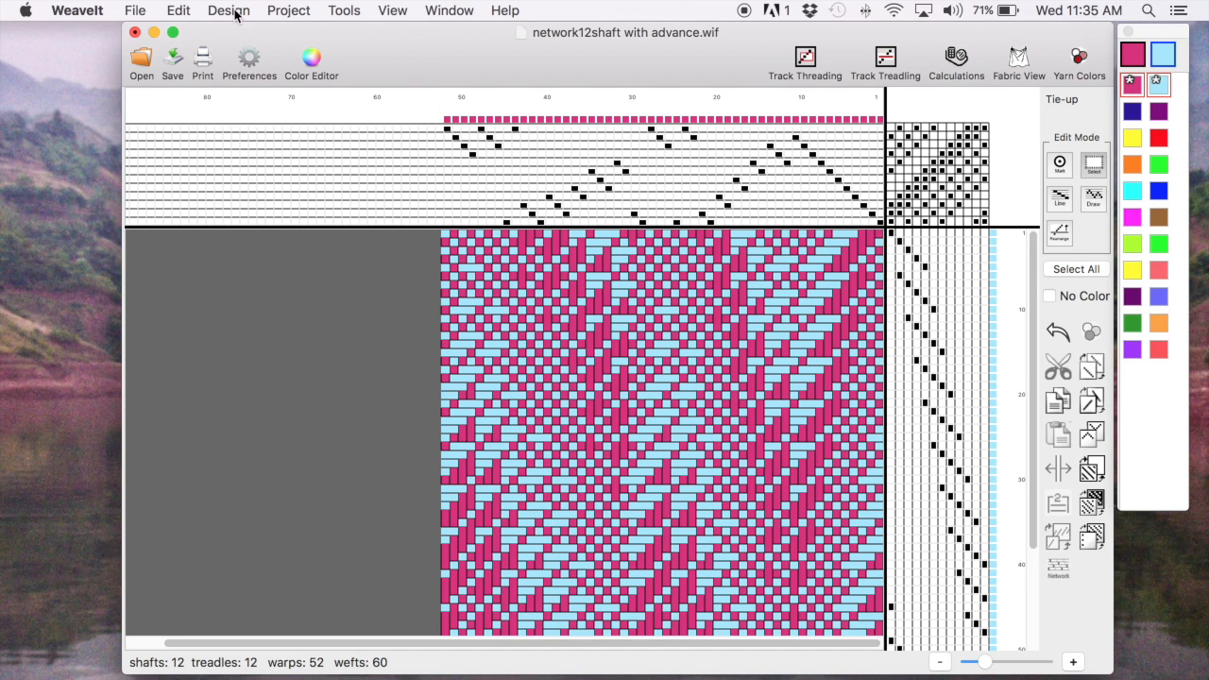
- Add an opposite yellow second threading line at offset 6, leaving the treadling unchanged
{"action": "left_click", "coordinate": [228, 11]}
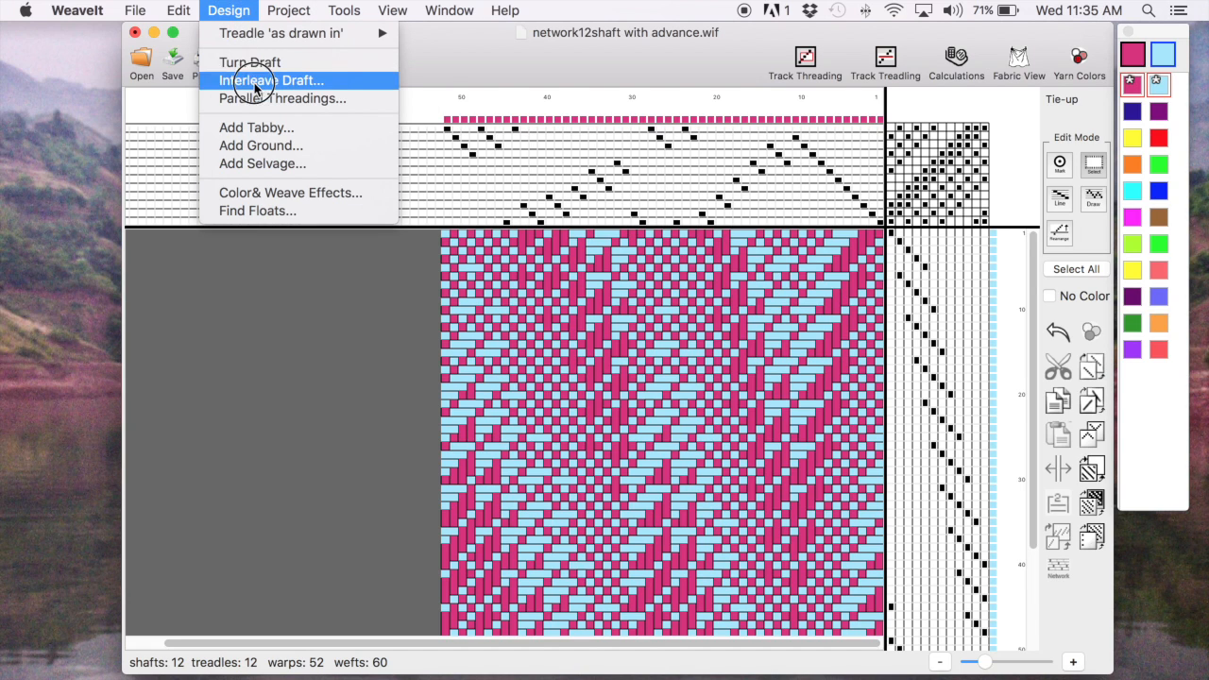
{"action": "left_click", "coordinate": [272, 80]}
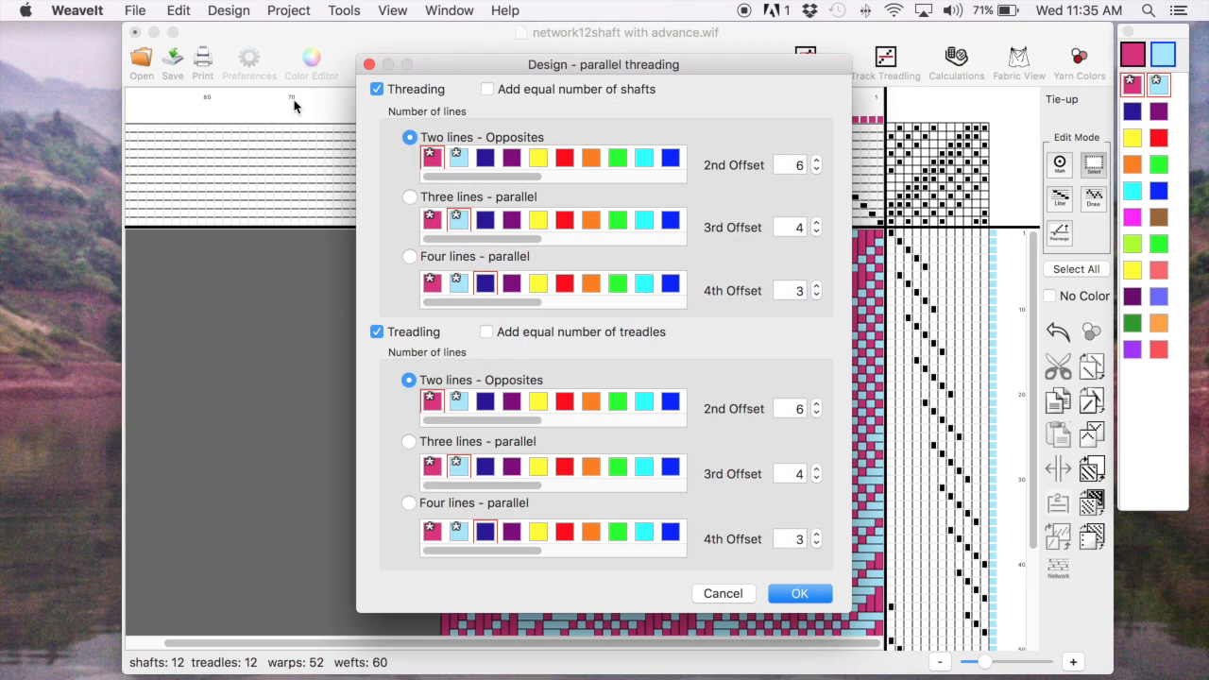
{"action": "left_click", "coordinate": [377, 331]}
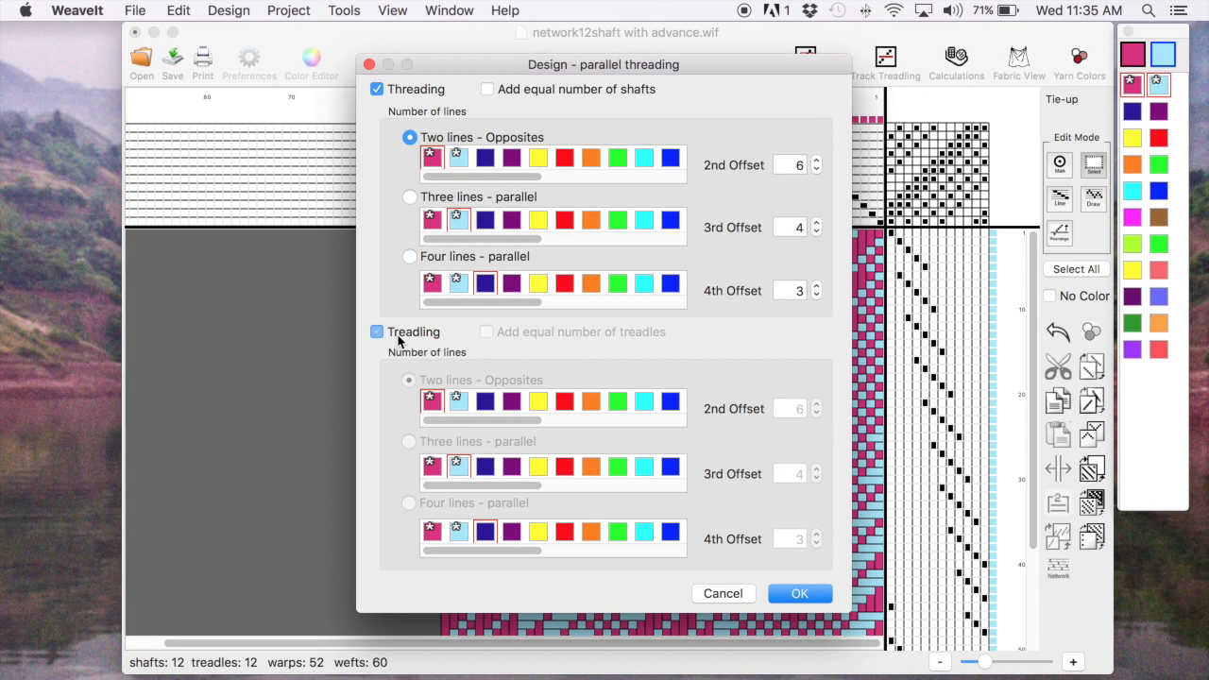
{"action": "left_click", "coordinate": [377, 332]}
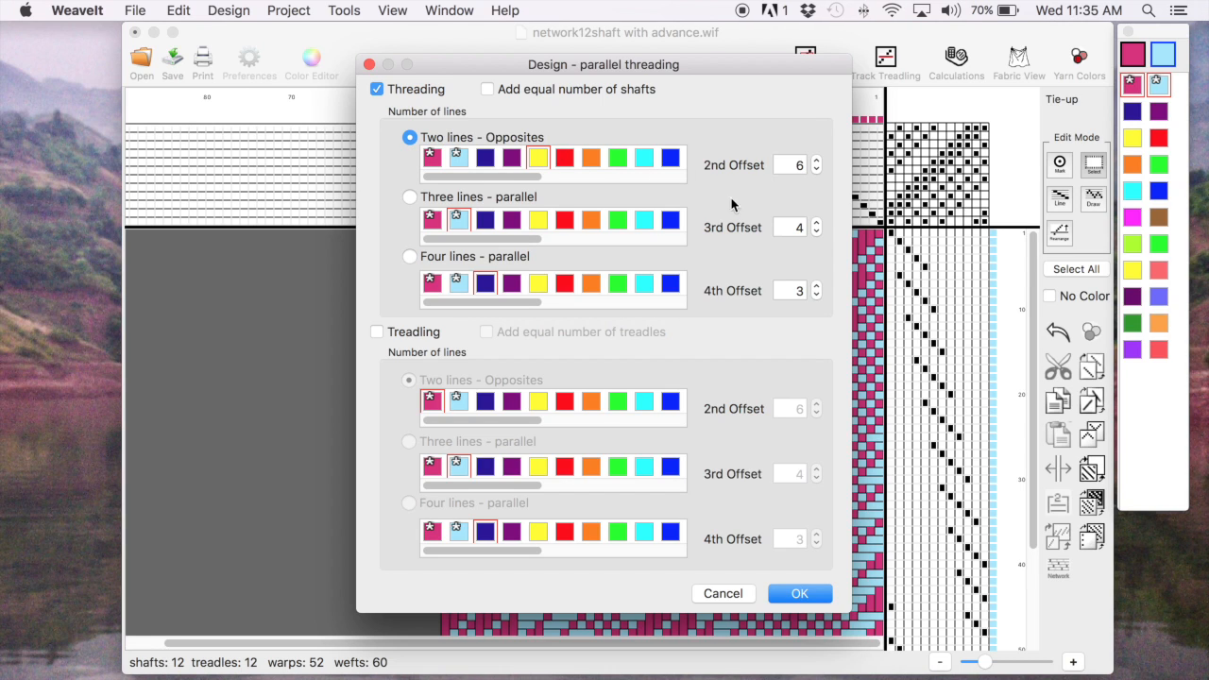
{"action": "mouse_move", "coordinate": [816, 379]}
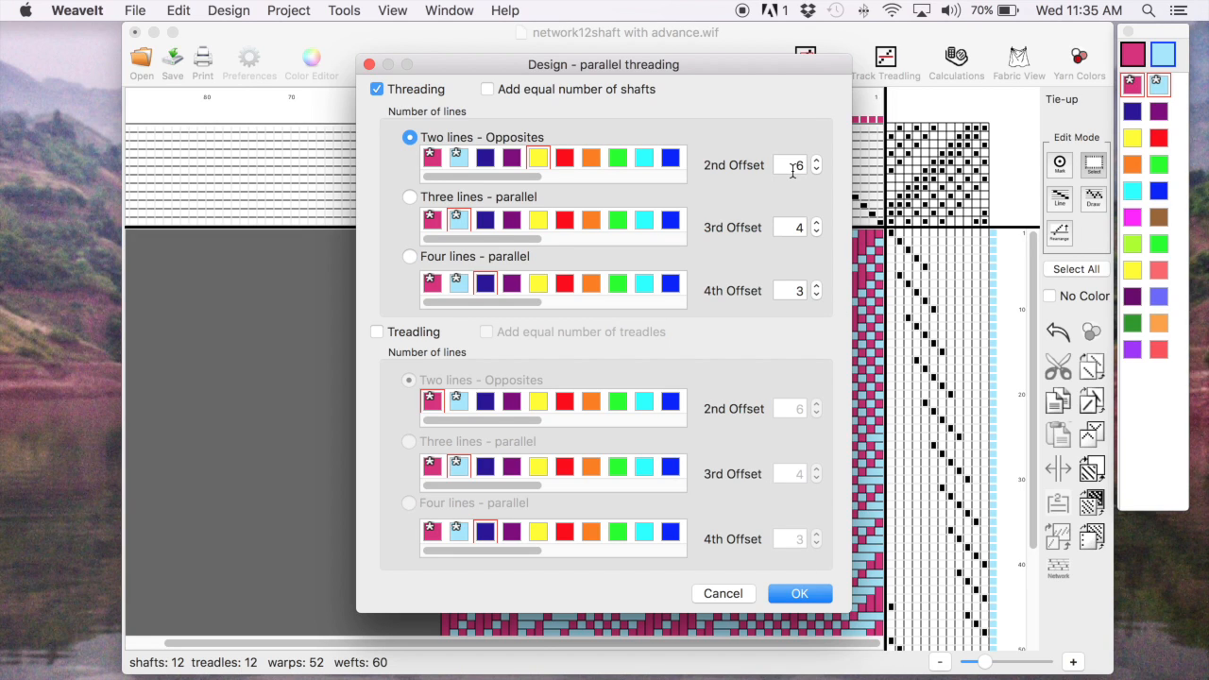
{"action": "mouse_move", "coordinate": [790, 183]}
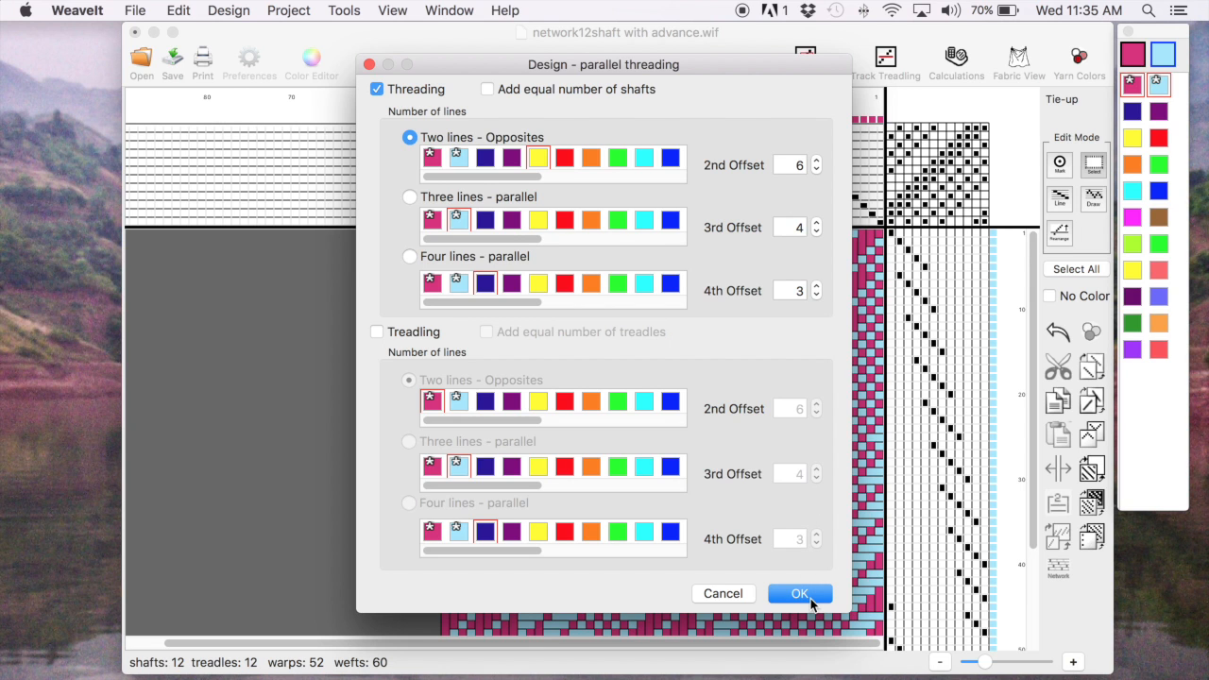
{"action": "left_click", "coordinate": [799, 594]}
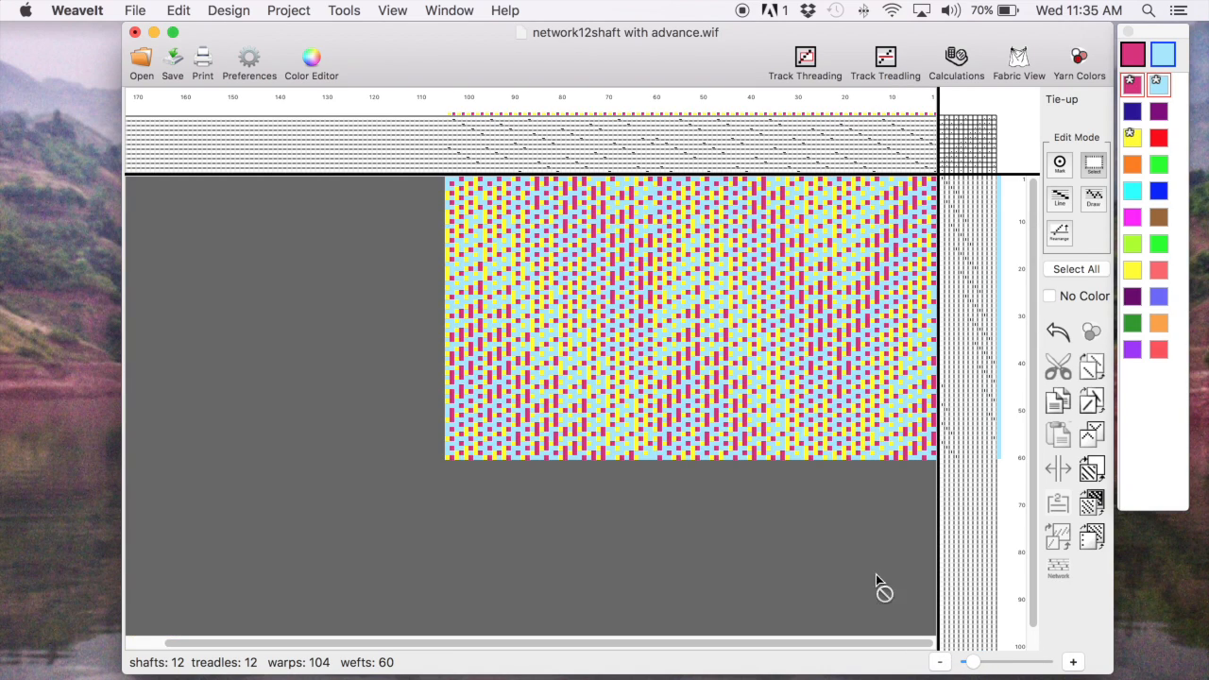
{"action": "mouse_move", "coordinate": [1016, 55]}
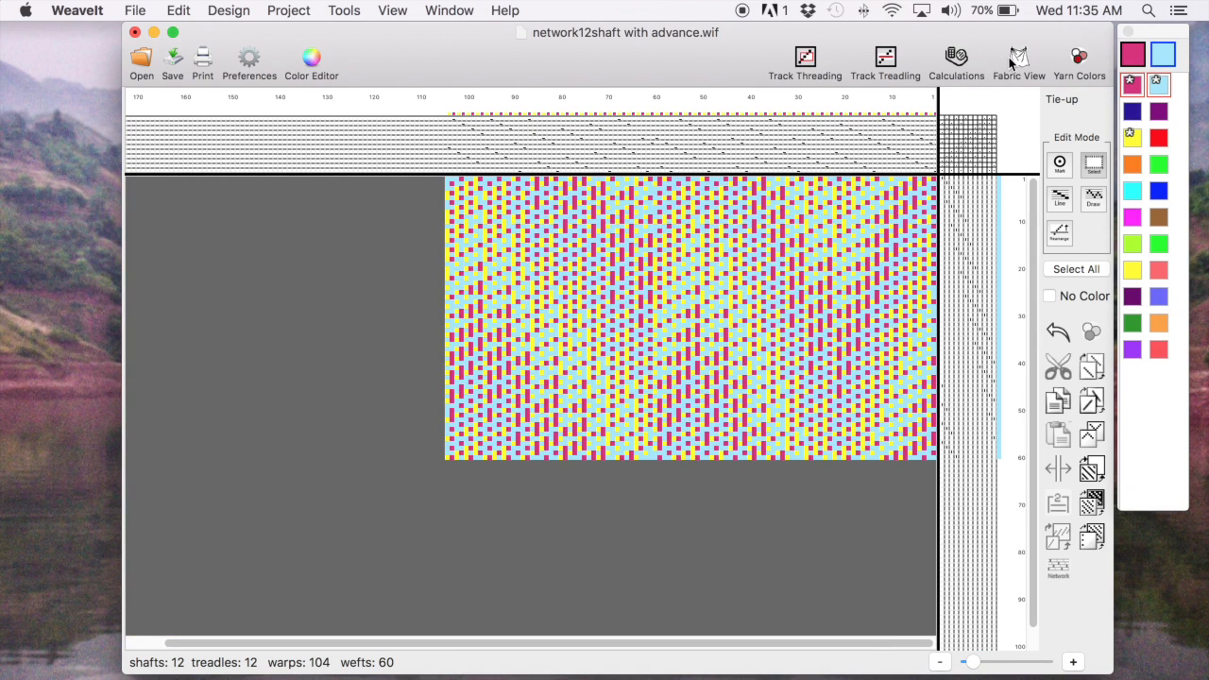
- Show the fabric view of the front of the magenta, cyan and yellow 104-warp cloth
{"action": "left_click", "coordinate": [1016, 52]}
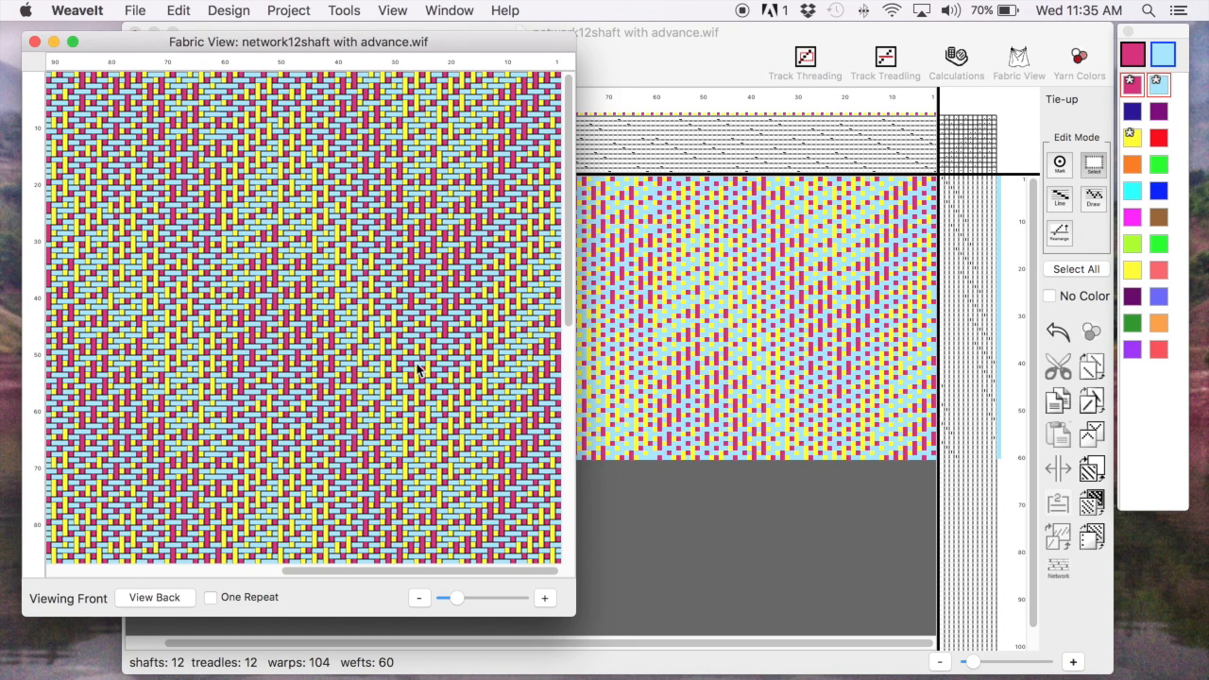
{"action": "mouse_move", "coordinate": [402, 323]}
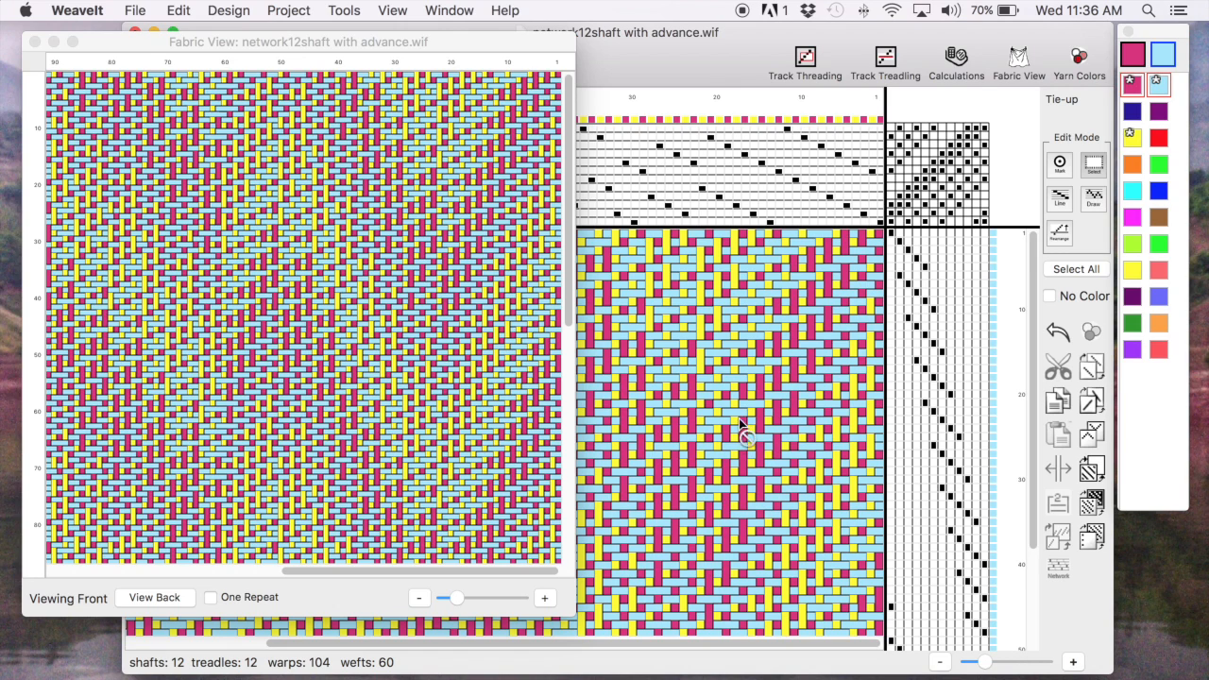
{"action": "mouse_move", "coordinate": [622, 79]}
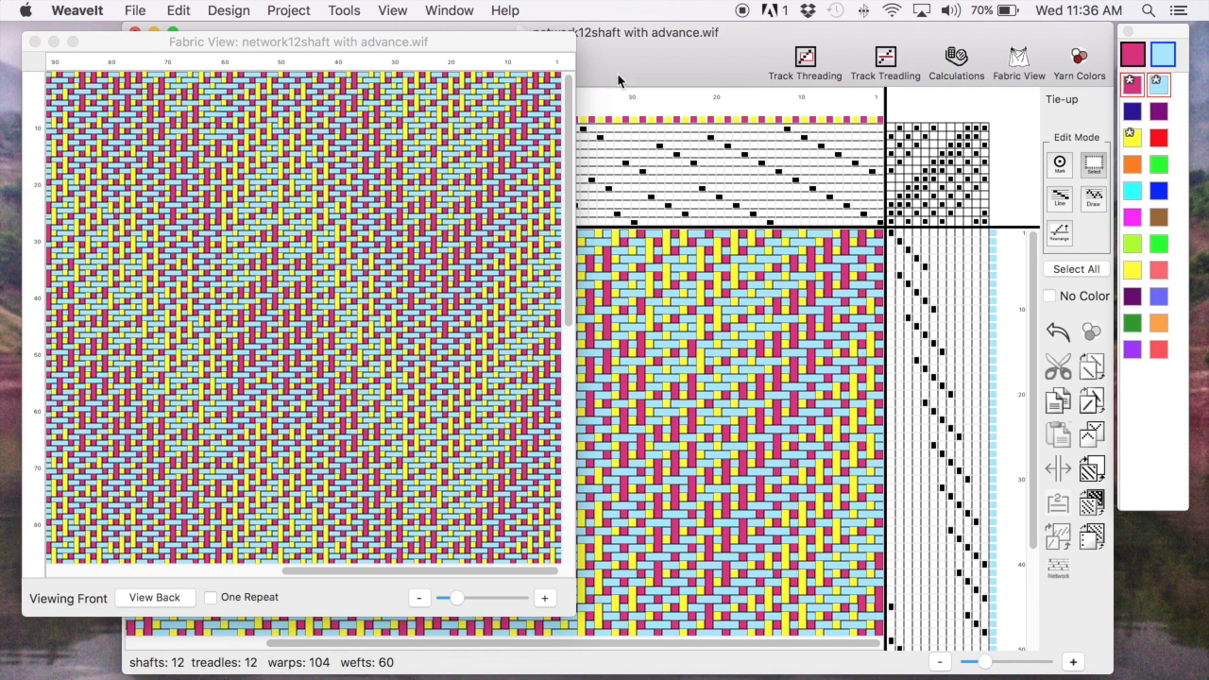
{"action": "mouse_move", "coordinate": [852, 130]}
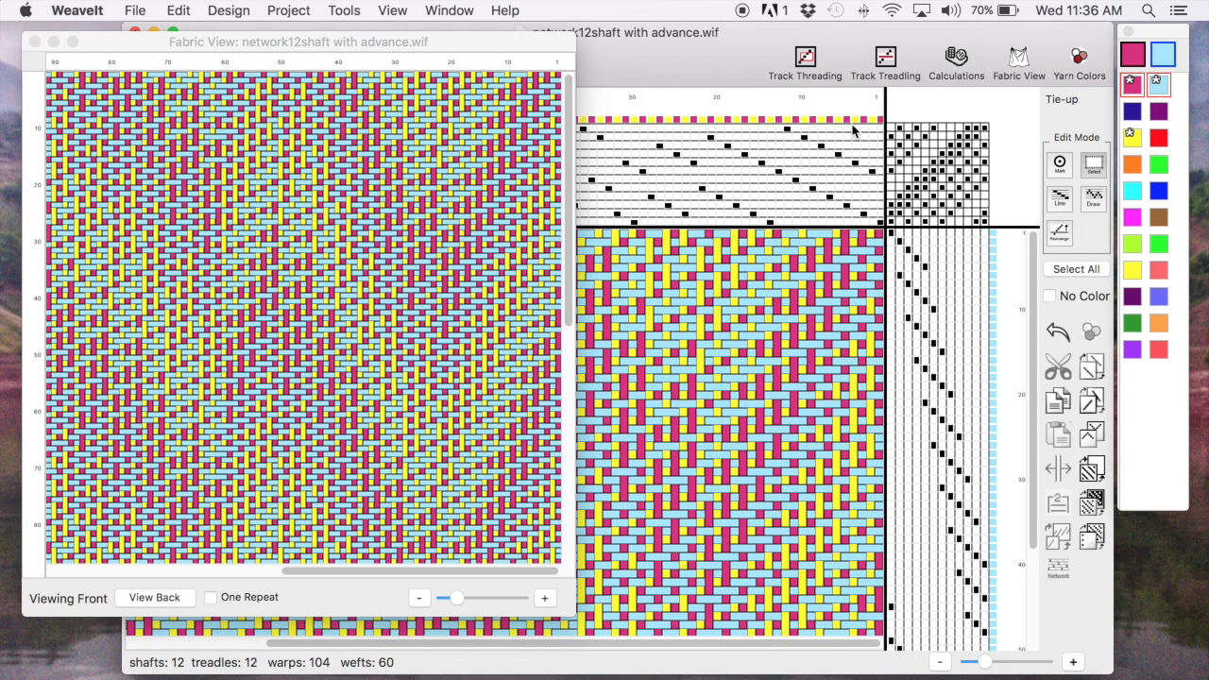
{"action": "mouse_move", "coordinate": [1004, 260]}
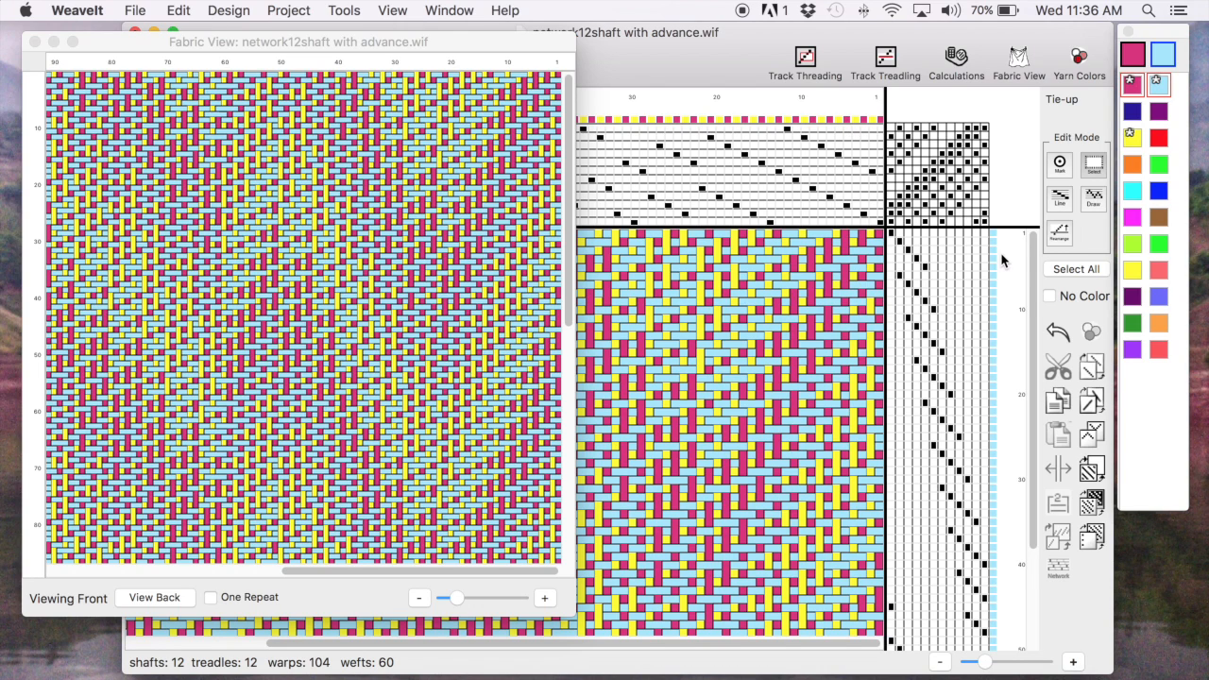
{"action": "mouse_move", "coordinate": [173, 286]}
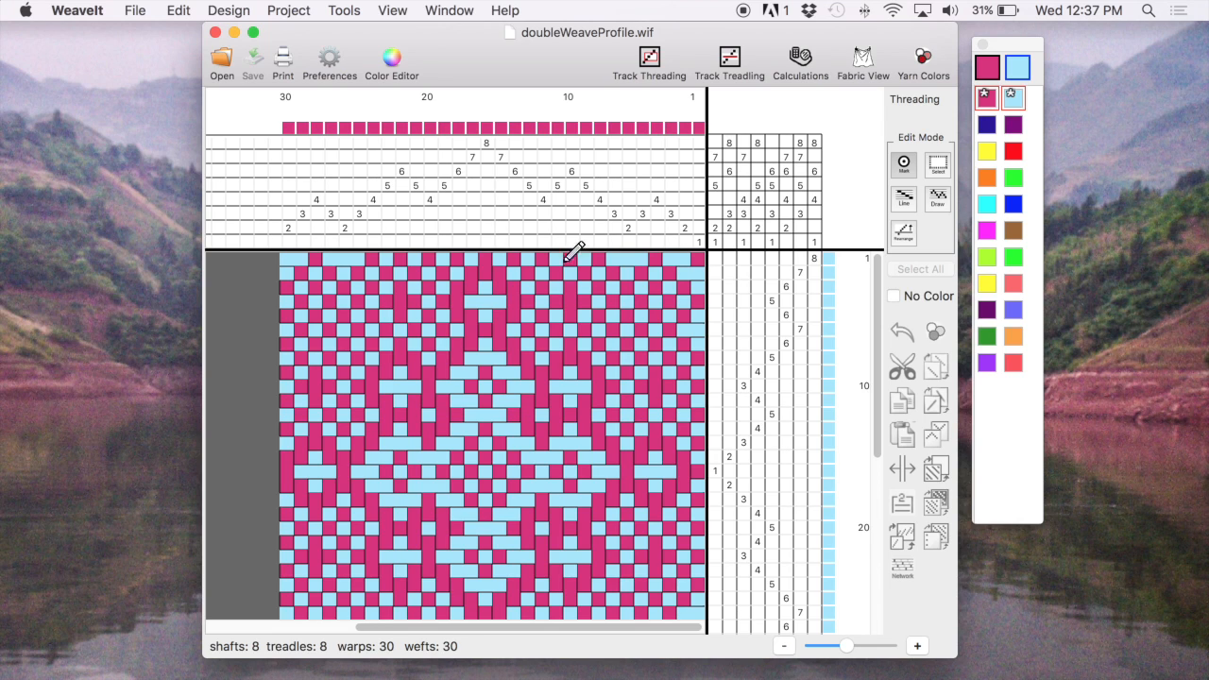
{"action": "mouse_move", "coordinate": [606, 246]}
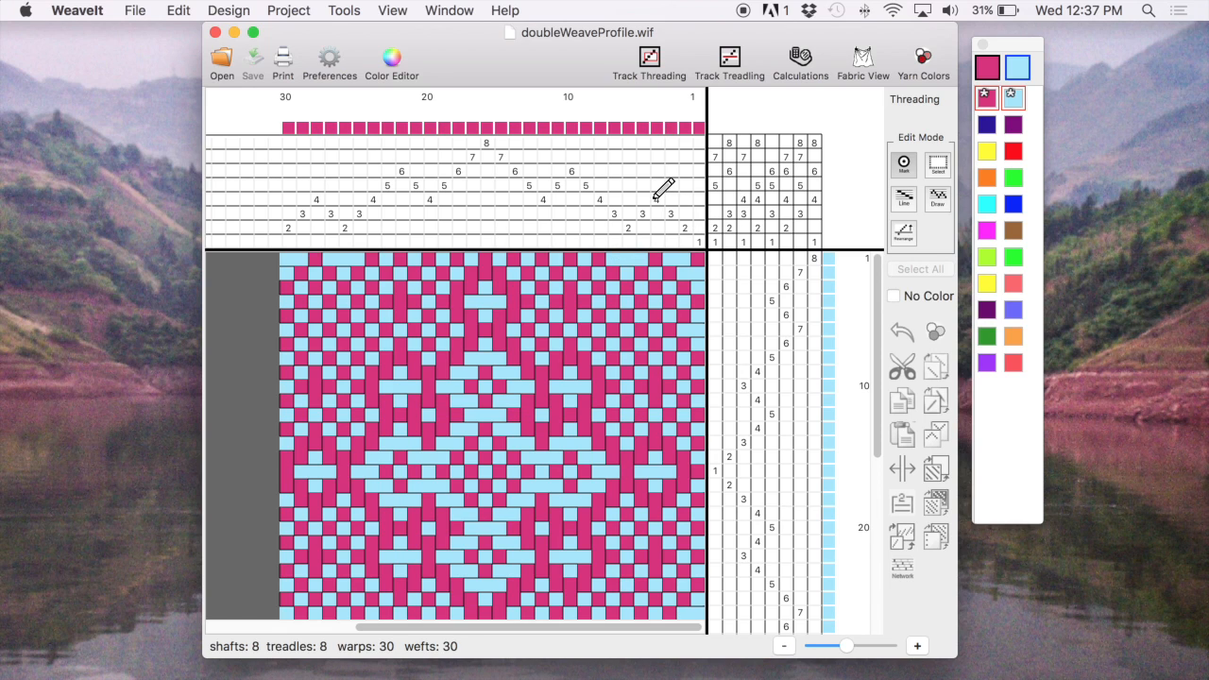
{"action": "mouse_move", "coordinate": [664, 194]}
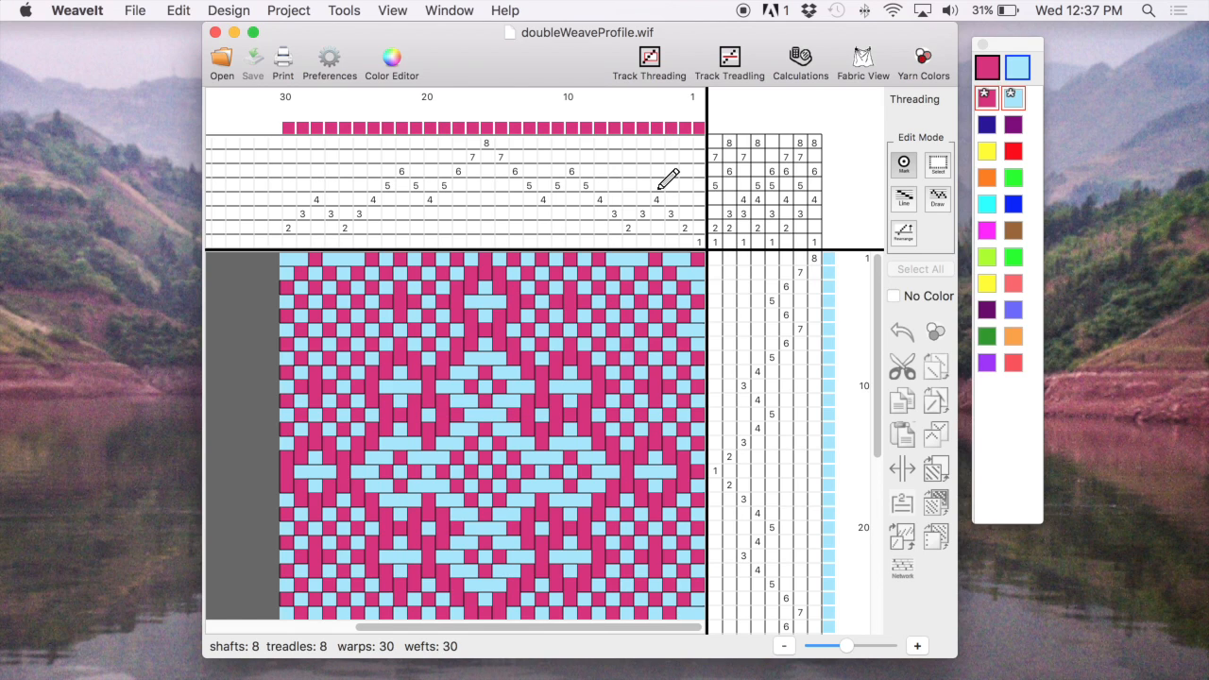
{"action": "mouse_move", "coordinate": [652, 196]}
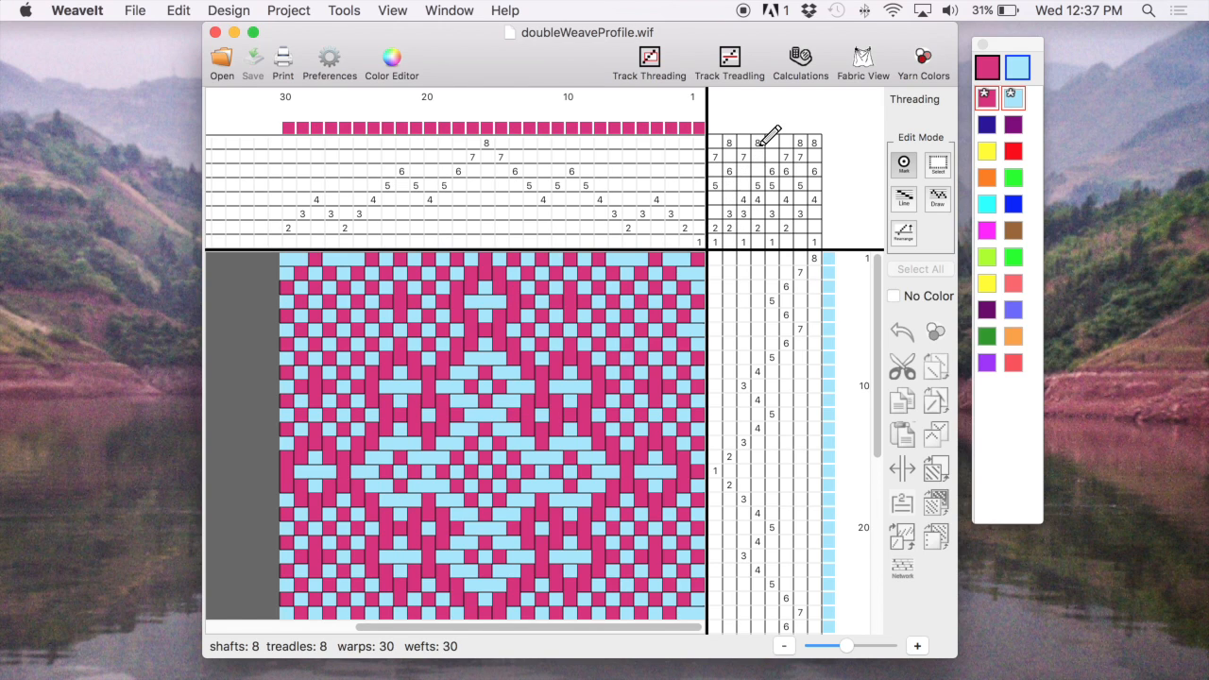
{"action": "mouse_move", "coordinate": [661, 290]}
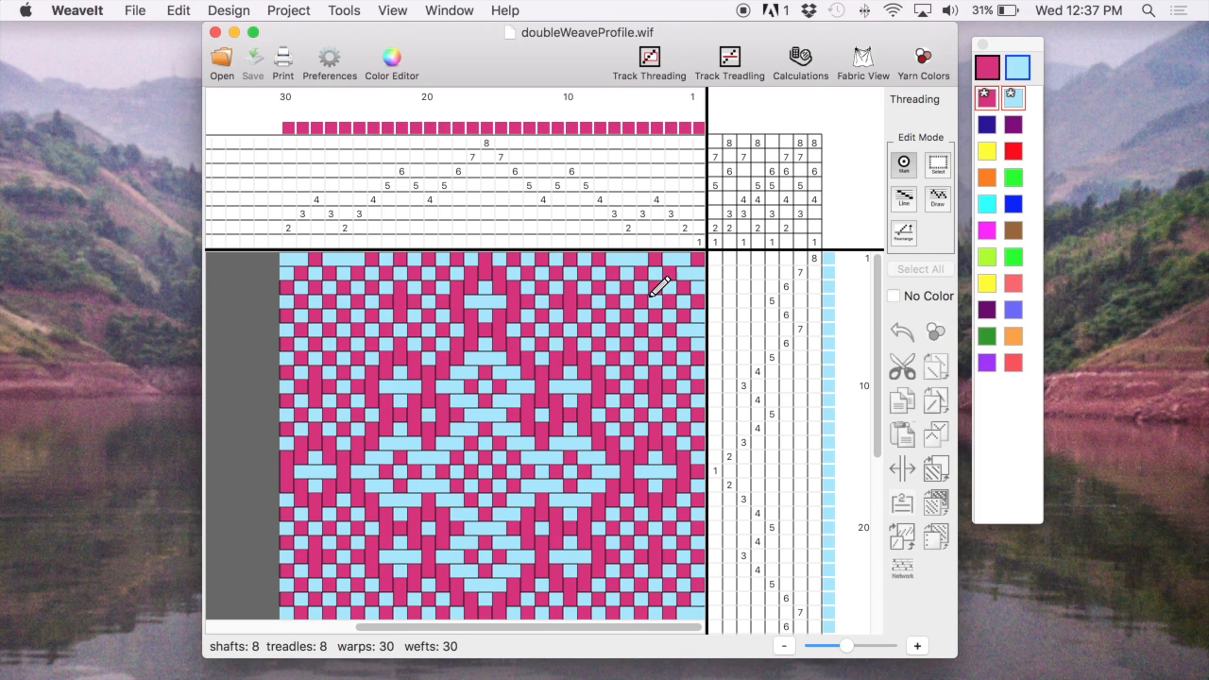
{"action": "mouse_move", "coordinate": [641, 295]}
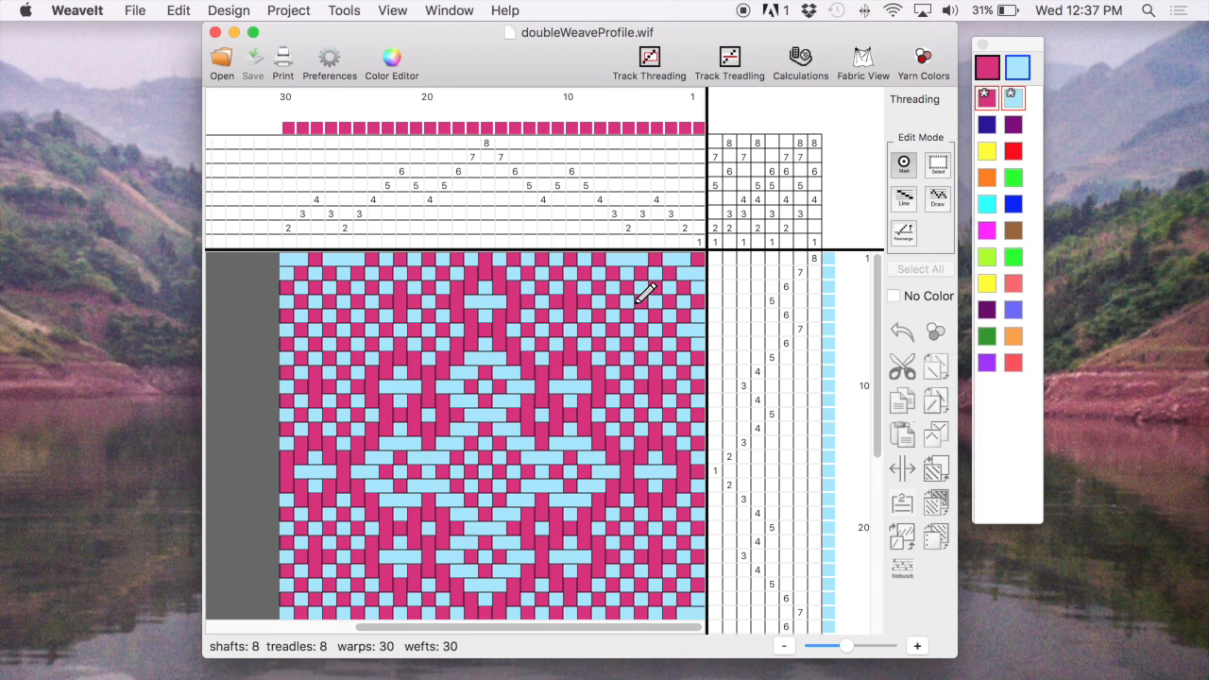
{"action": "mouse_move", "coordinate": [723, 227]}
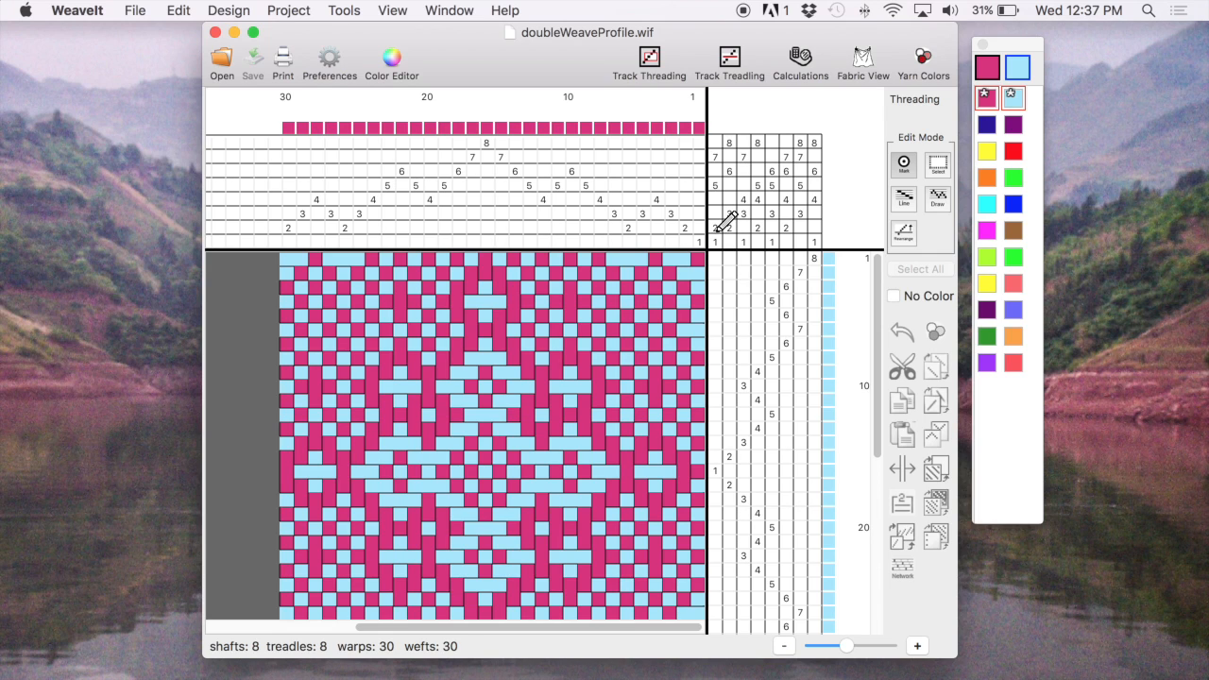
{"action": "mouse_move", "coordinate": [729, 198]}
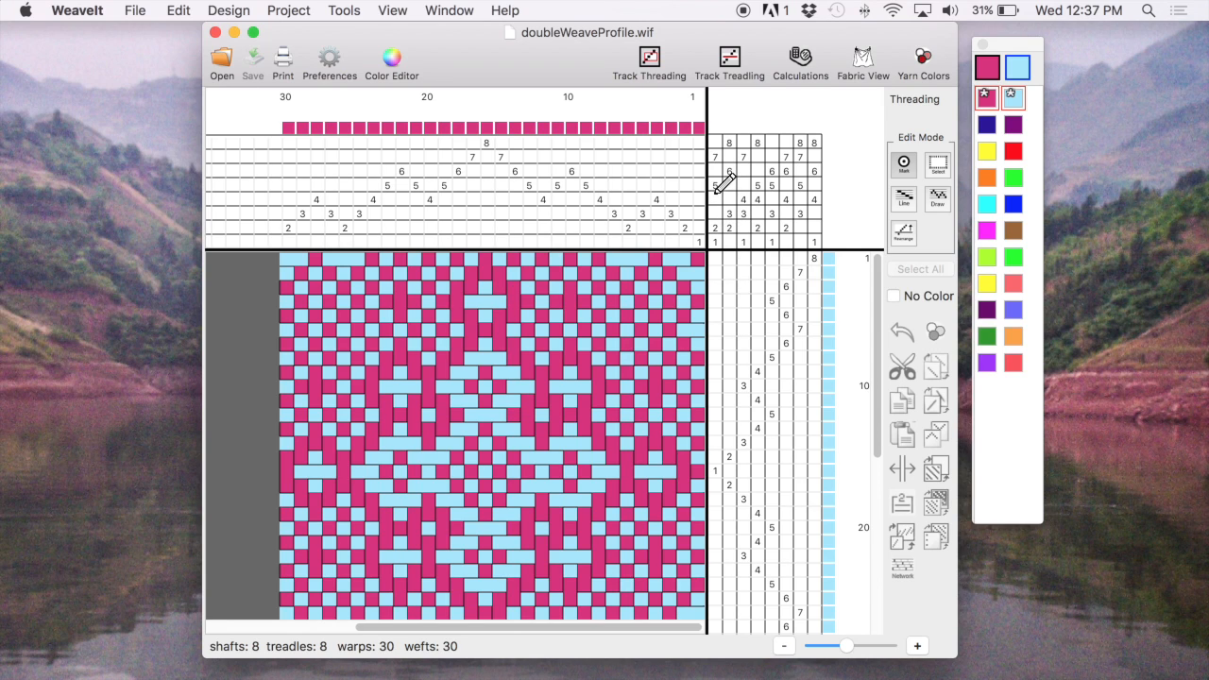
{"action": "mouse_move", "coordinate": [723, 179]}
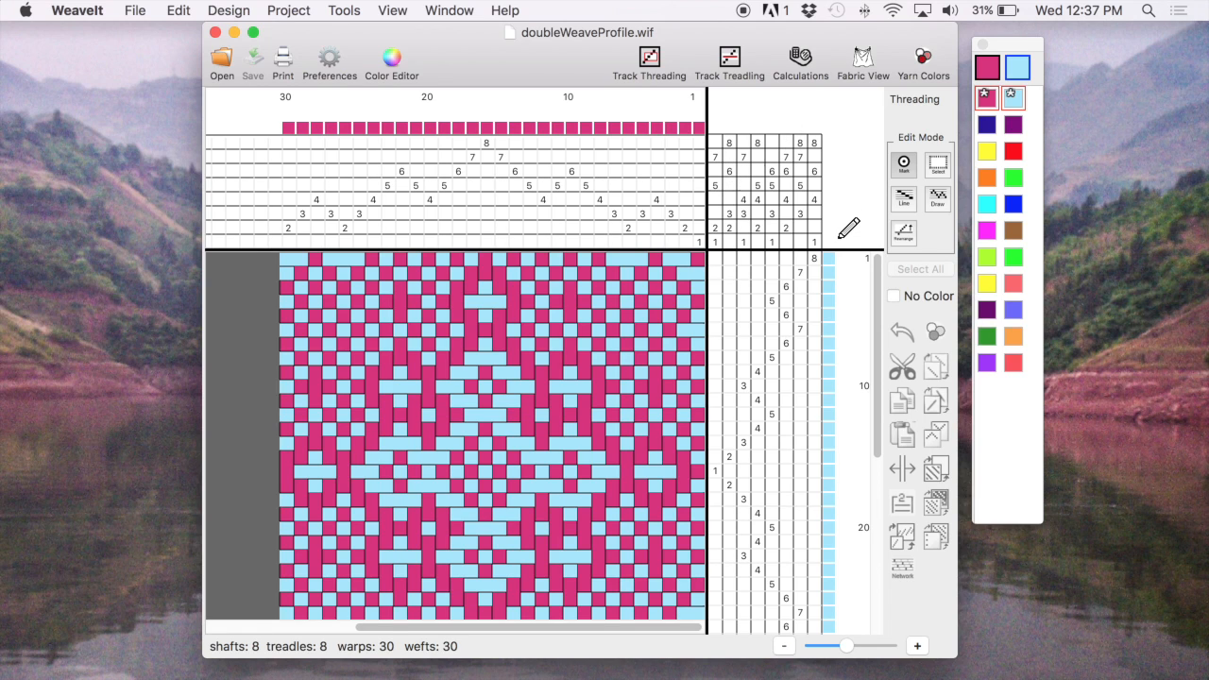
{"action": "mouse_move", "coordinate": [857, 222]}
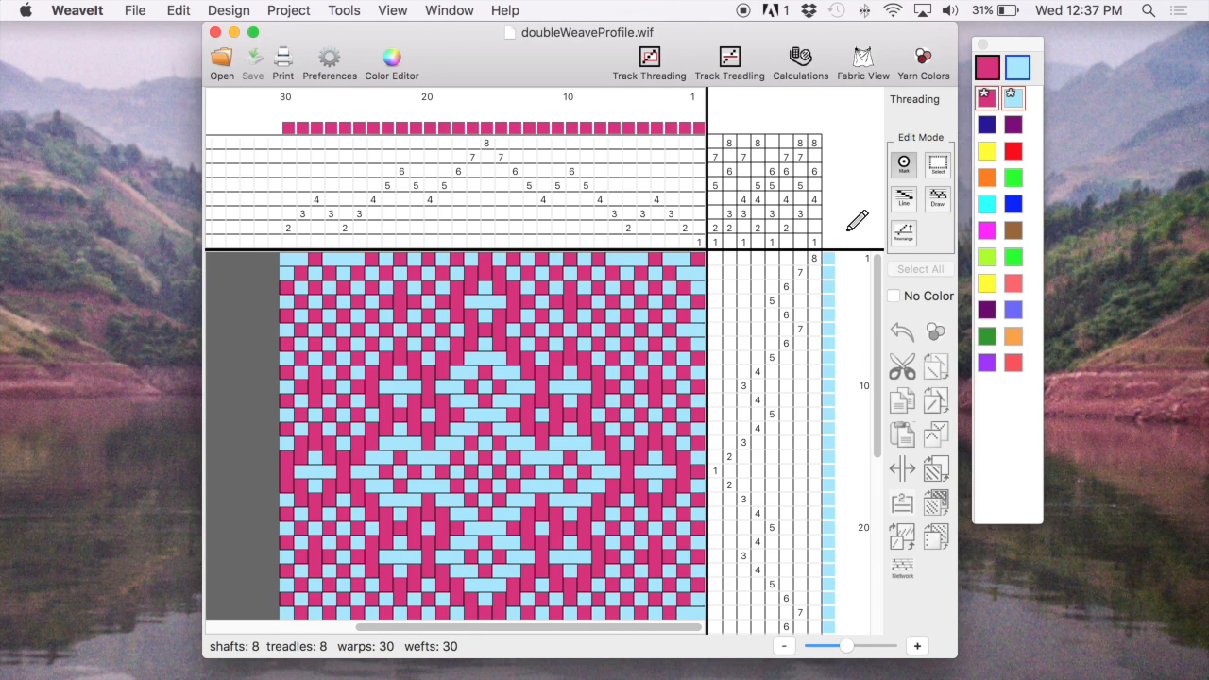
{"action": "mouse_move", "coordinate": [858, 227]}
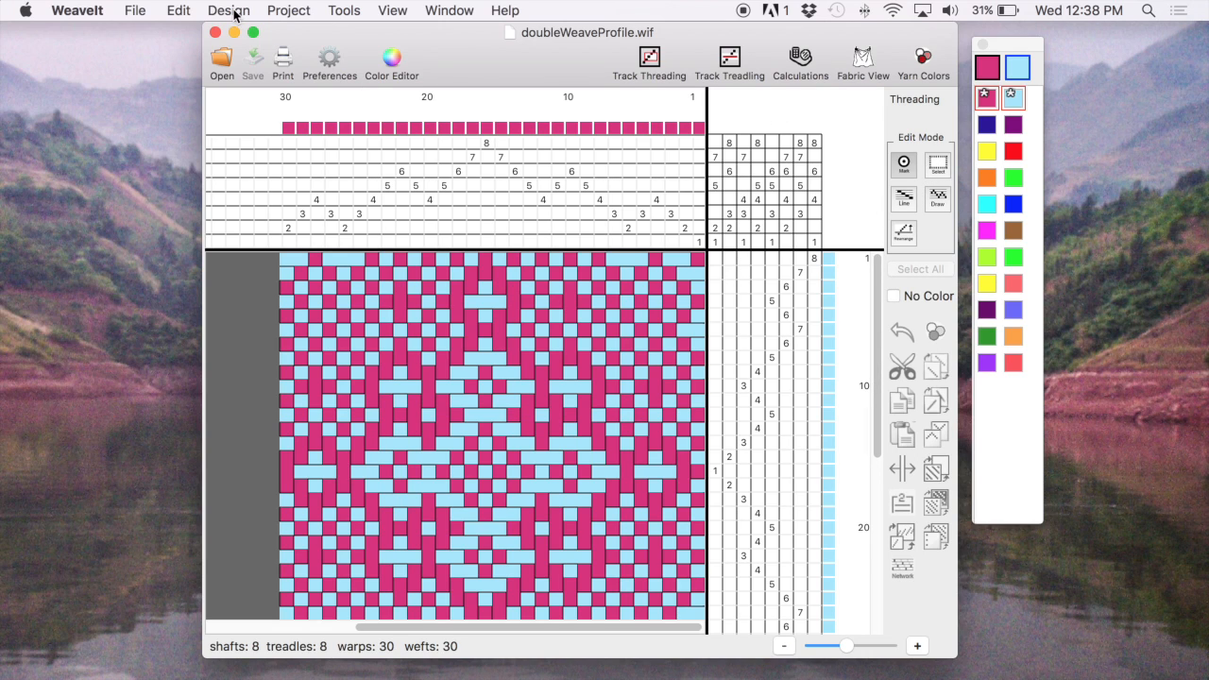
- Double the threading with yellow and the treadling with green, adding equal treadles
{"action": "left_click", "coordinate": [229, 11]}
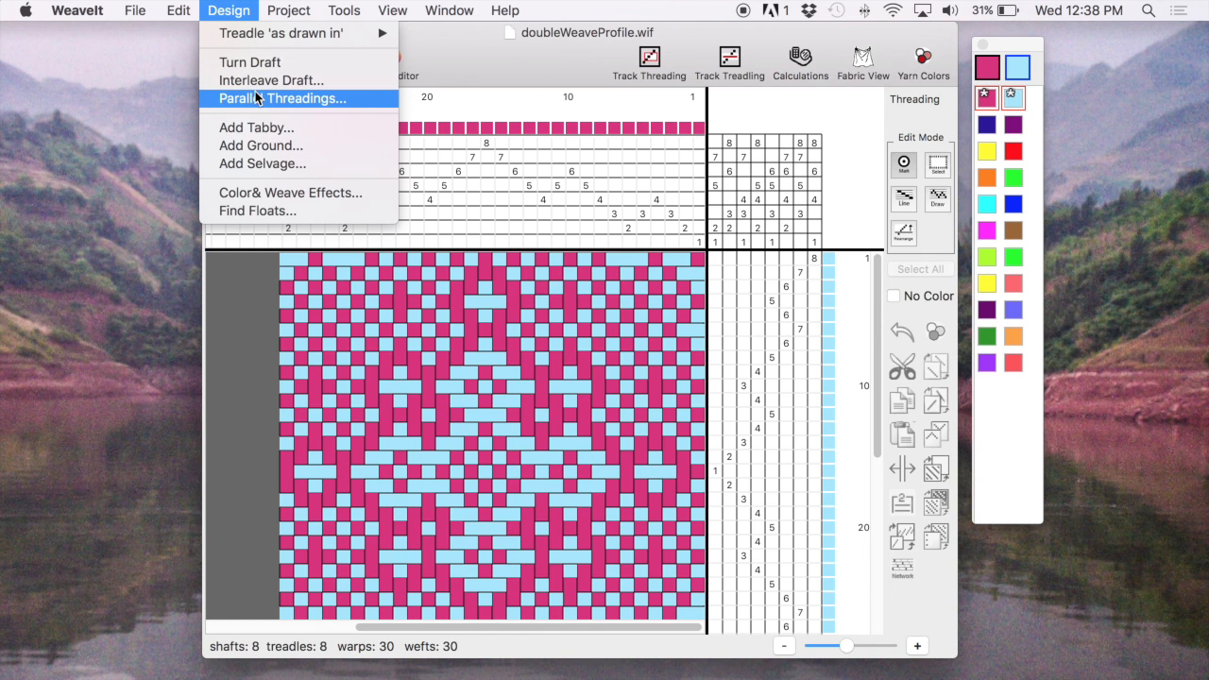
{"action": "left_click", "coordinate": [282, 98]}
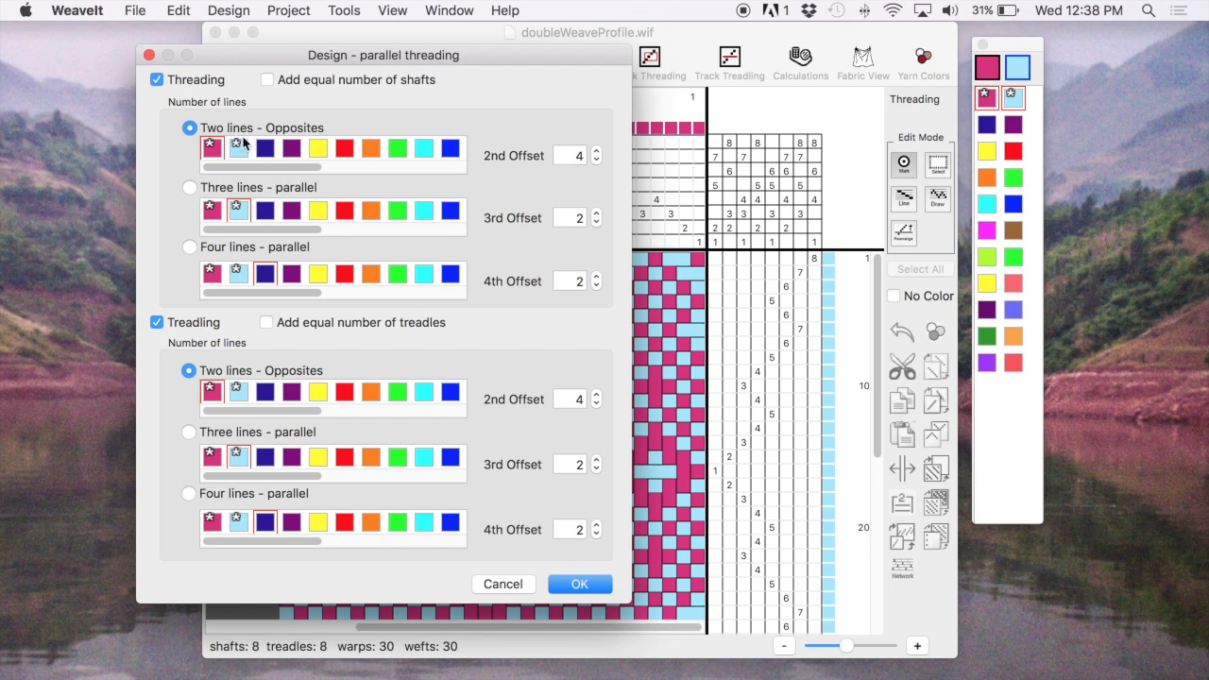
{"action": "left_click", "coordinate": [318, 148]}
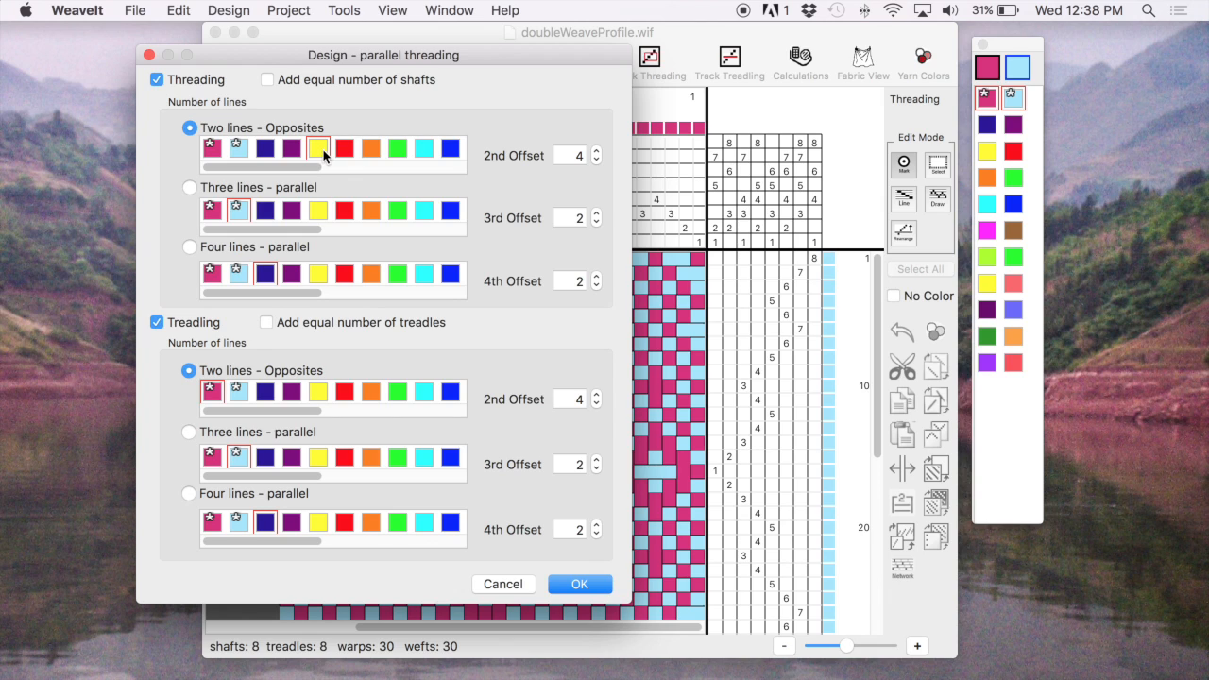
{"action": "mouse_move", "coordinate": [566, 155]}
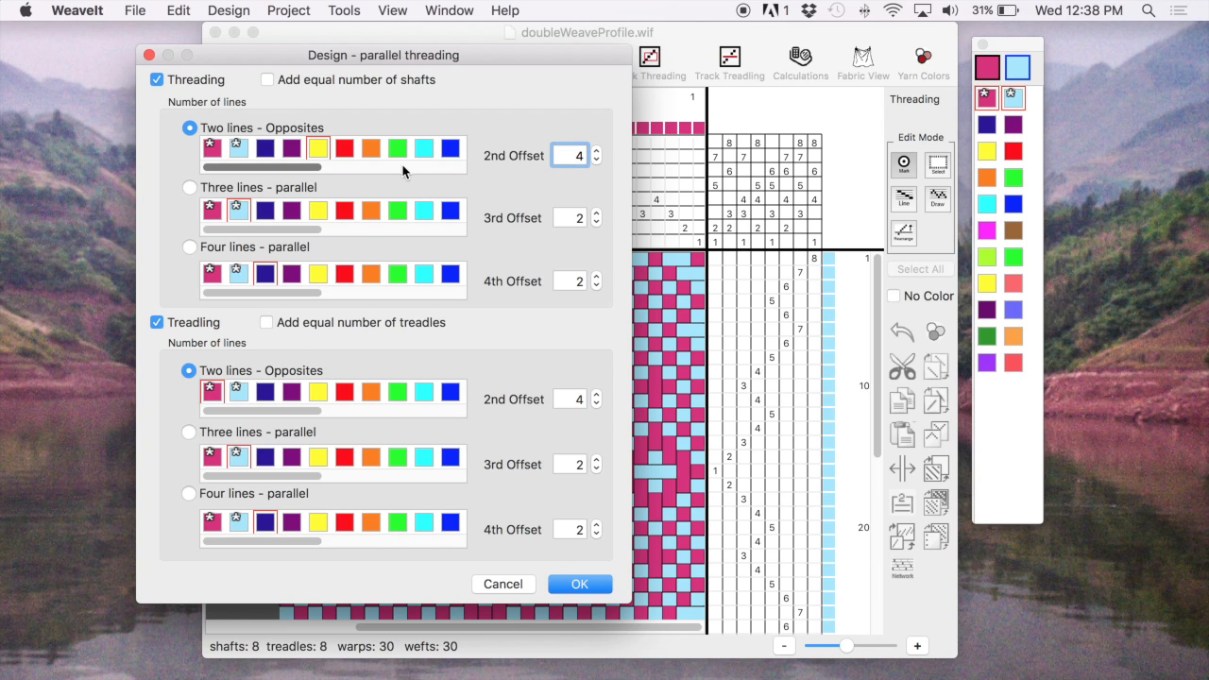
{"action": "mouse_move", "coordinate": [152, 351]}
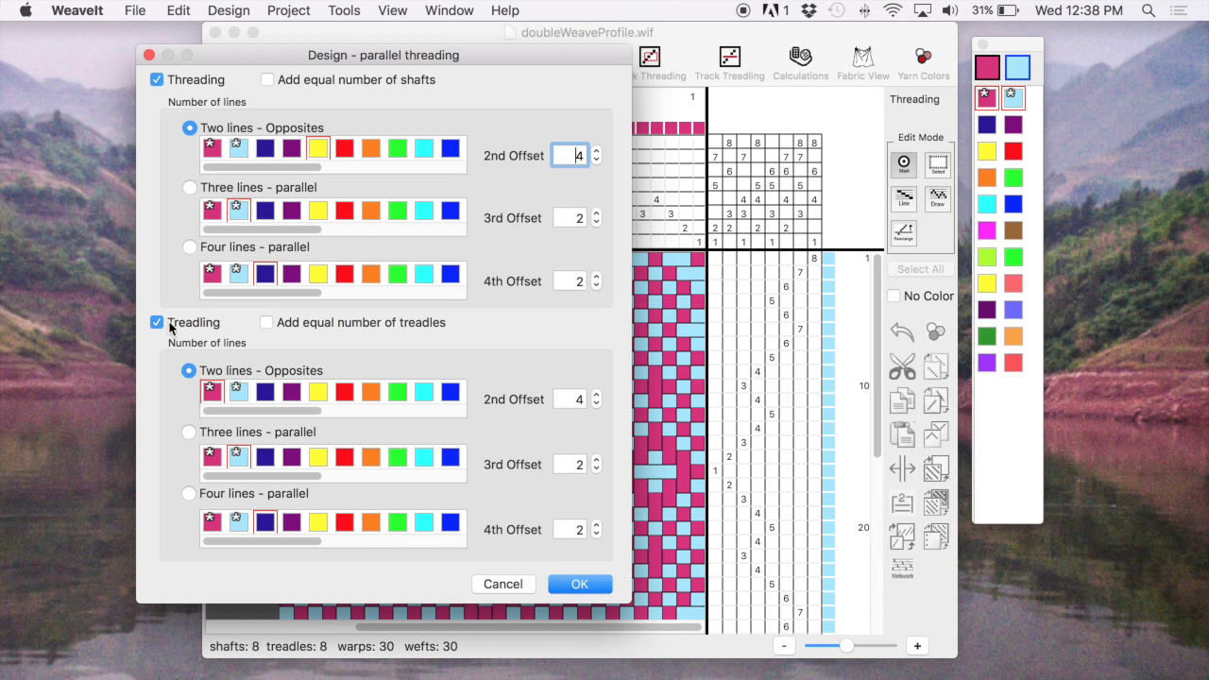
{"action": "left_click", "coordinate": [267, 323]}
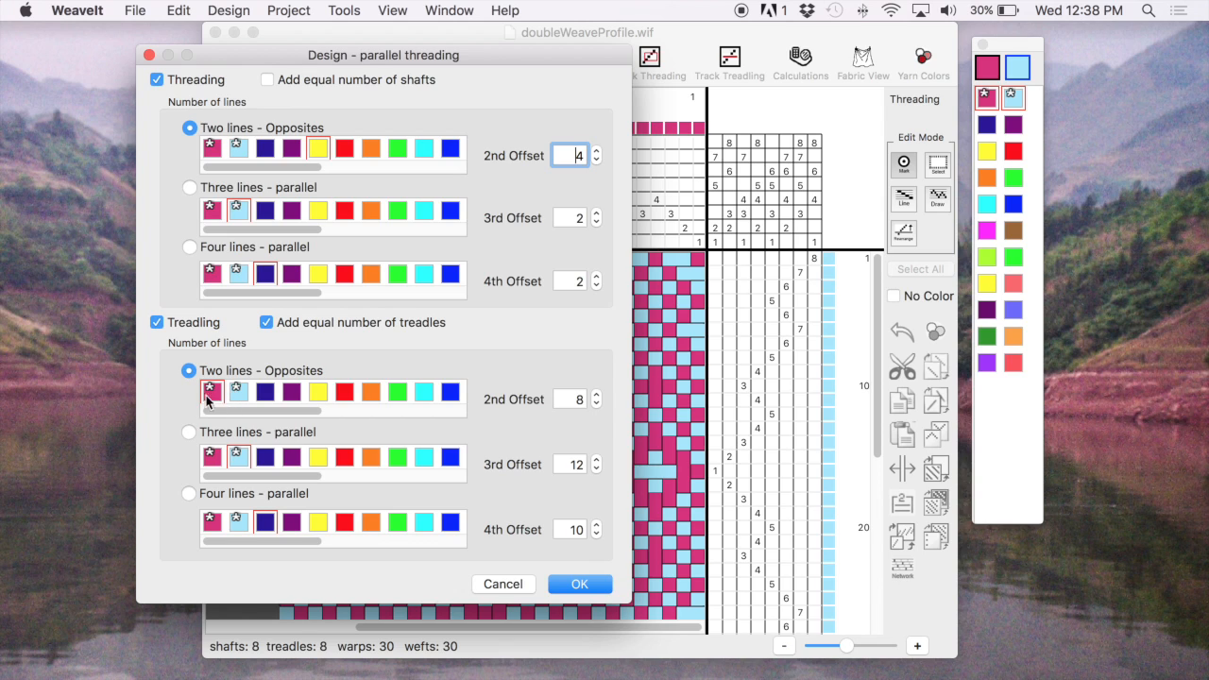
{"action": "mouse_move", "coordinate": [298, 380]}
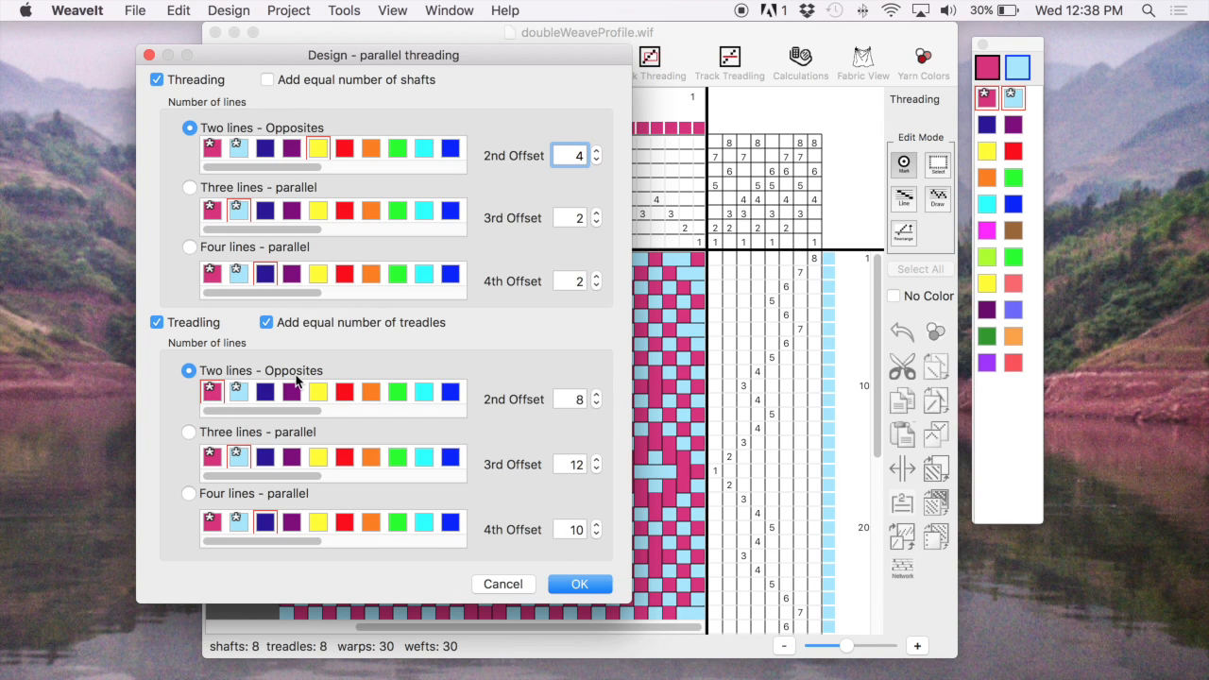
{"action": "mouse_move", "coordinate": [402, 397]}
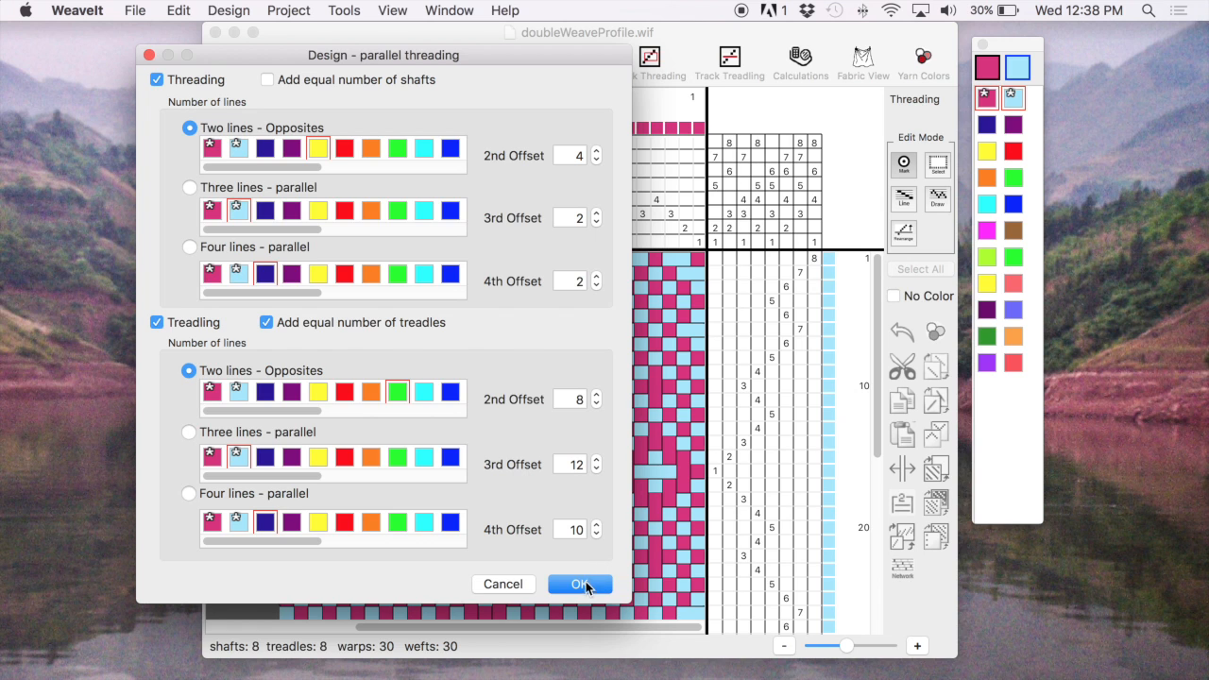
{"action": "left_click", "coordinate": [580, 584]}
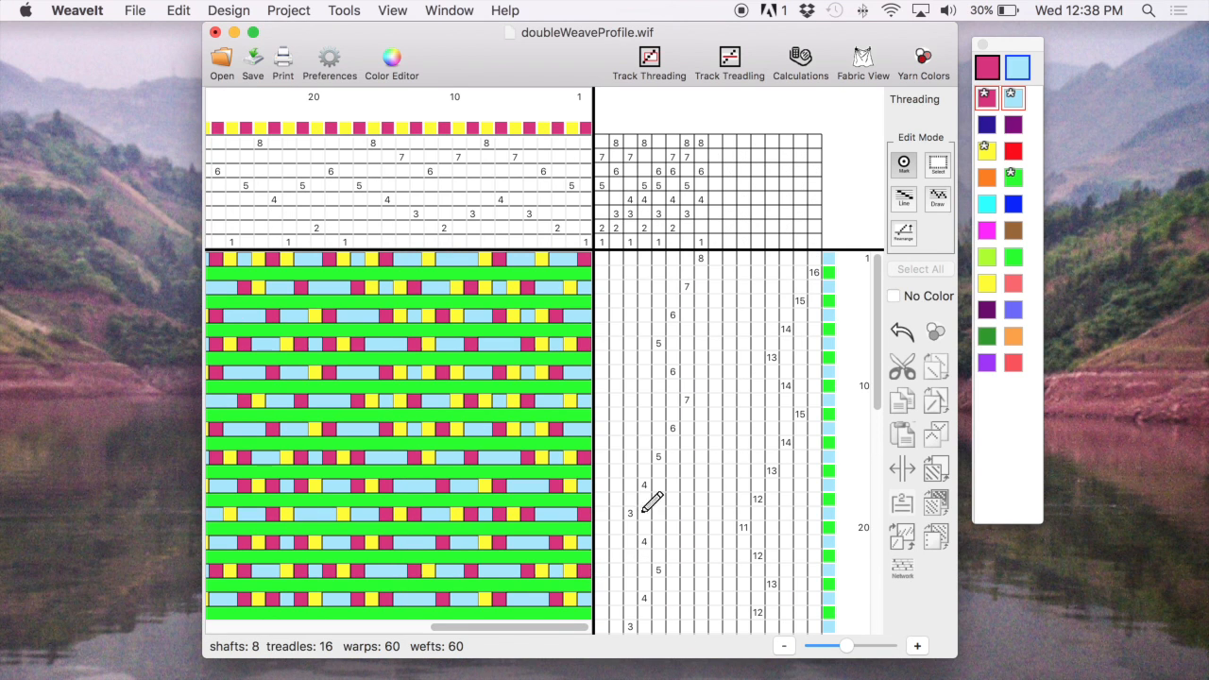
{"action": "mouse_move", "coordinate": [706, 274]}
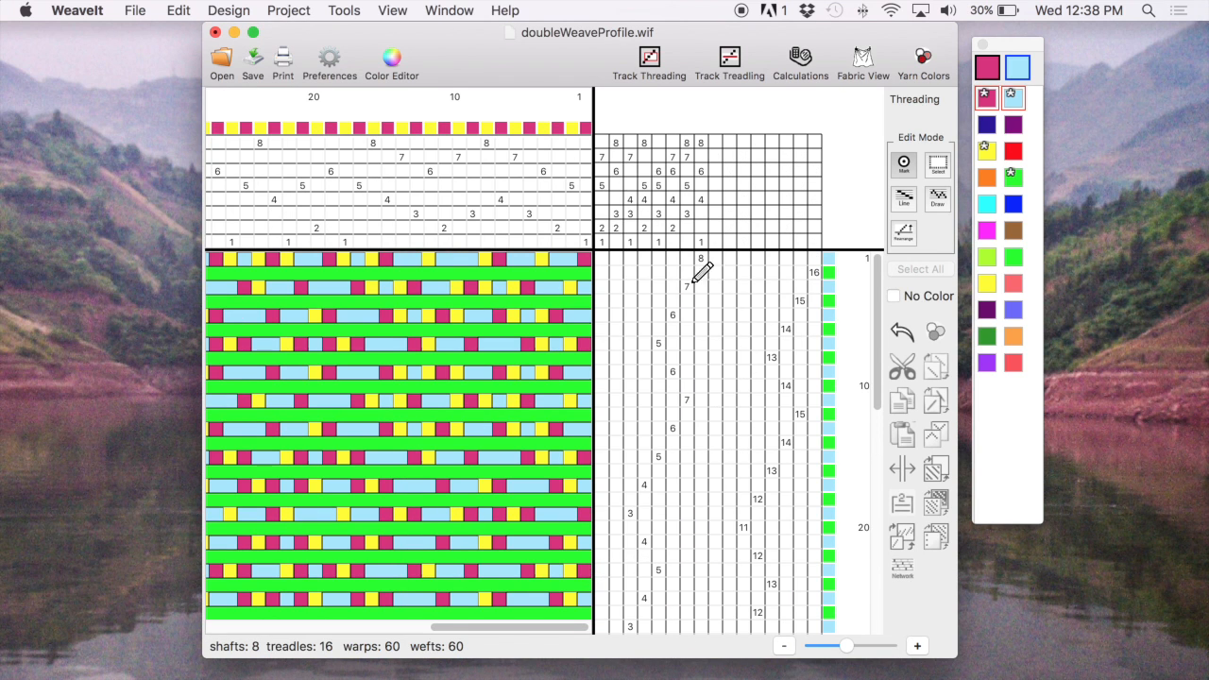
{"action": "mouse_move", "coordinate": [683, 426]}
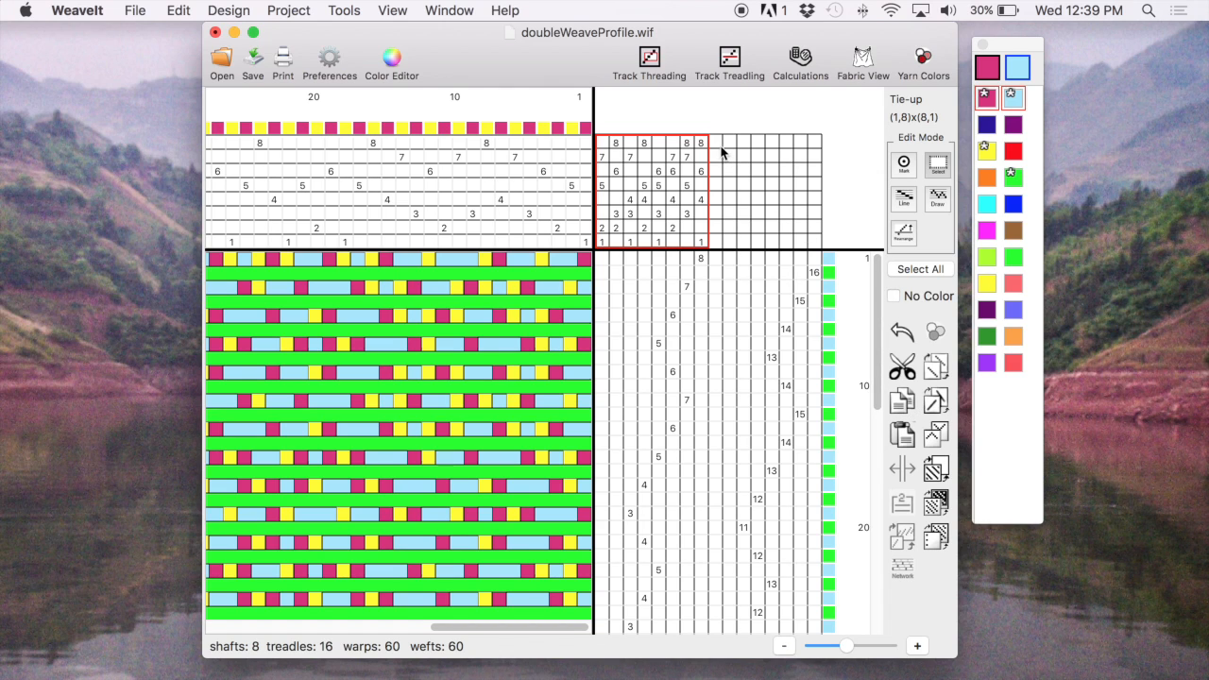
- Copy the original eight-column tie-up into the new treadle columns 9–16
{"action": "left_click", "coordinate": [716, 196]}
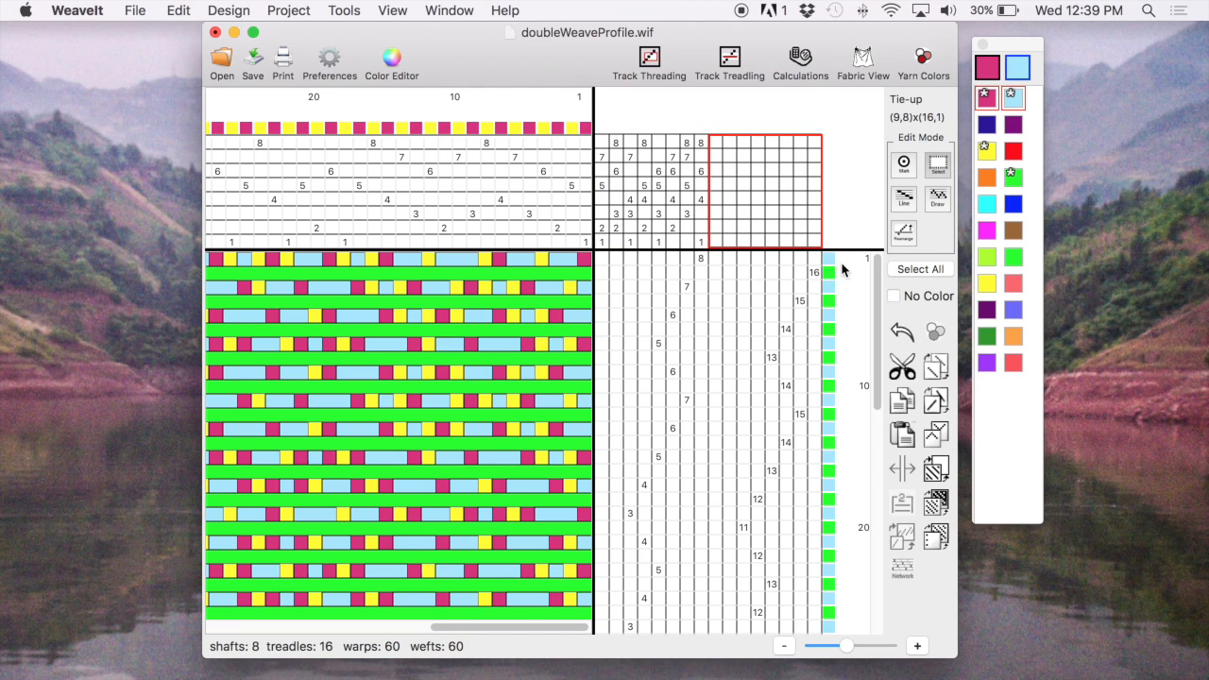
{"action": "left_click", "coordinate": [901, 433]}
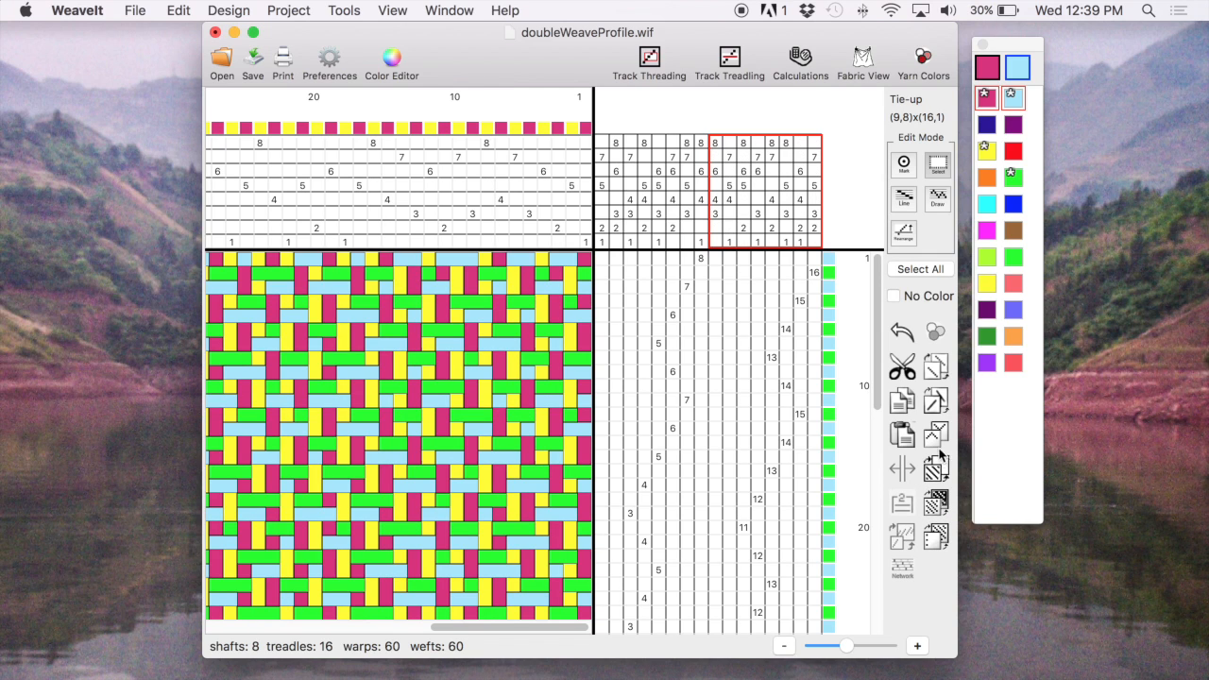
{"action": "mouse_move", "coordinate": [936, 368]}
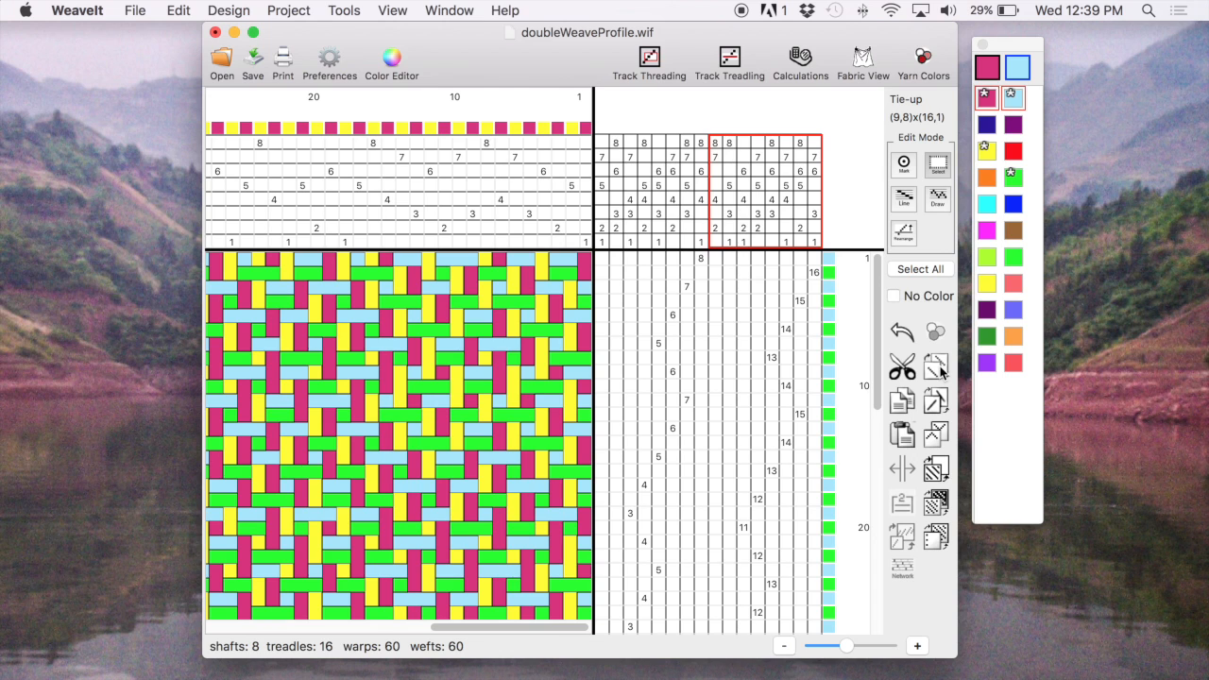
{"action": "mouse_move", "coordinate": [523, 51]}
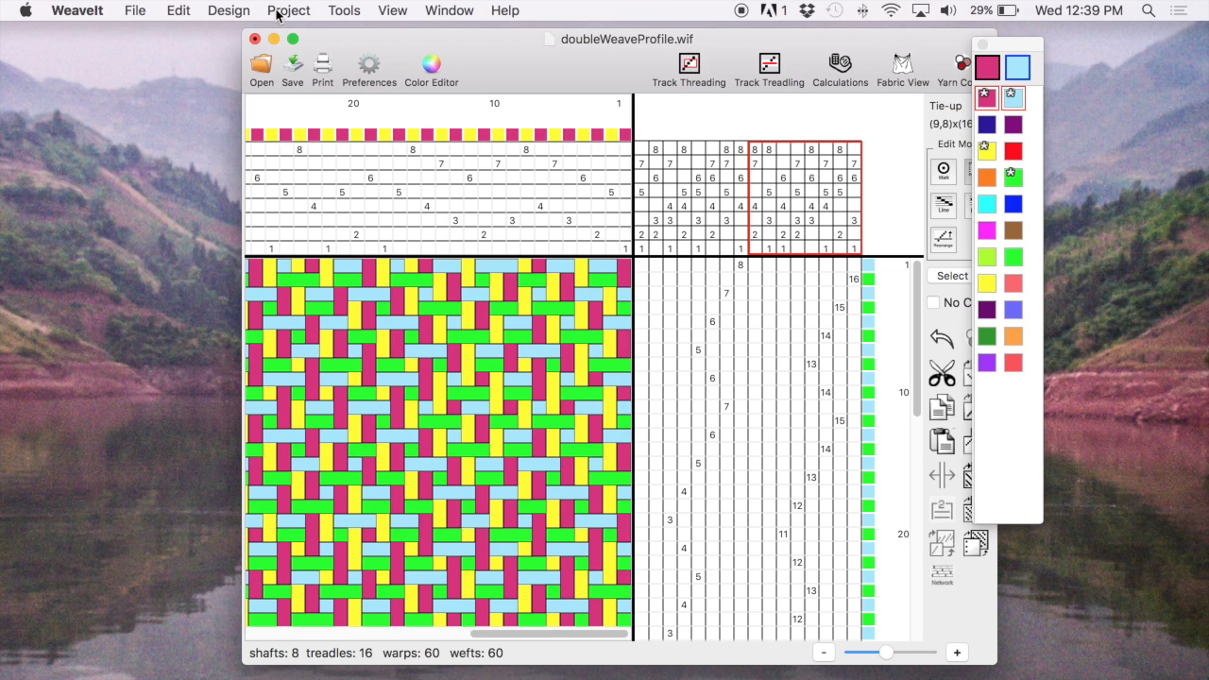
- Set the project weave type to Double Weave
{"action": "left_click", "coordinate": [290, 10]}
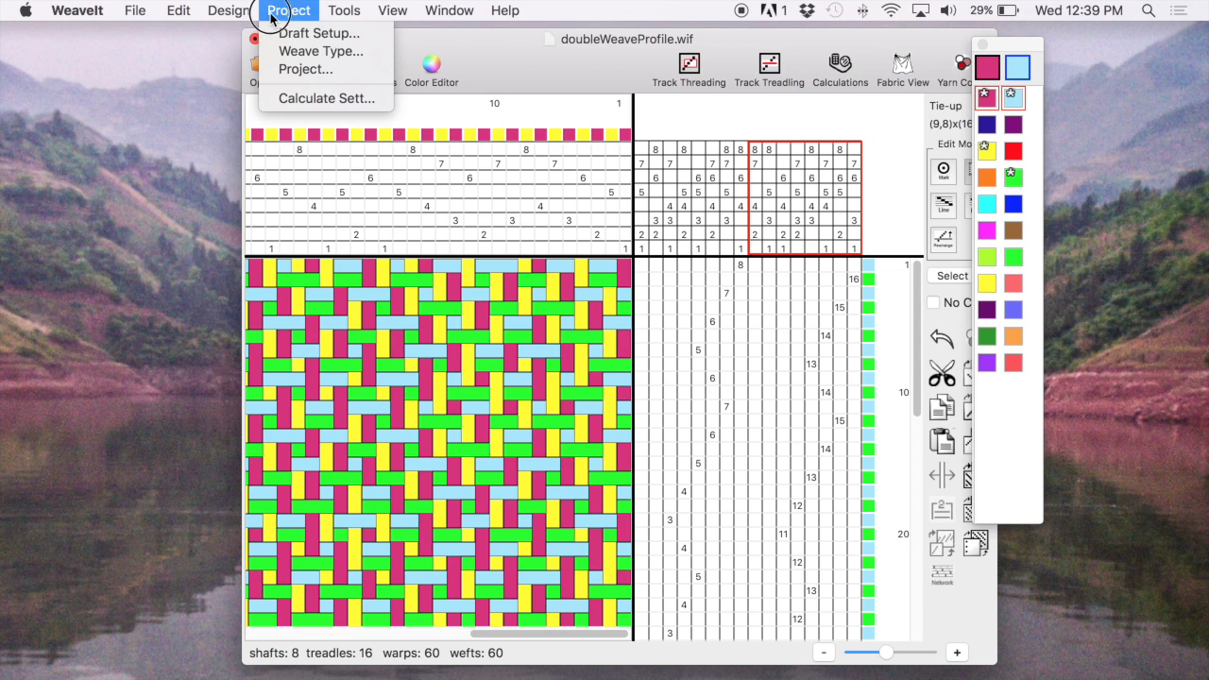
{"action": "mouse_move", "coordinate": [325, 52]}
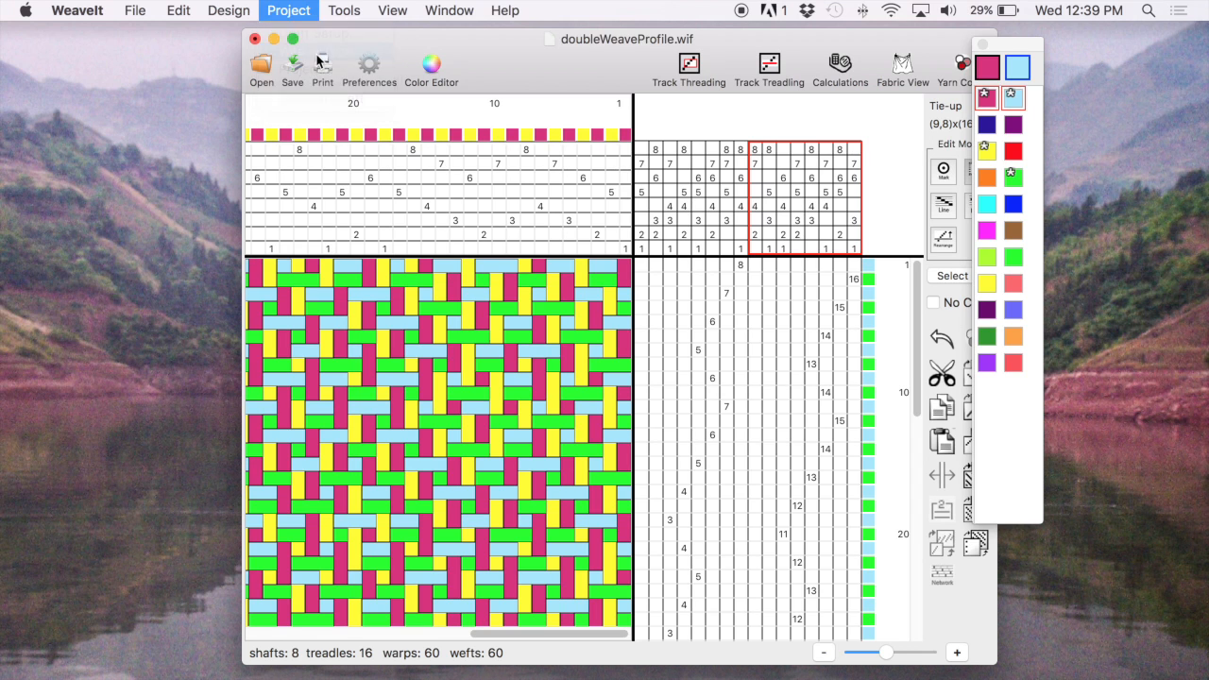
{"action": "left_click", "coordinate": [289, 11]}
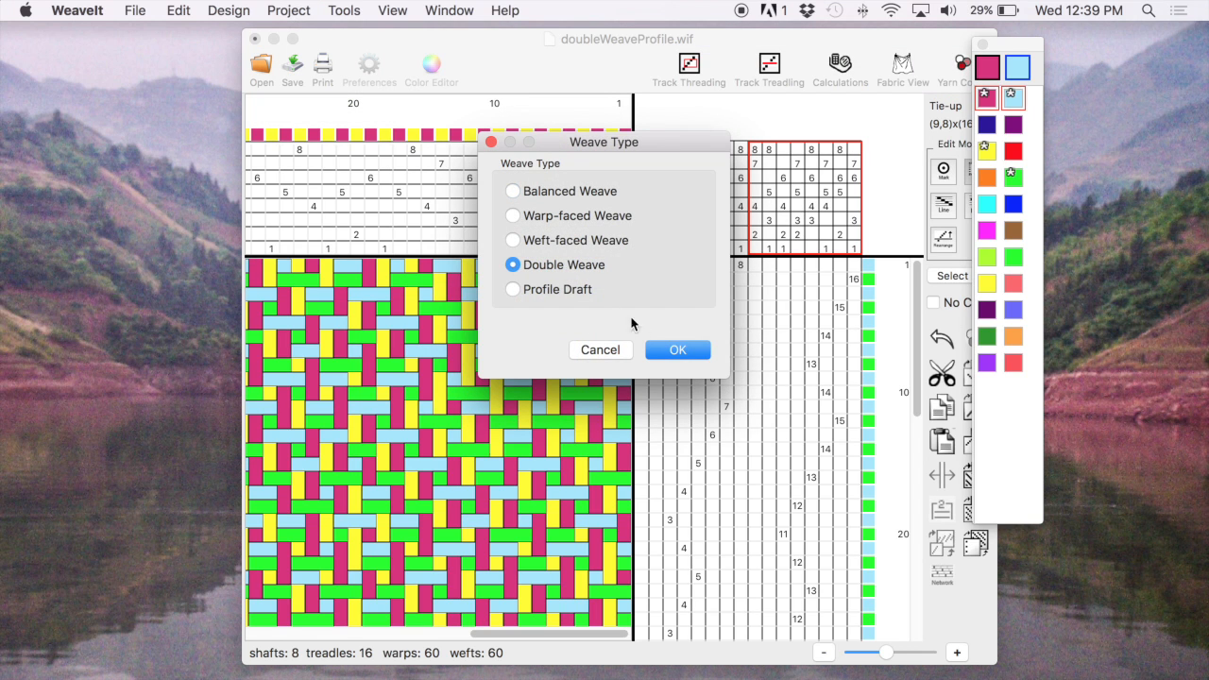
{"action": "left_click", "coordinate": [677, 350]}
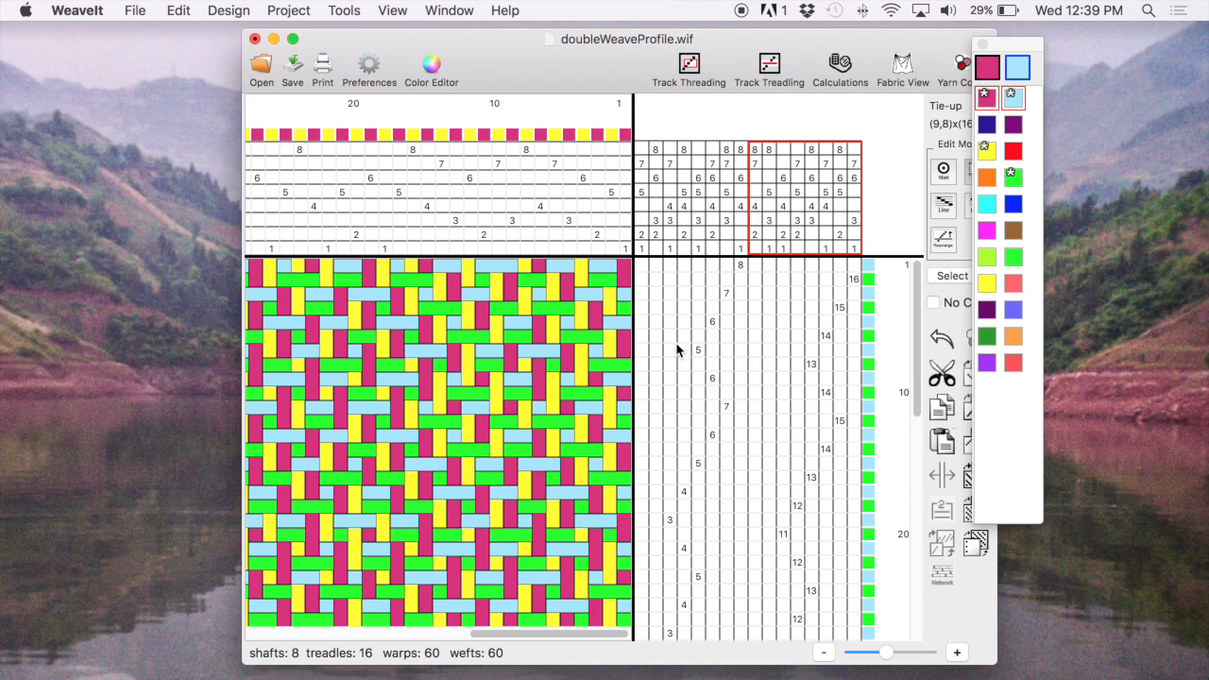
{"action": "mouse_move", "coordinate": [902, 66]}
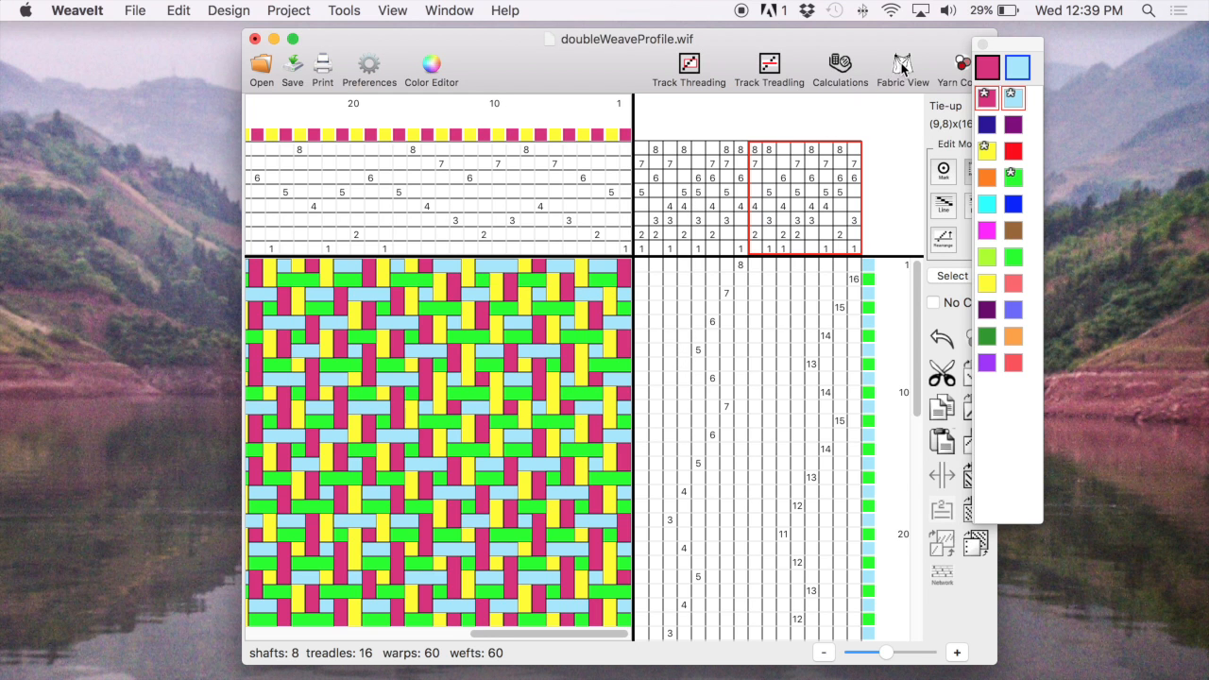
- Show the fabric view moved left, displaying the back of the double-weave cloth zoomed out
{"action": "left_click", "coordinate": [902, 64]}
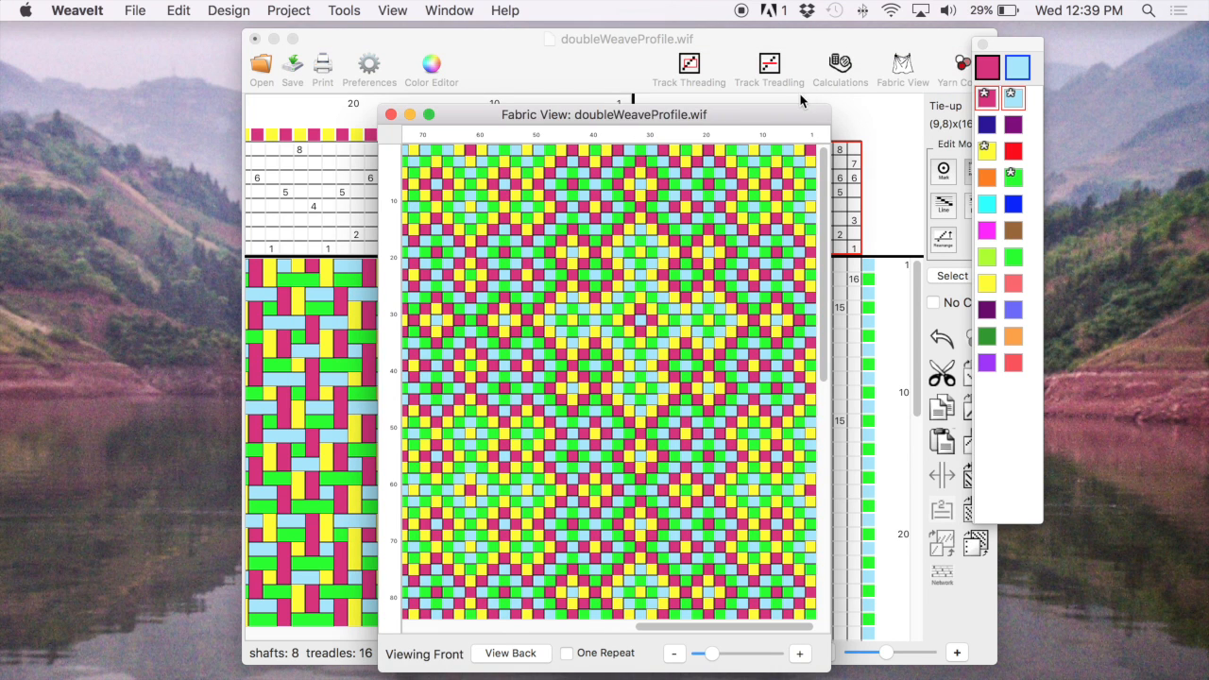
{"action": "left_click_drag", "start_coordinate": [605, 114], "coordinate": [235, 64]}
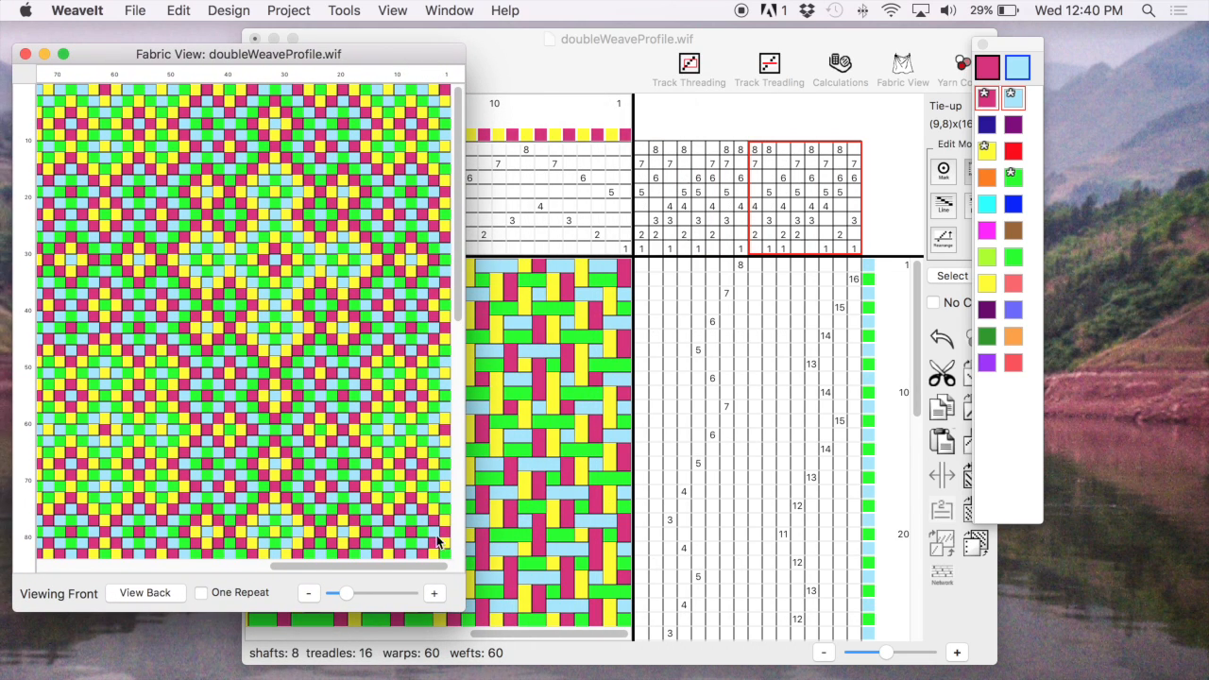
{"action": "left_click", "coordinate": [435, 594]}
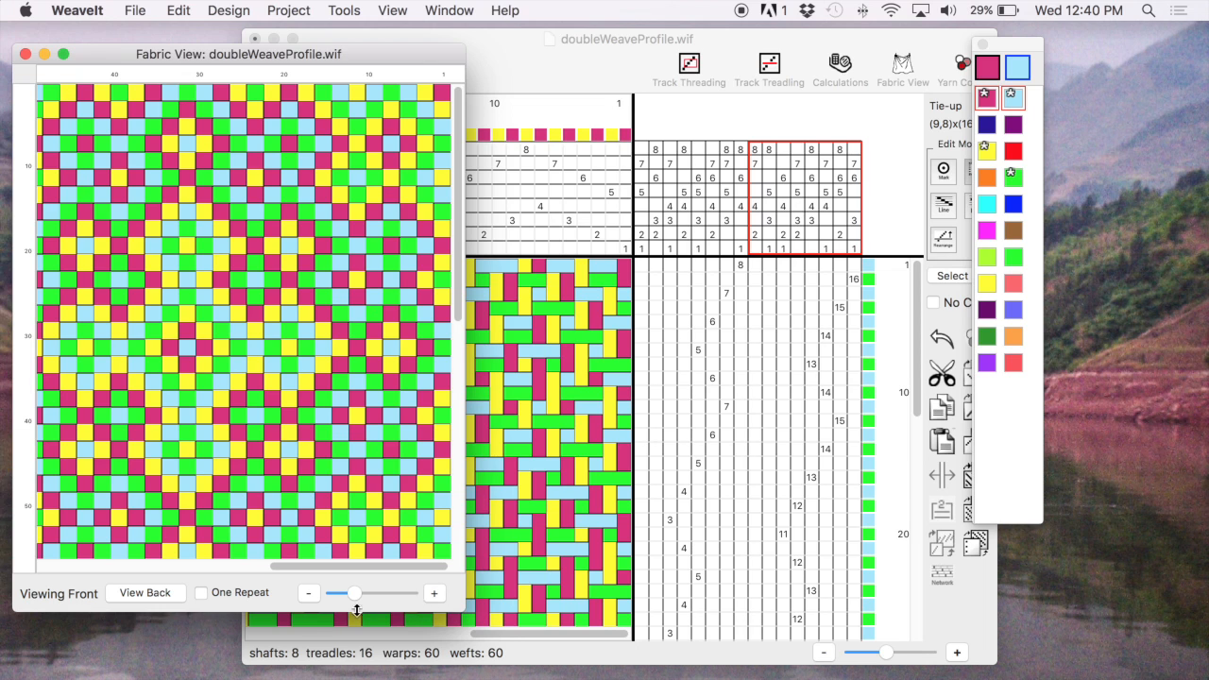
{"action": "left_click", "coordinate": [147, 593]}
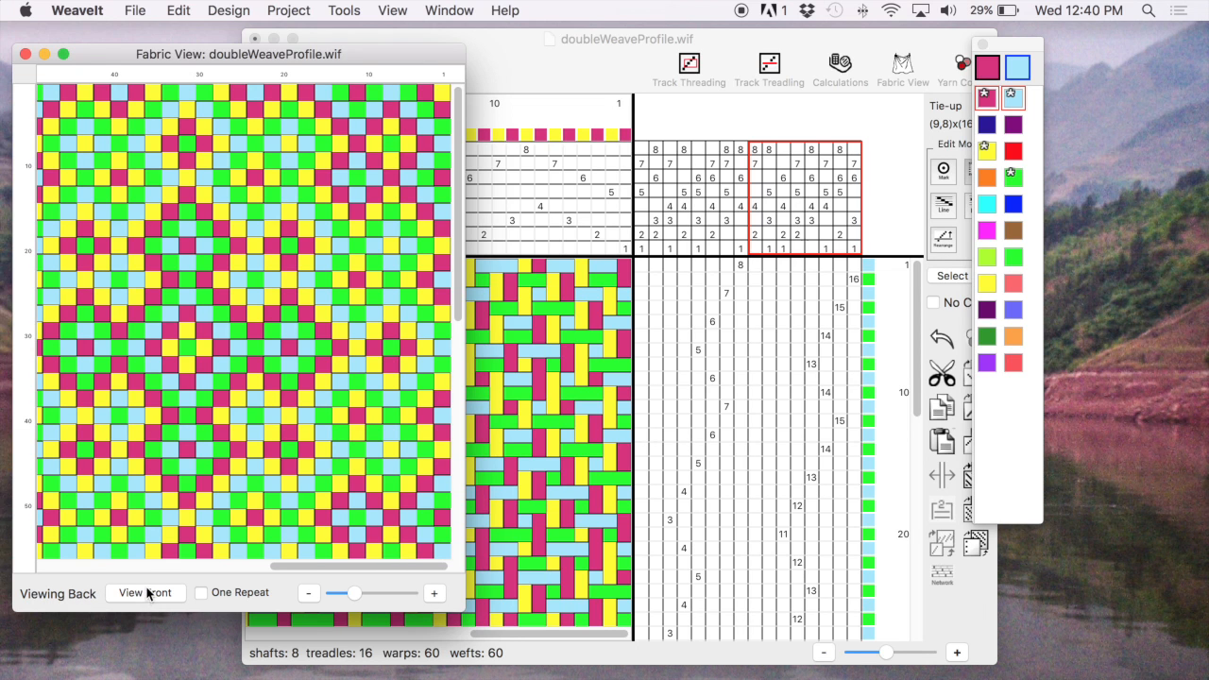
{"action": "left_click", "coordinate": [308, 593]}
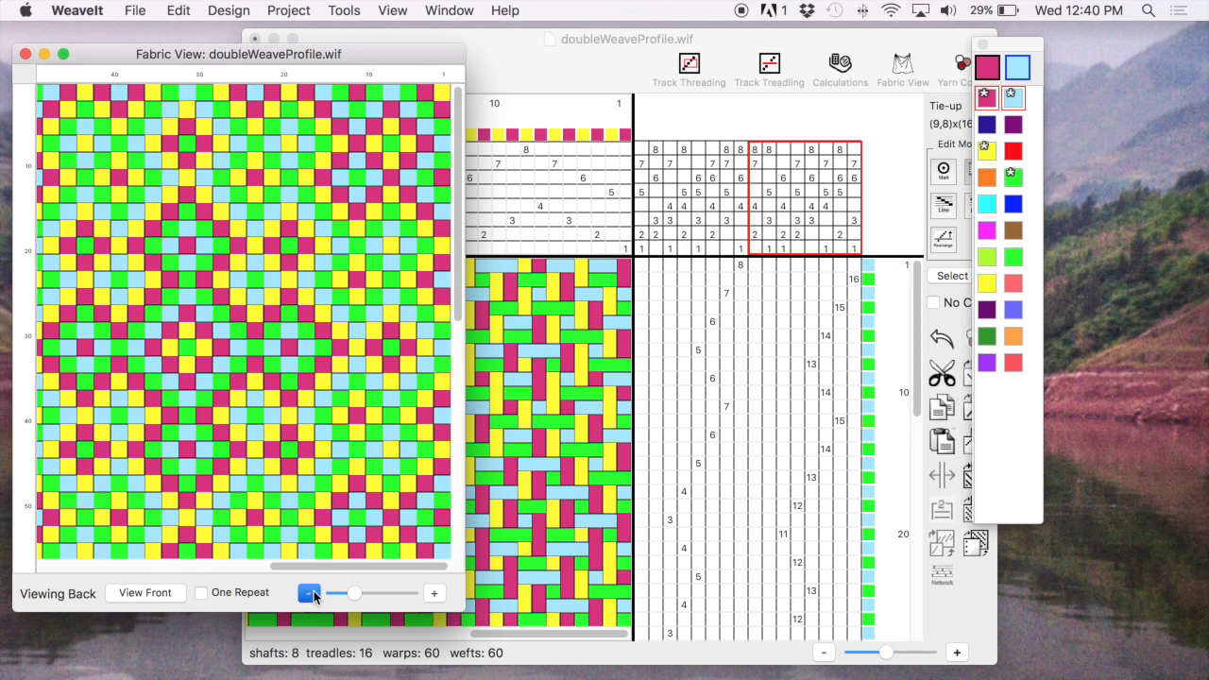
{"action": "left_click", "coordinate": [311, 593]}
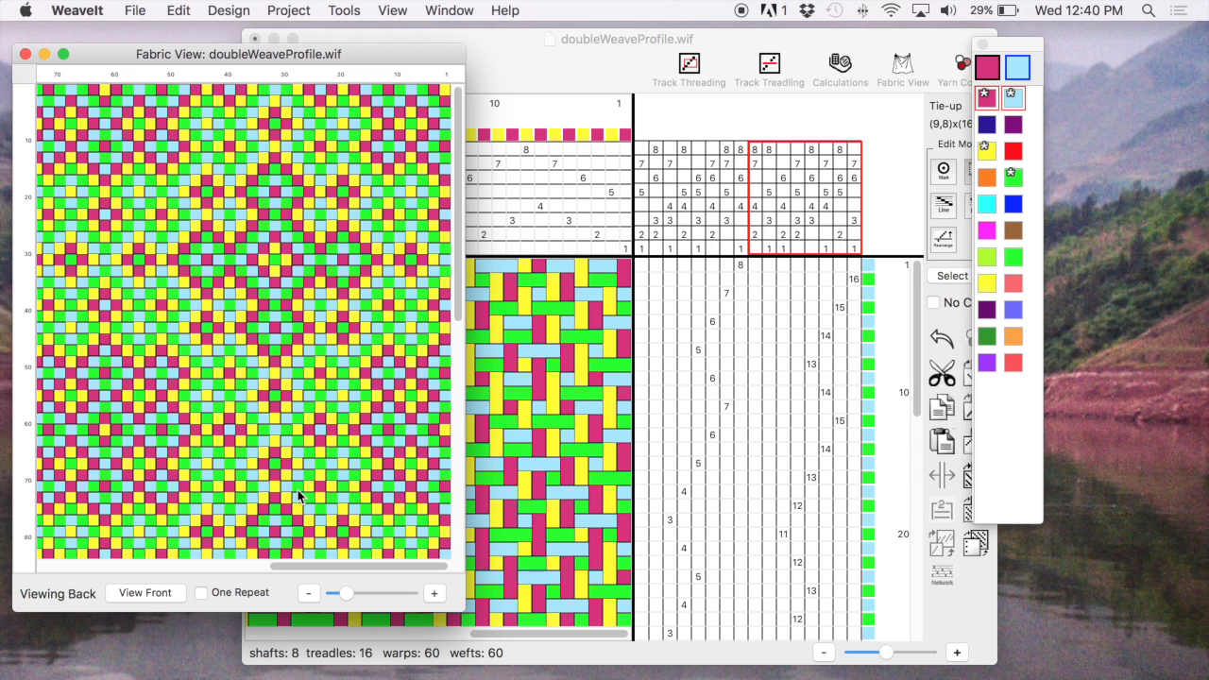